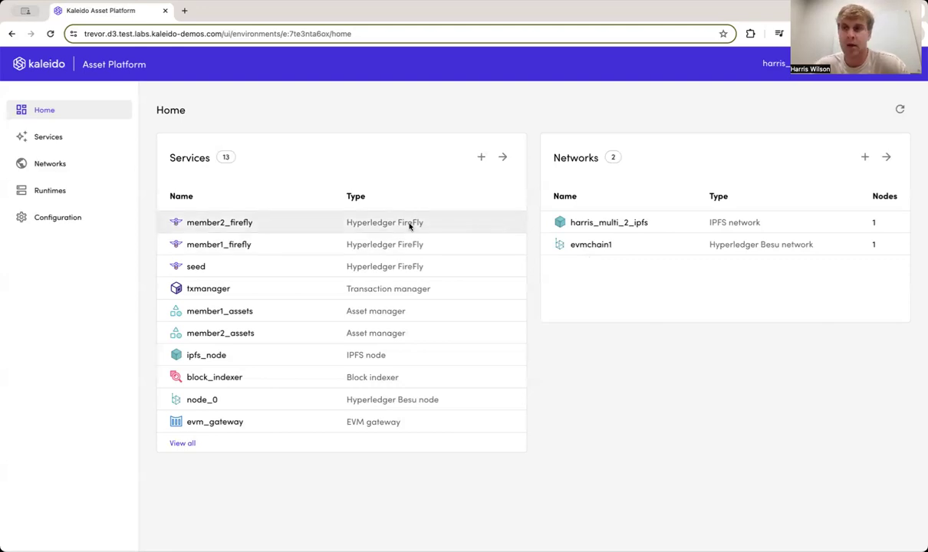
# Open the member1_firefly service and browse its Activity timeline.
pyautogui.click(219, 243)
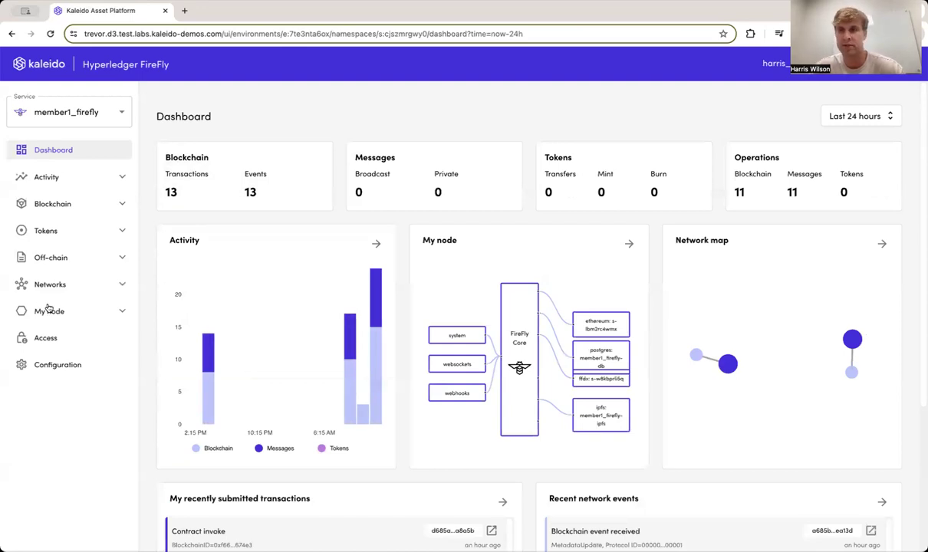
pyautogui.click(47, 176)
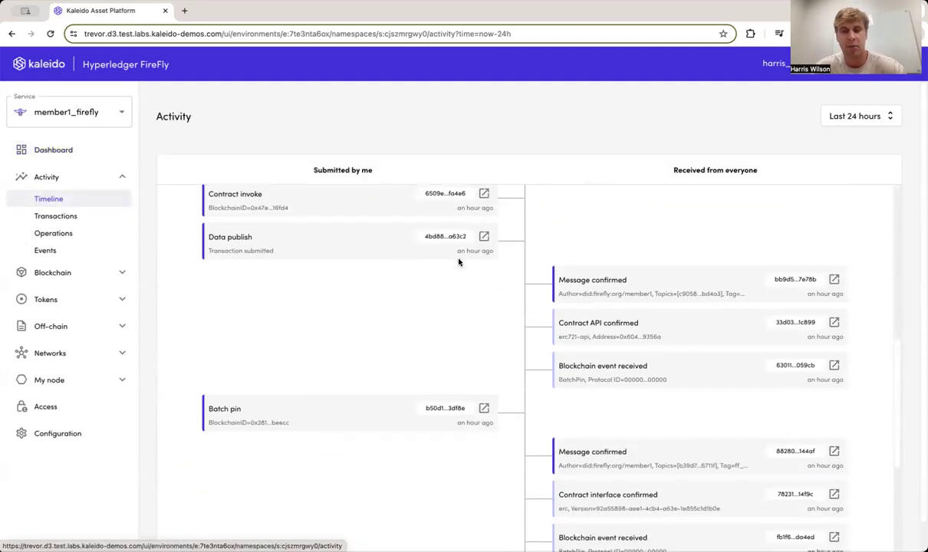
pyautogui.scroll(-3)
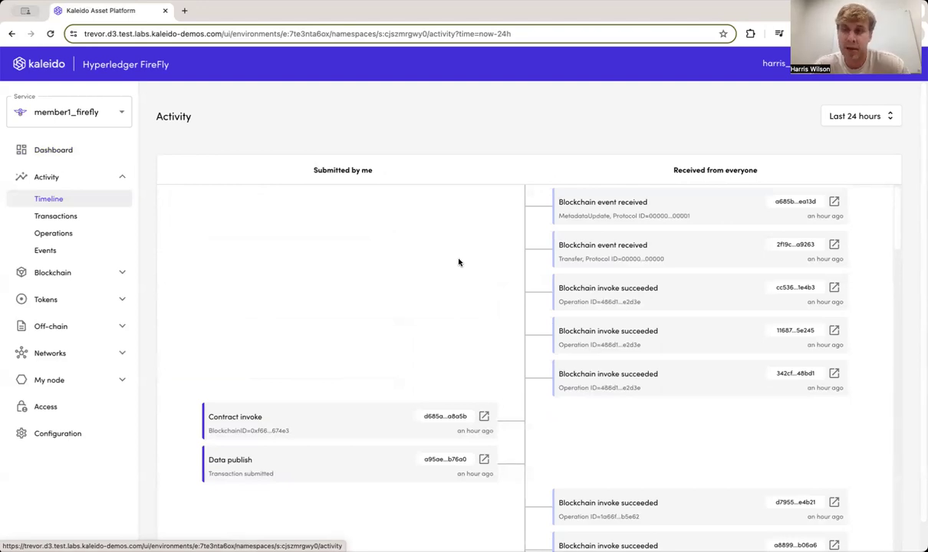
pyautogui.moveTo(67, 333)
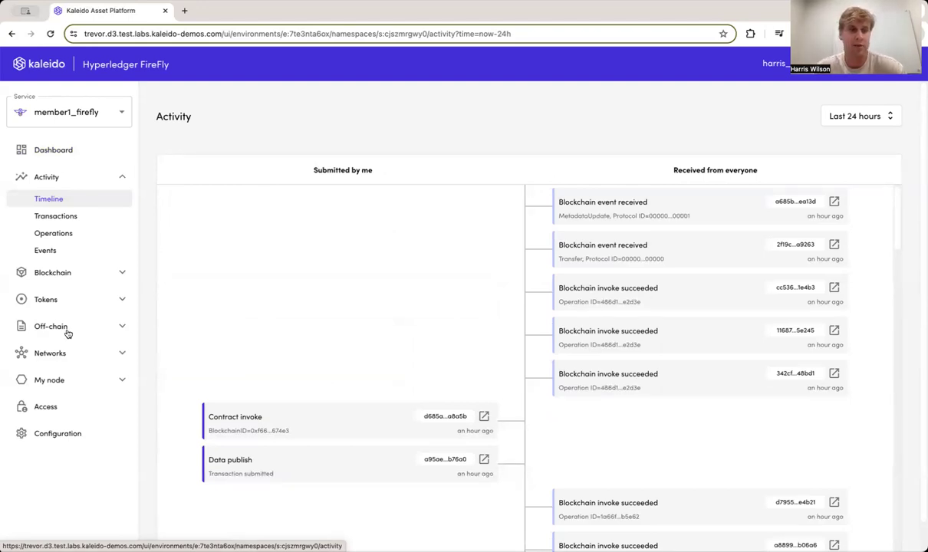
# Expand Off-chain and list the files, showing sample.pdf and dummy.pdf.
pyautogui.click(50, 326)
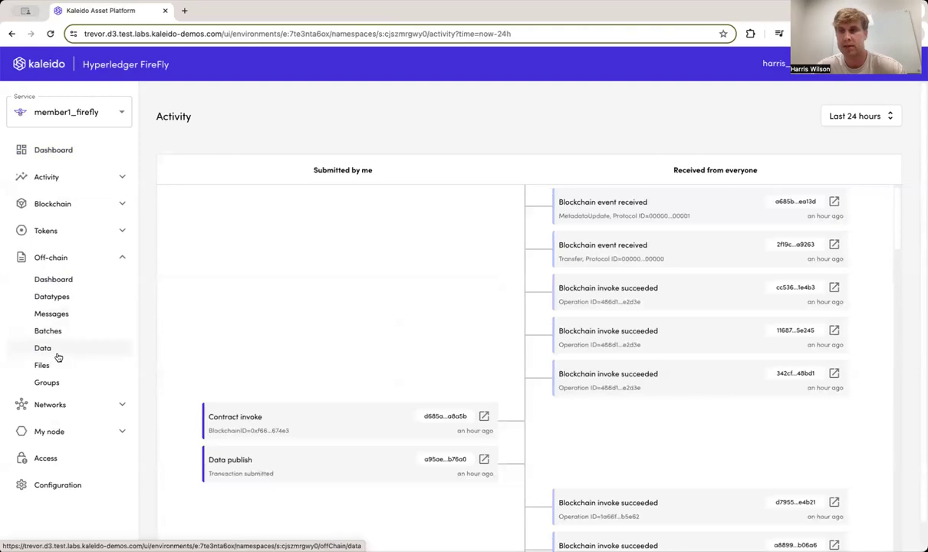
pyautogui.moveTo(43, 365)
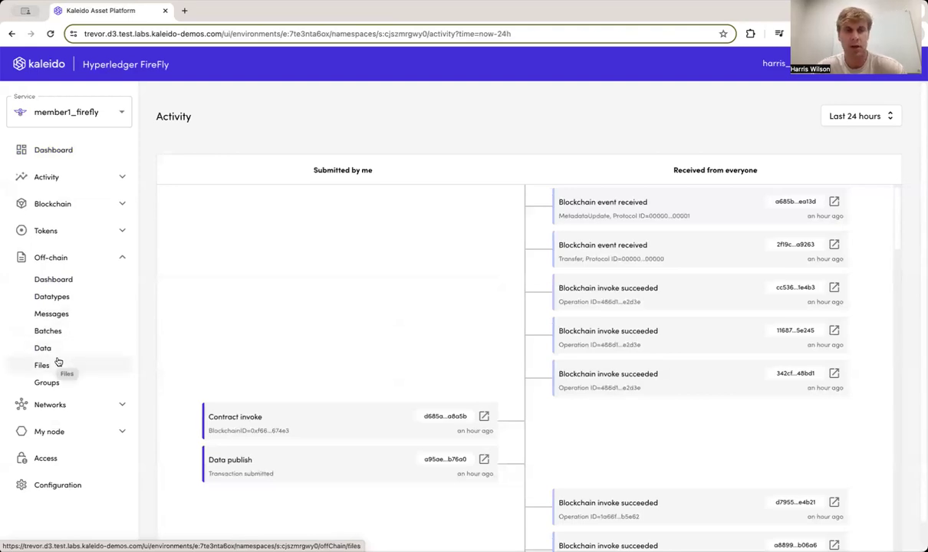
pyautogui.click(41, 365)
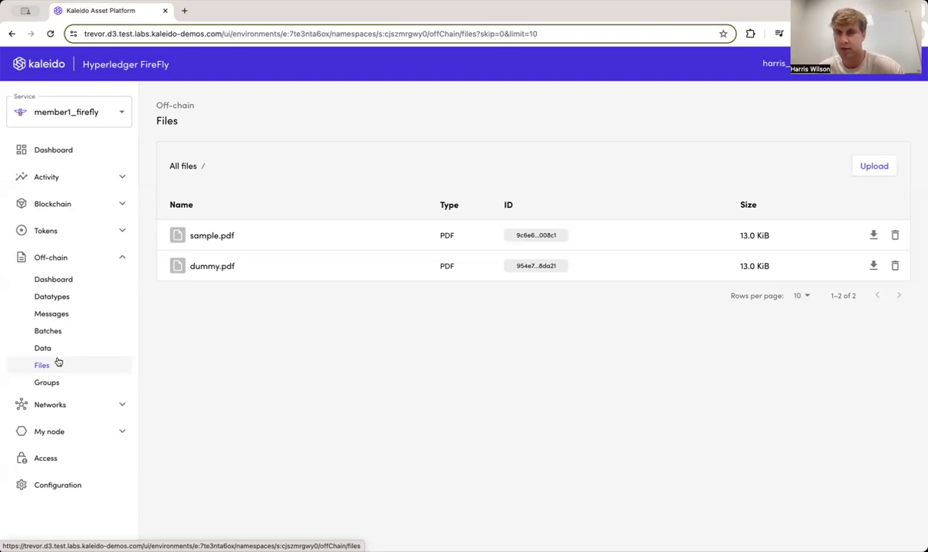
# Upload sample.pdf into a newly created 'sample' folder.
pyautogui.click(873, 166)
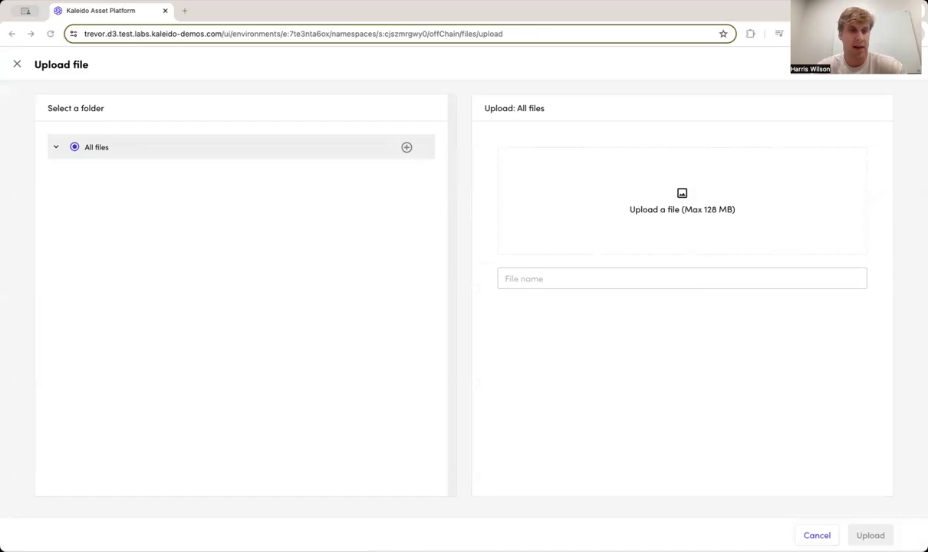
pyautogui.moveTo(253, 95)
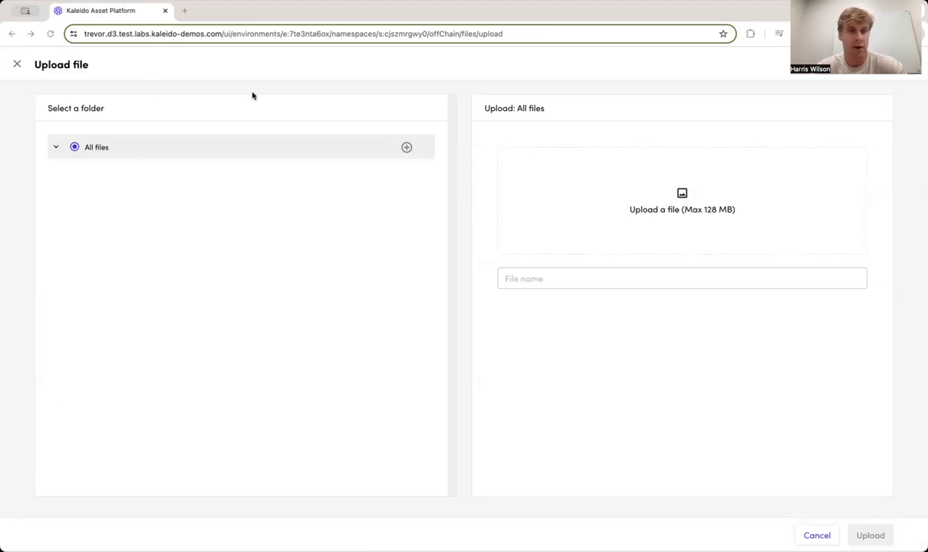
pyautogui.moveTo(189, 82)
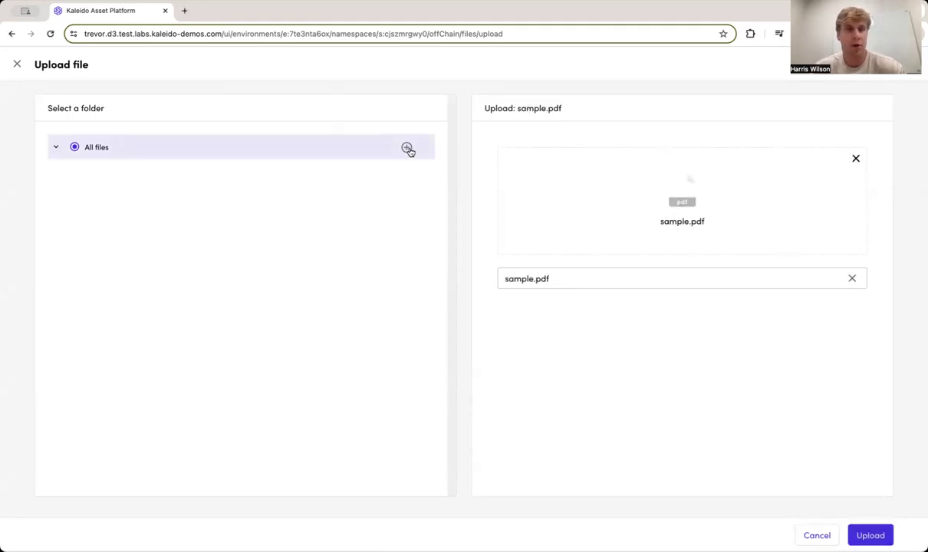
pyautogui.click(406, 148)
pyautogui.write('sample')
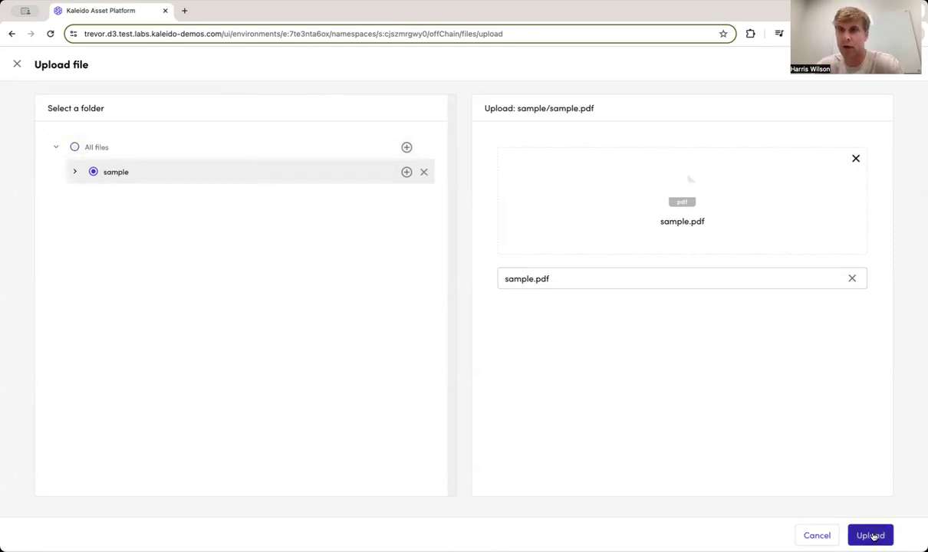
pyautogui.click(870, 535)
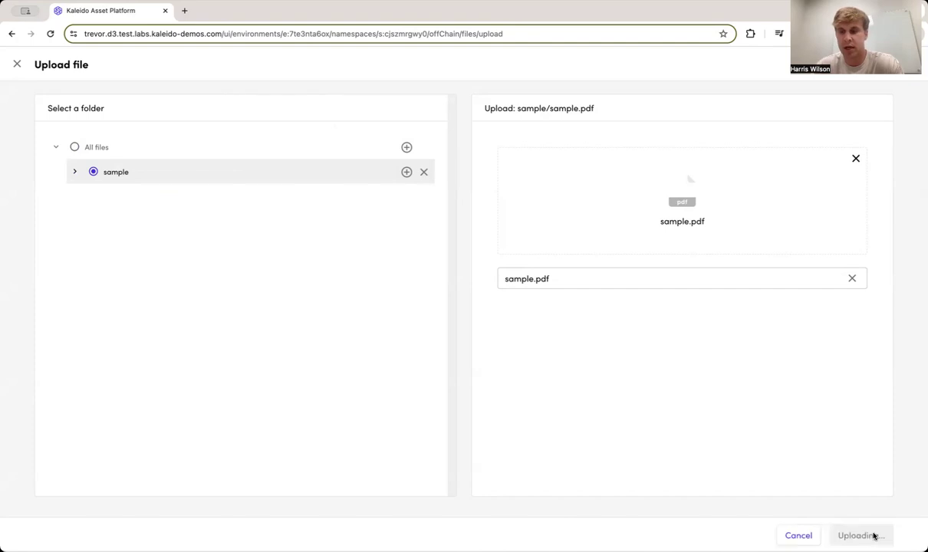
pyautogui.click(860, 536)
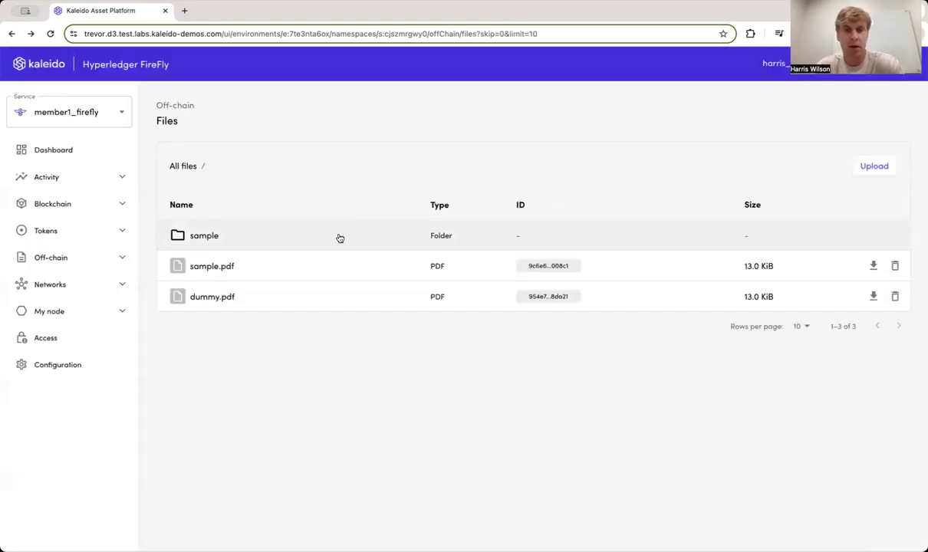
pyautogui.moveTo(307, 233)
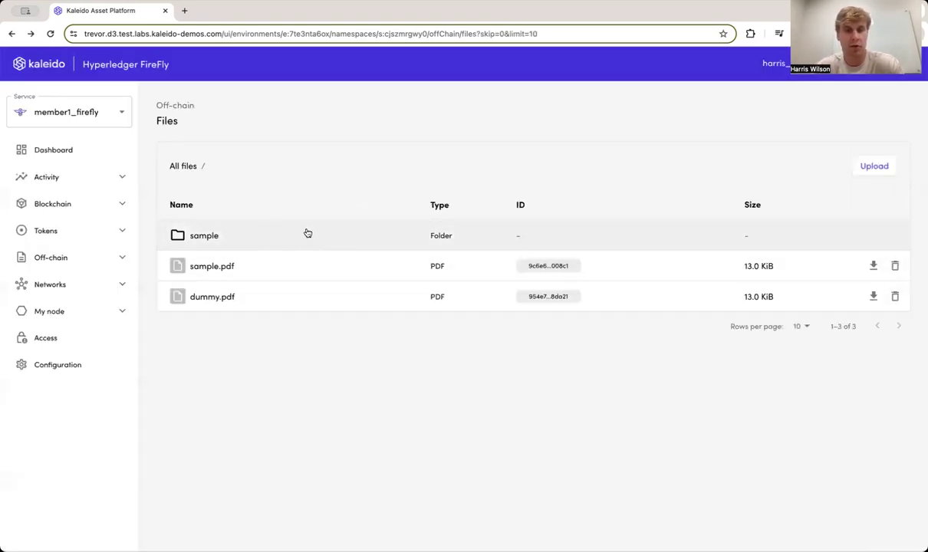
# Open the sample folder and select the uploaded file's full ID.
pyautogui.click(204, 236)
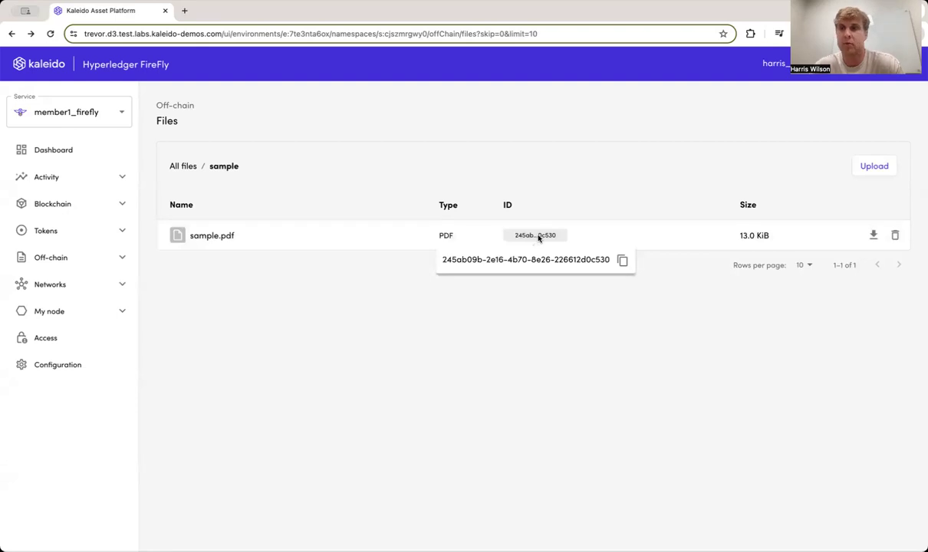
pyautogui.moveTo(597, 268)
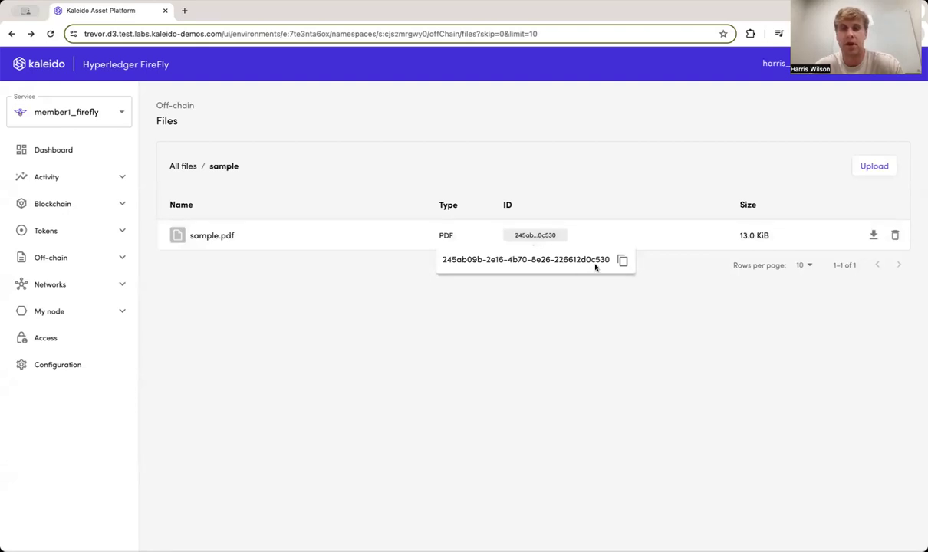
pyautogui.moveTo(455, 268)
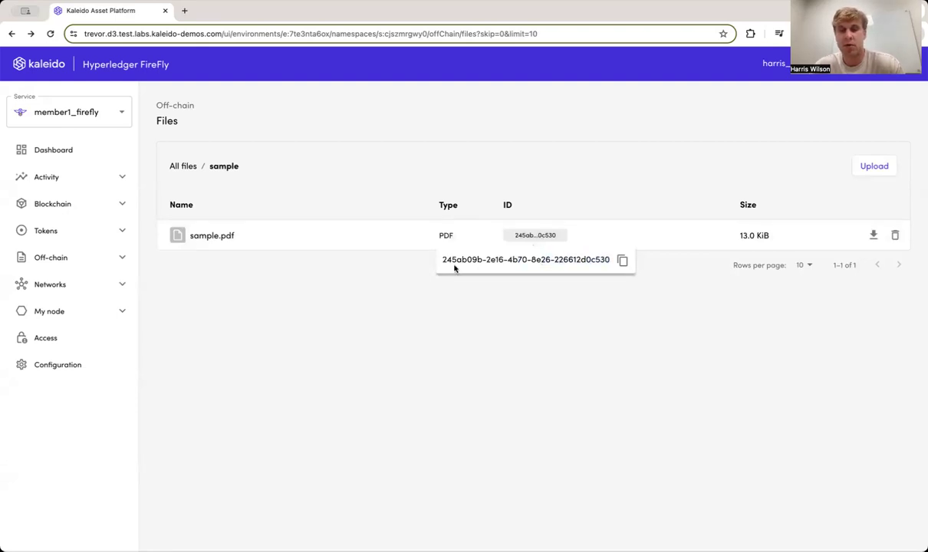
pyautogui.doubleClick(525, 259)
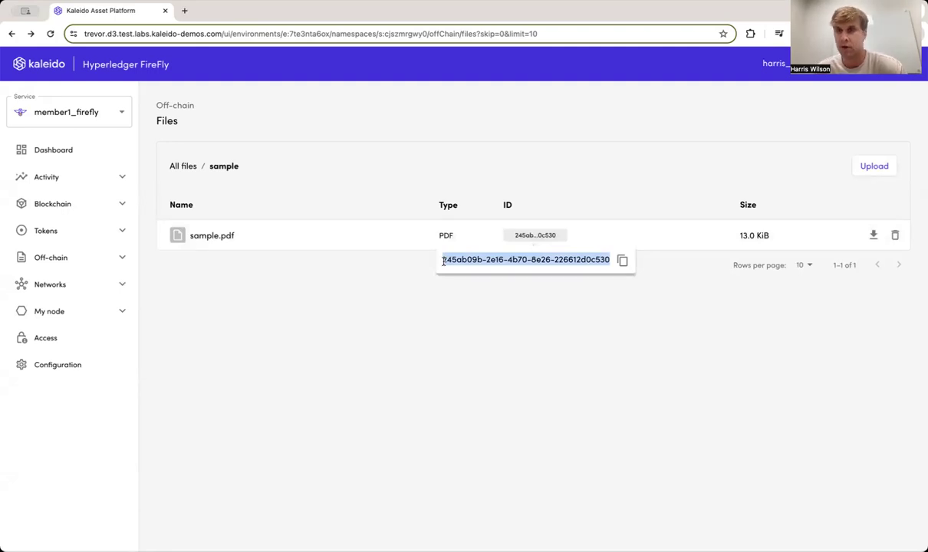
pyautogui.moveTo(346, 304)
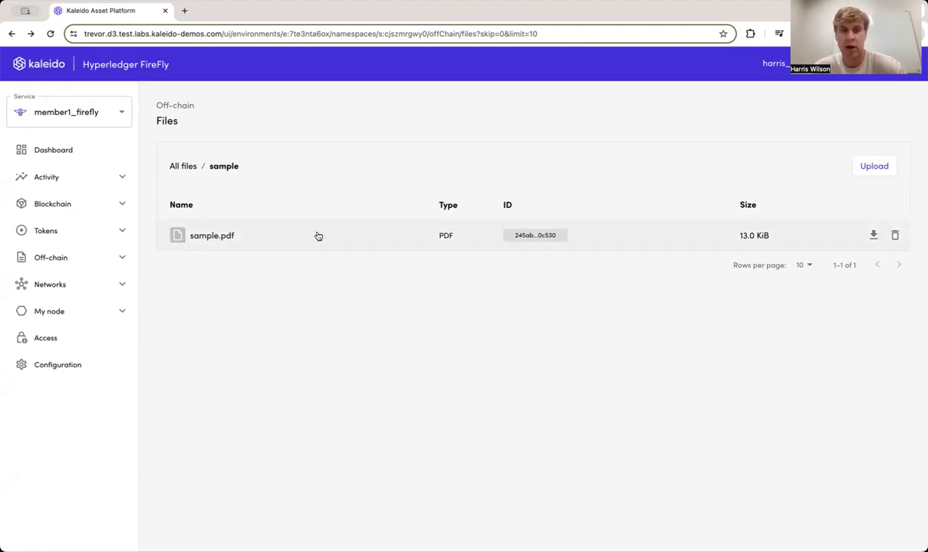
# Open member1_firefly's Configuration and view its OpenAPI UI endpoint listing.
pyautogui.click(58, 364)
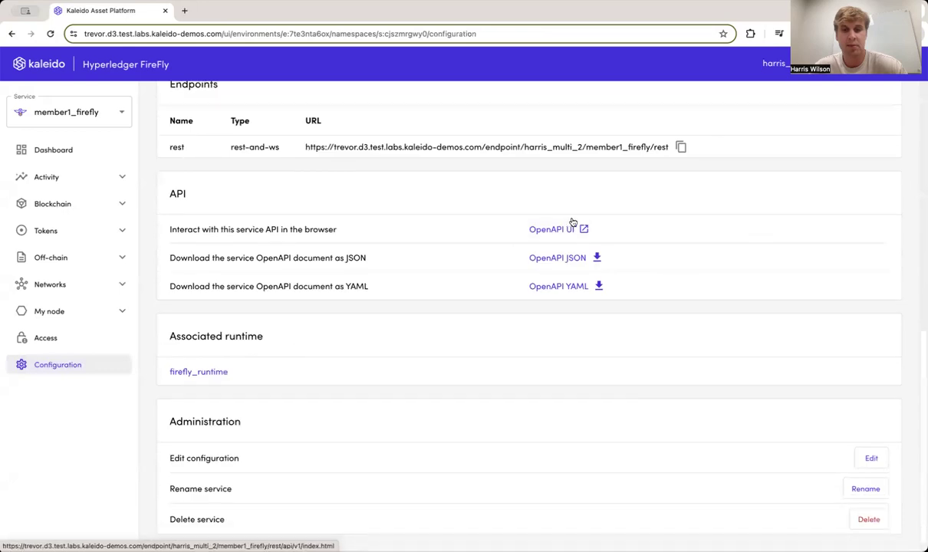
pyautogui.click(545, 229)
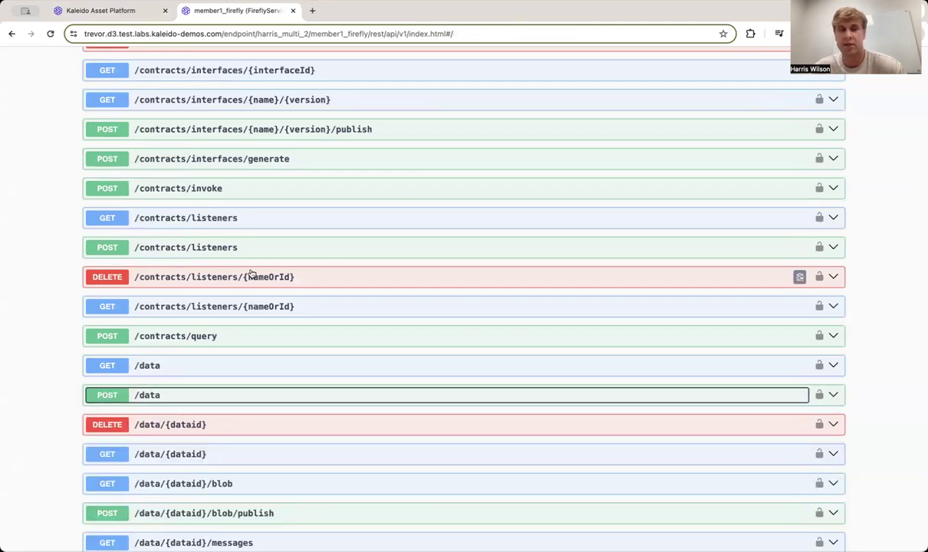
pyautogui.scroll(3)
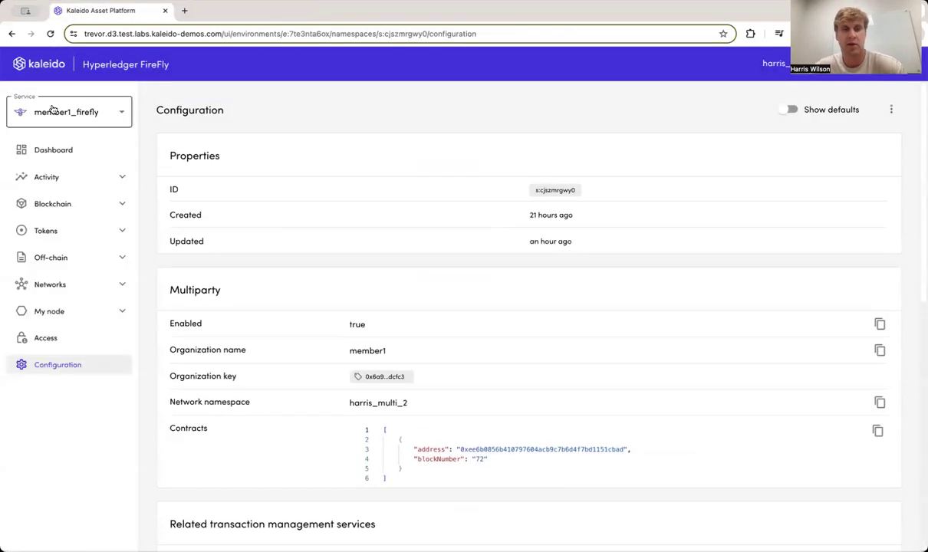
# Switch to contract_manager and start a new ERC-721 contract build.
pyautogui.click(69, 112)
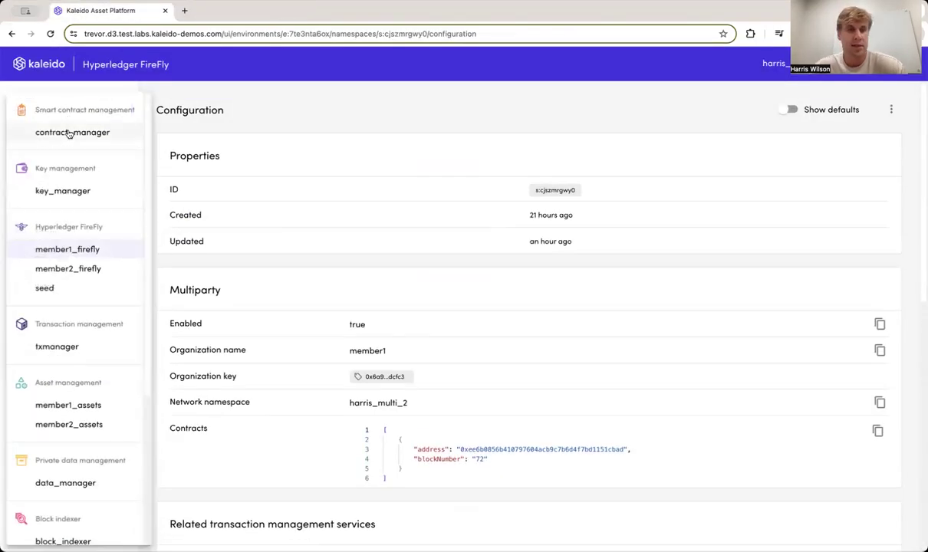
pyautogui.click(72, 132)
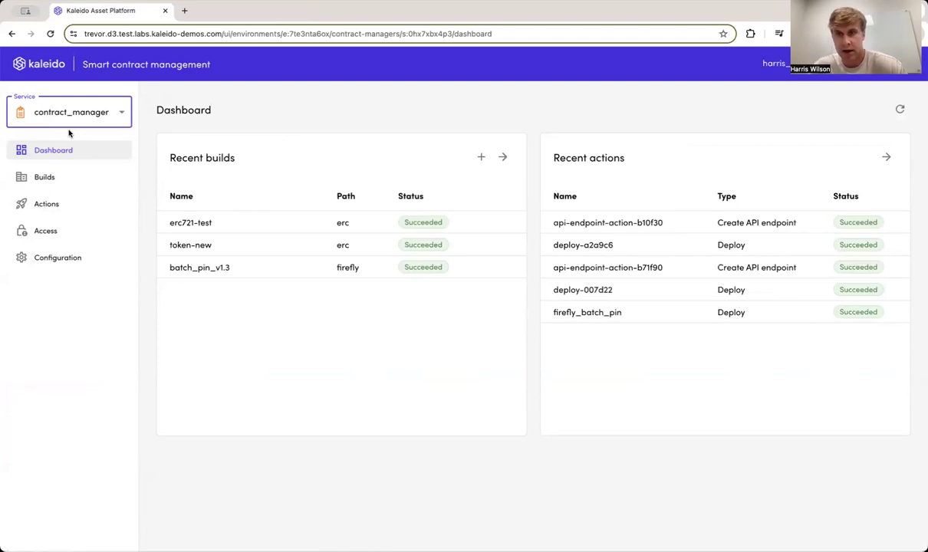
pyautogui.moveTo(88, 122)
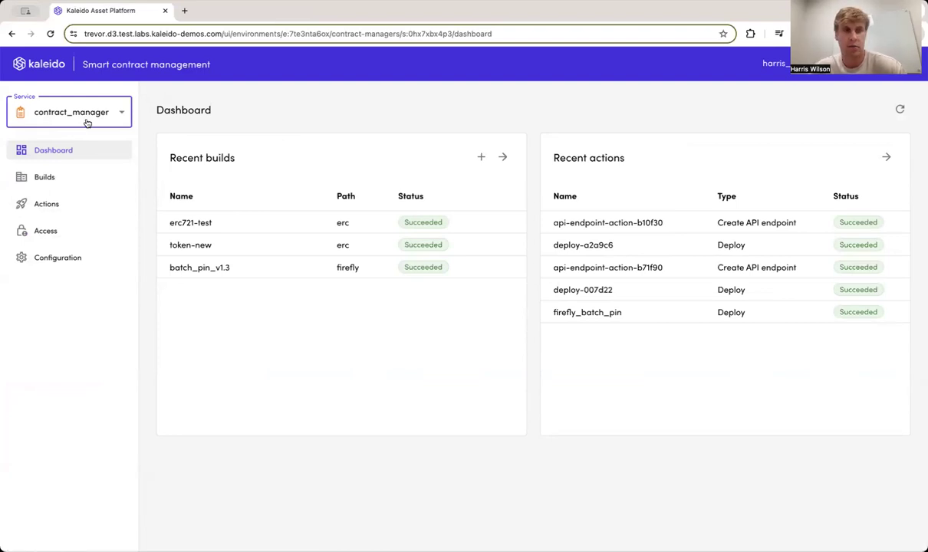
pyautogui.click(44, 177)
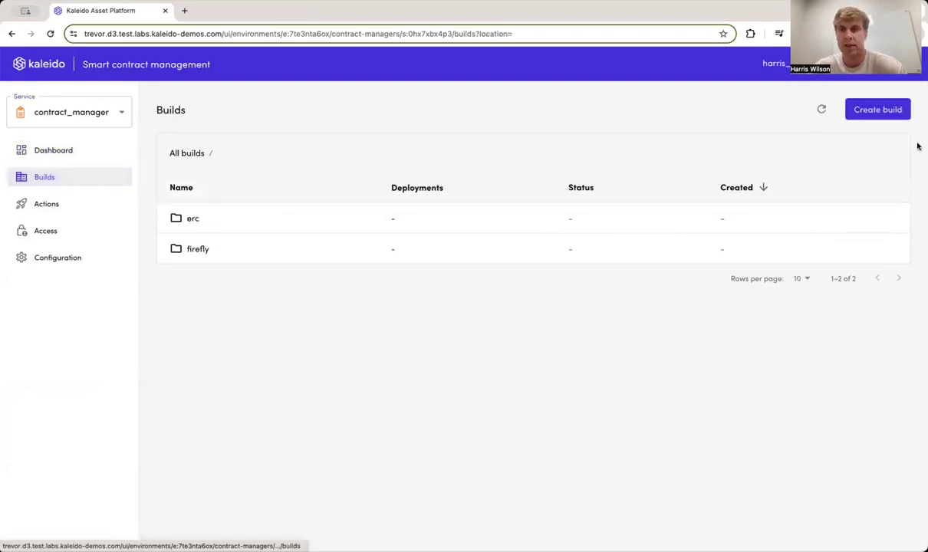
pyautogui.click(878, 109)
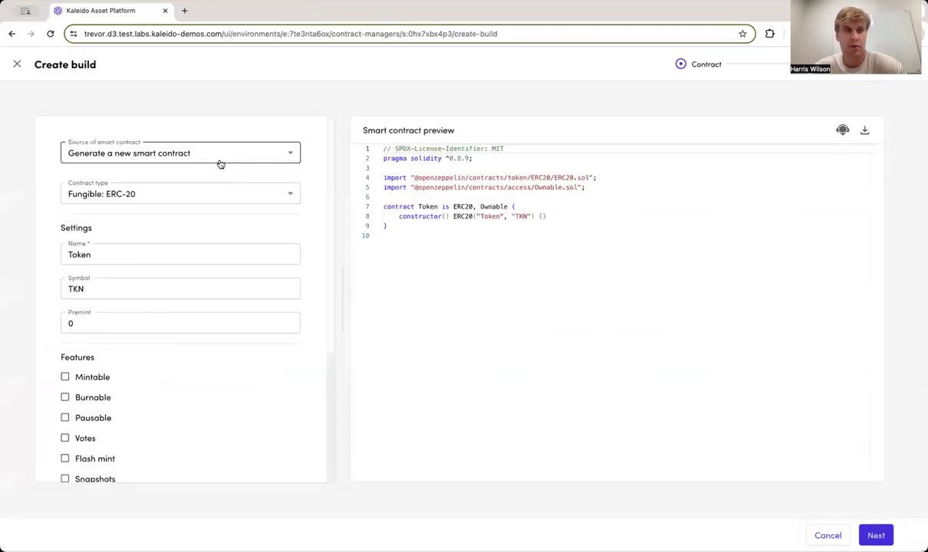
pyautogui.click(180, 193)
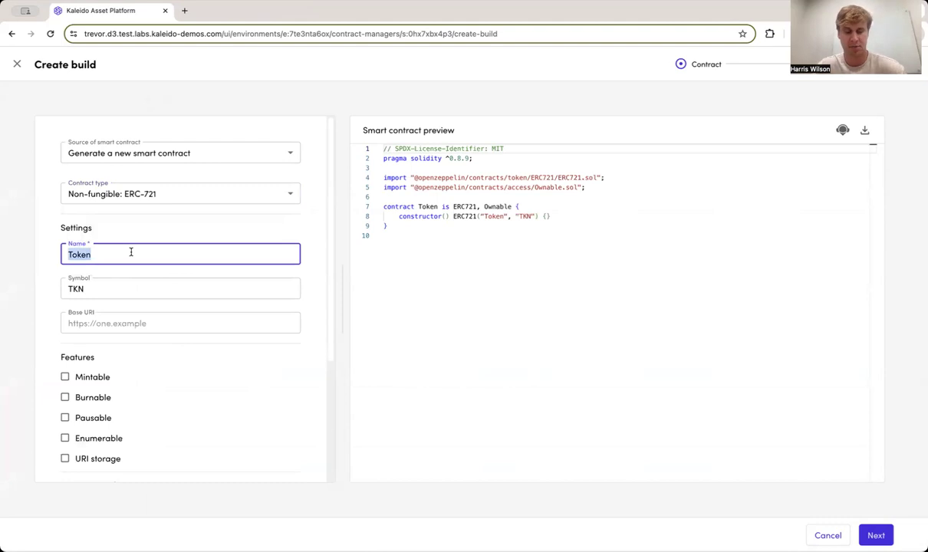
# Name it DocPinning721 (symbol DCPN721), make it mintable, burnable with URI storage, and continue.
pyautogui.write('Doc')
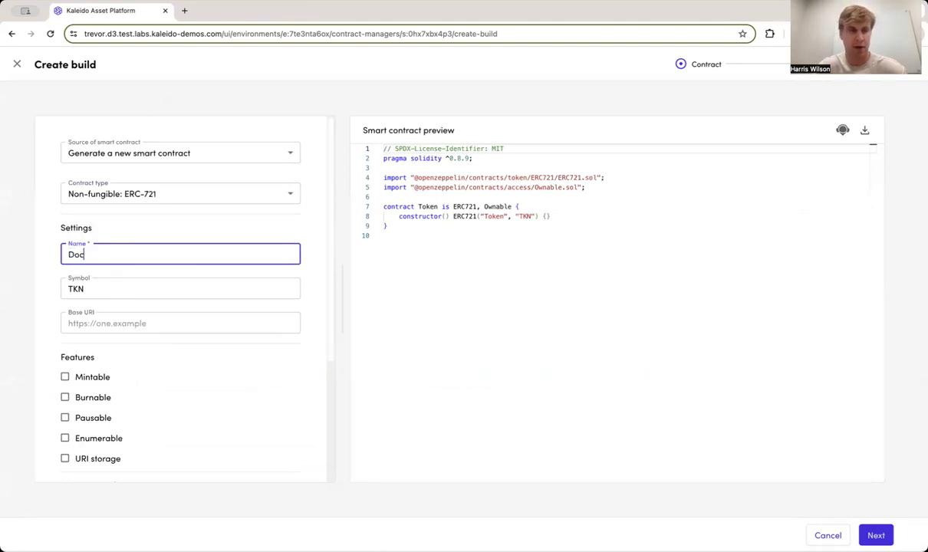
pyautogui.write('Pinning')
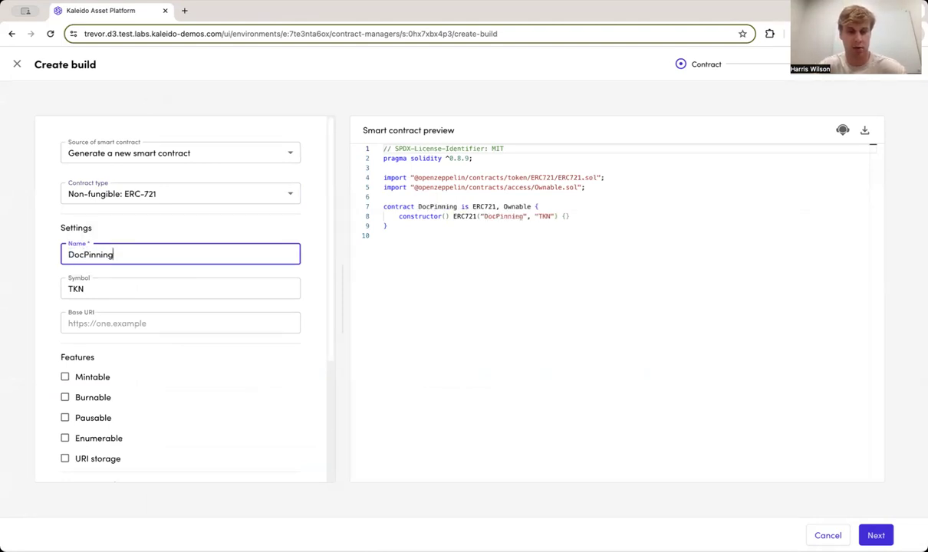
pyautogui.write('721')
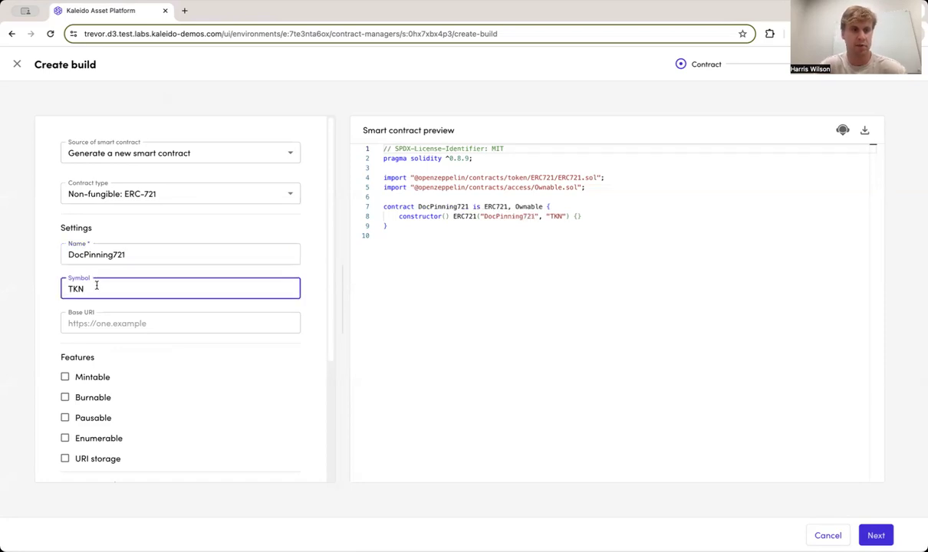
pyautogui.write('DCPN721')
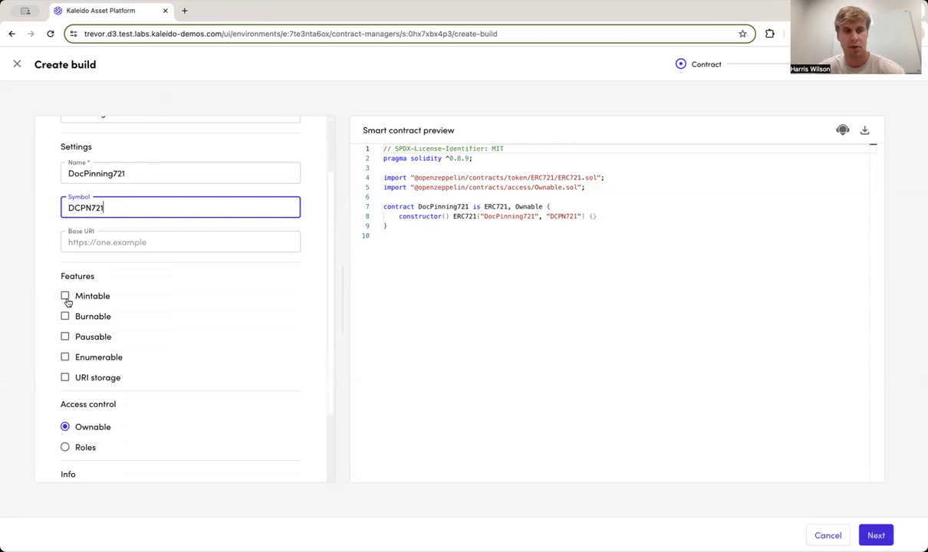
pyautogui.click(64, 296)
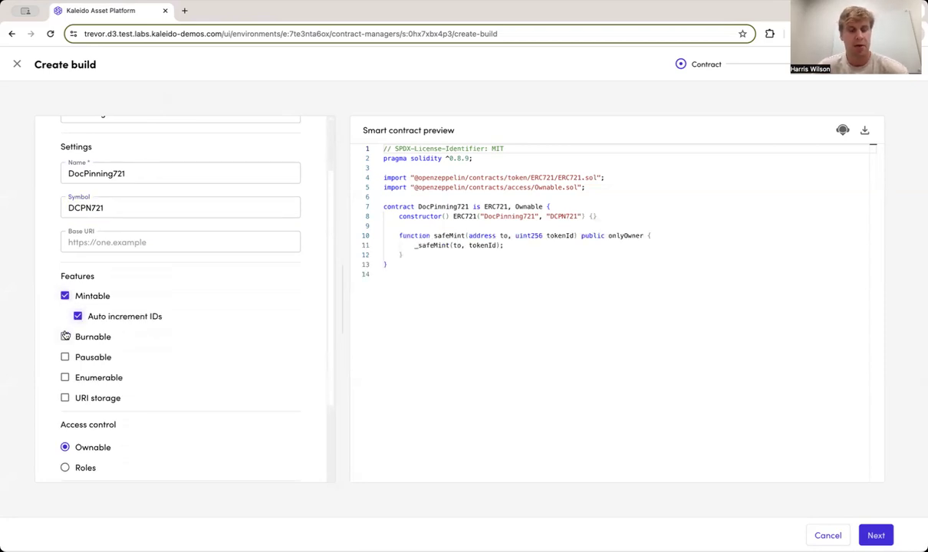
pyautogui.click(64, 336)
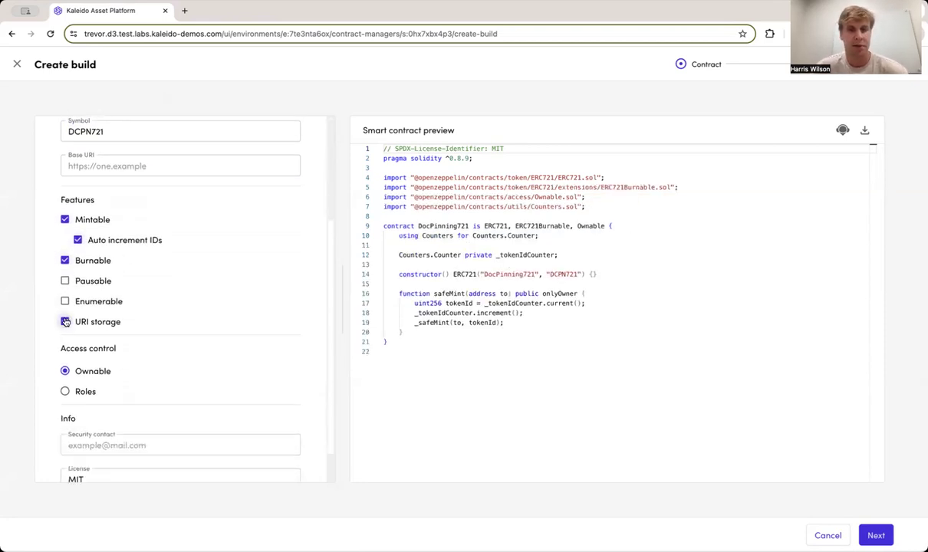
pyautogui.click(64, 321)
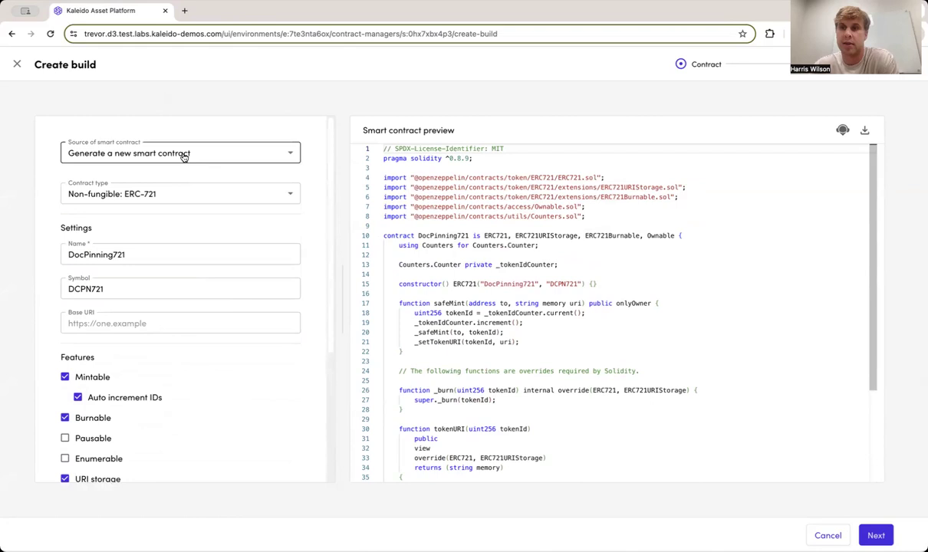
pyautogui.click(180, 152)
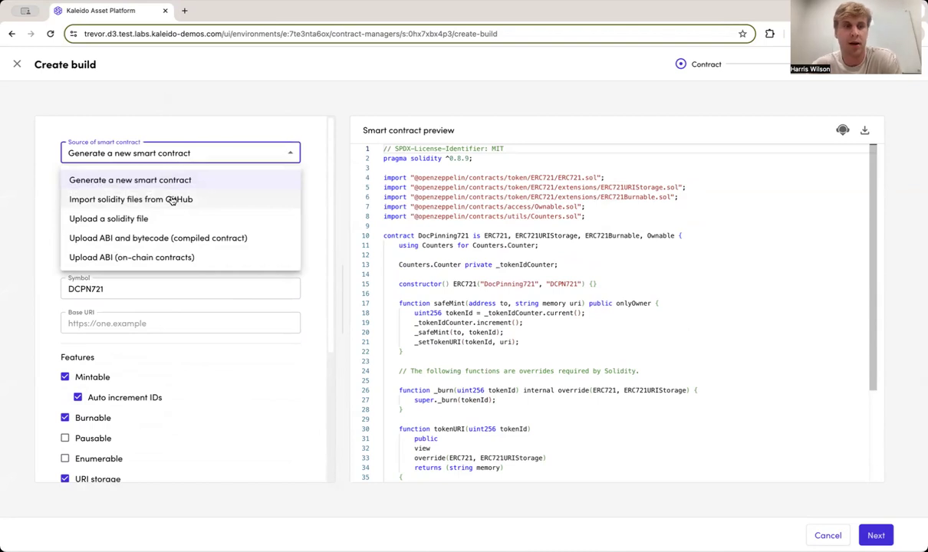
pyautogui.moveTo(157, 223)
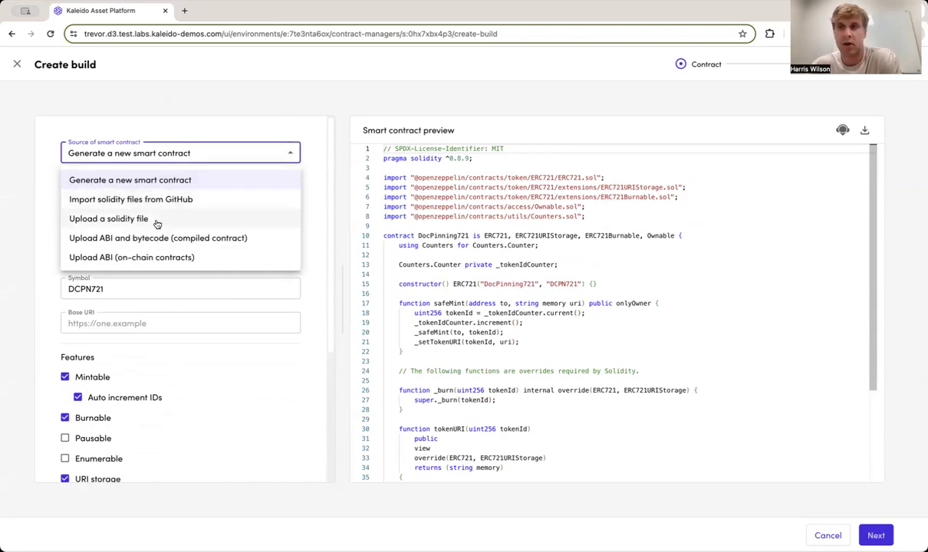
pyautogui.moveTo(147, 247)
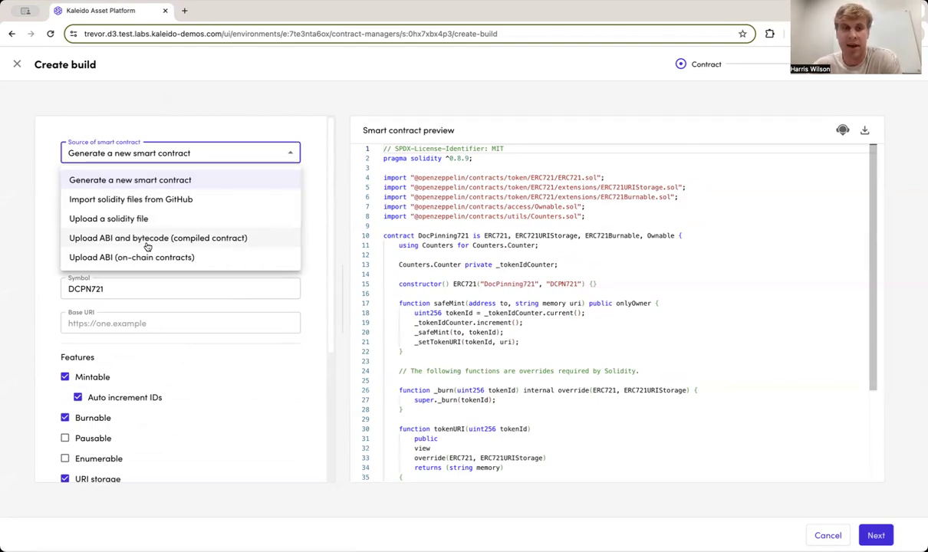
pyautogui.moveTo(131, 257)
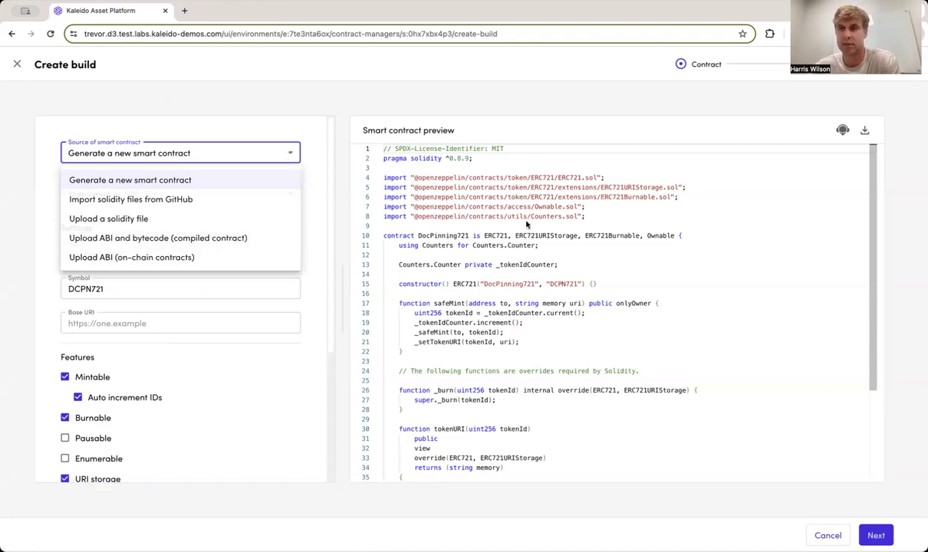
pyautogui.click(876, 535)
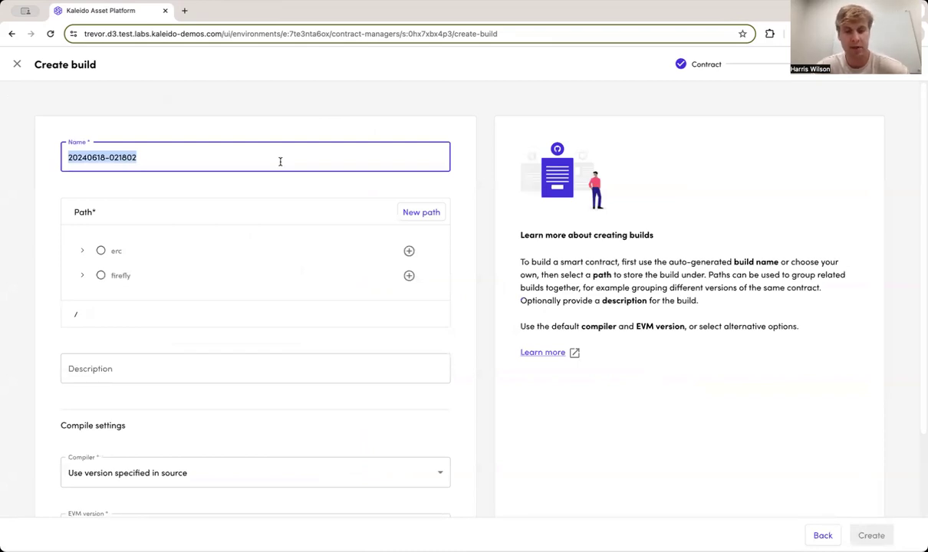
# Create the docPinning-erc721 build under the erc path and check its succeeded status.
pyautogui.write('doc')
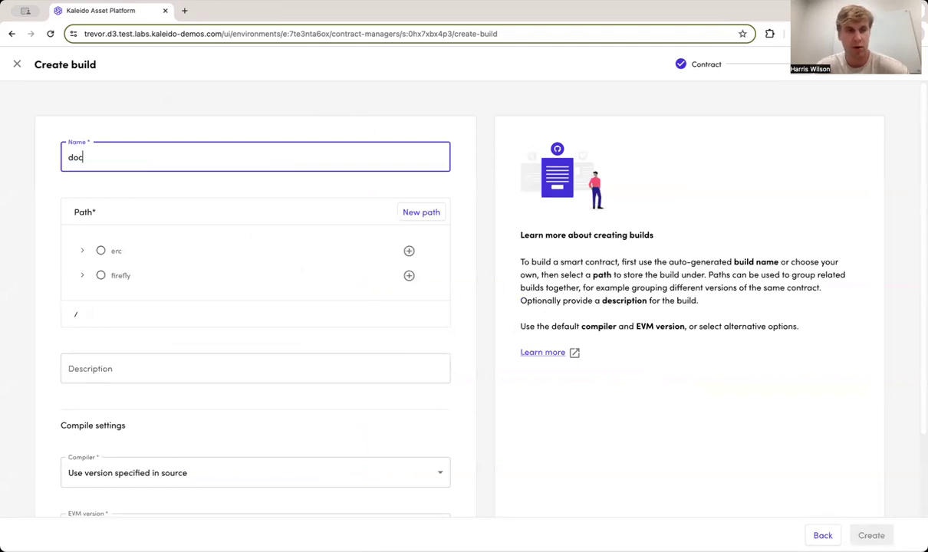
pyautogui.write('Pinning-erc')
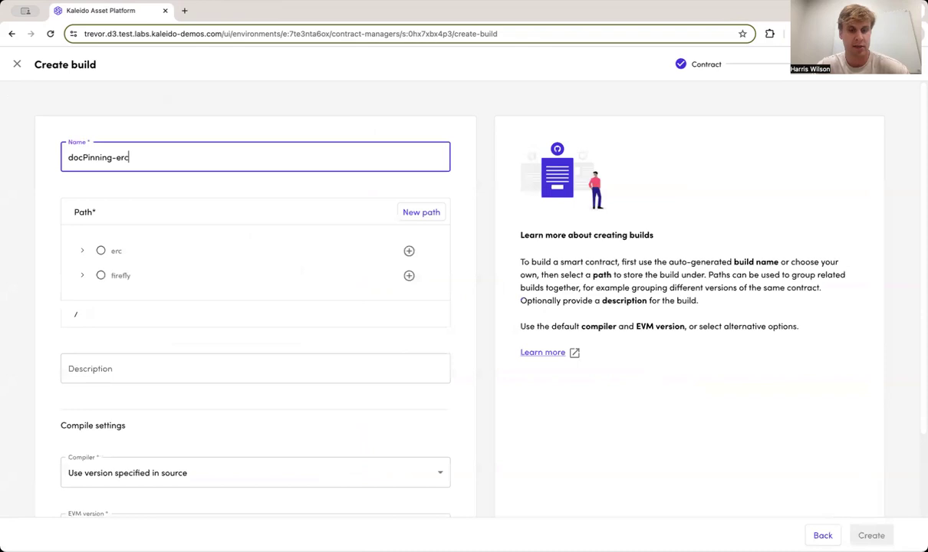
pyautogui.write('721')
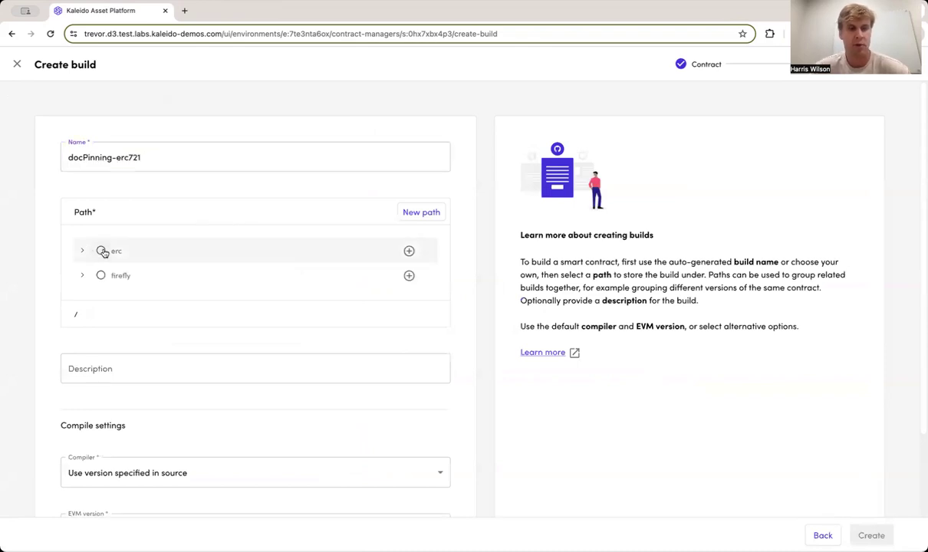
pyautogui.click(101, 251)
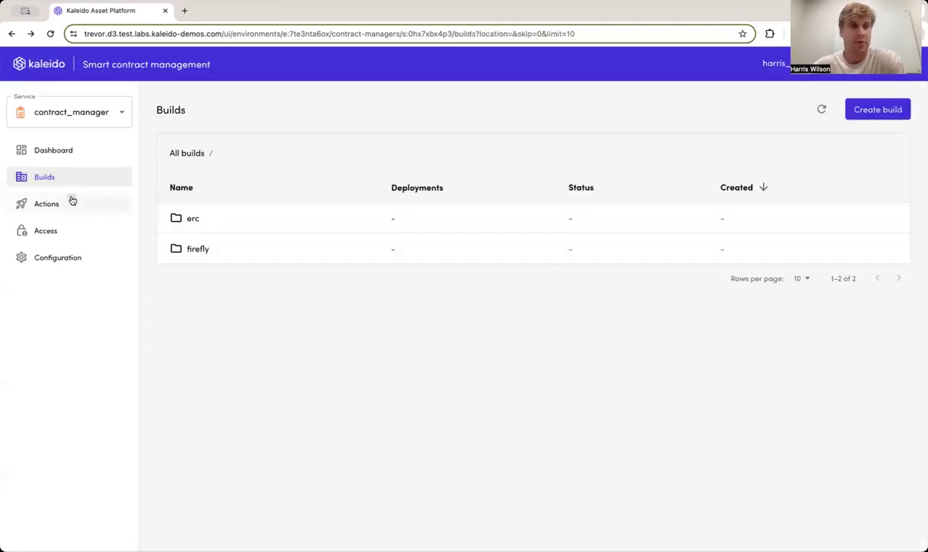
pyautogui.click(46, 203)
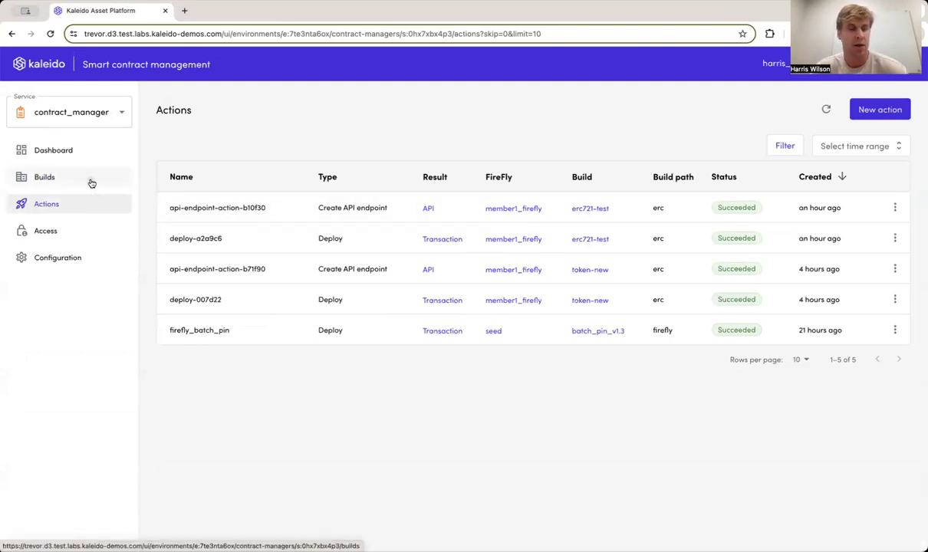
pyautogui.click(44, 178)
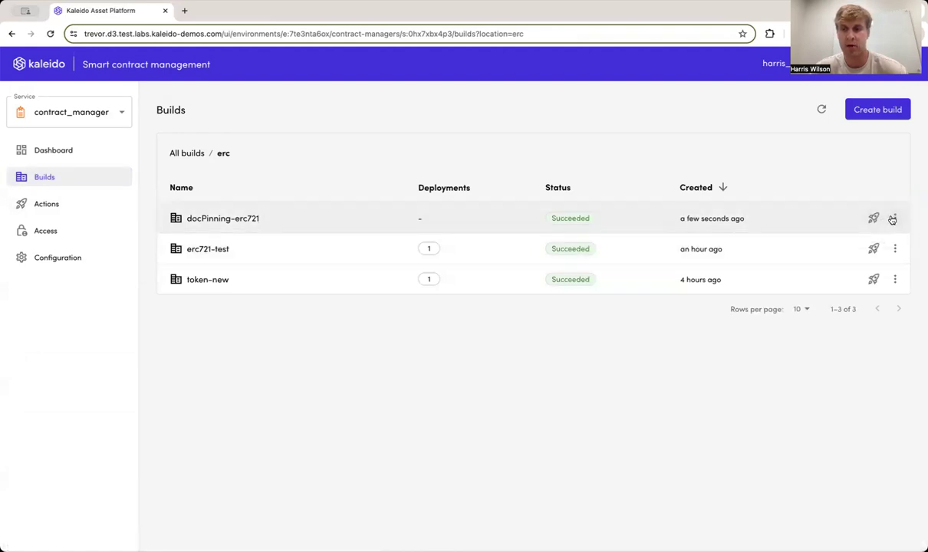
pyautogui.moveTo(874, 219)
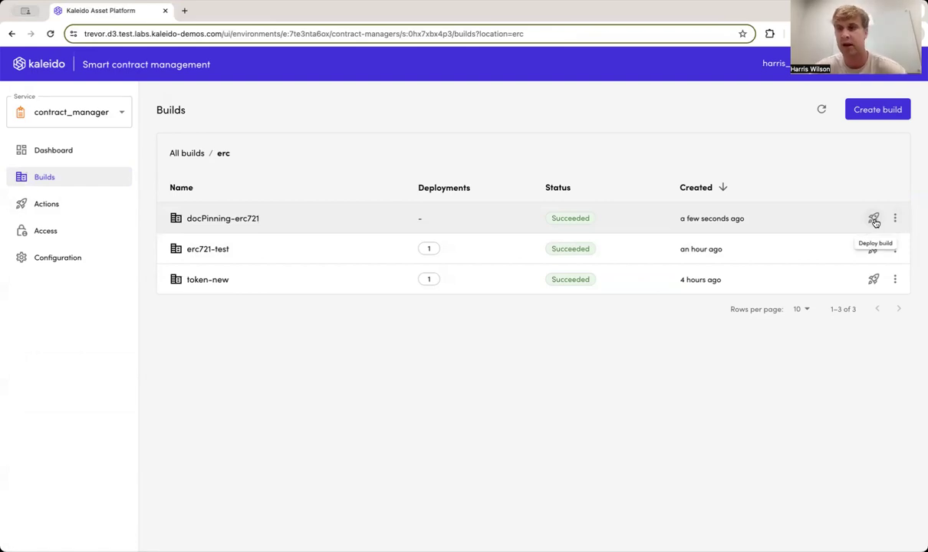
# Deploy docPinning-erc721 via member1_firefly, signed with member1_wallet's member1_org_key.
pyautogui.click(873, 219)
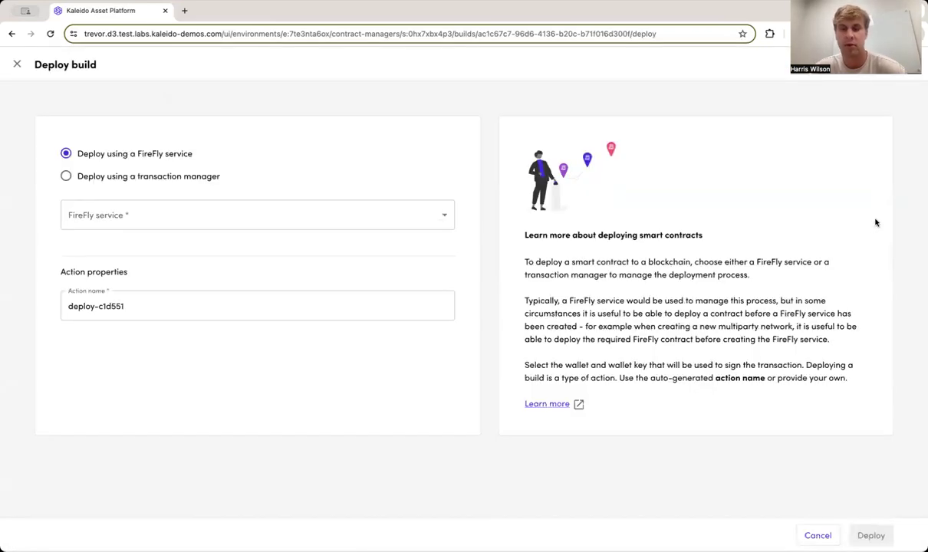
pyautogui.click(257, 215)
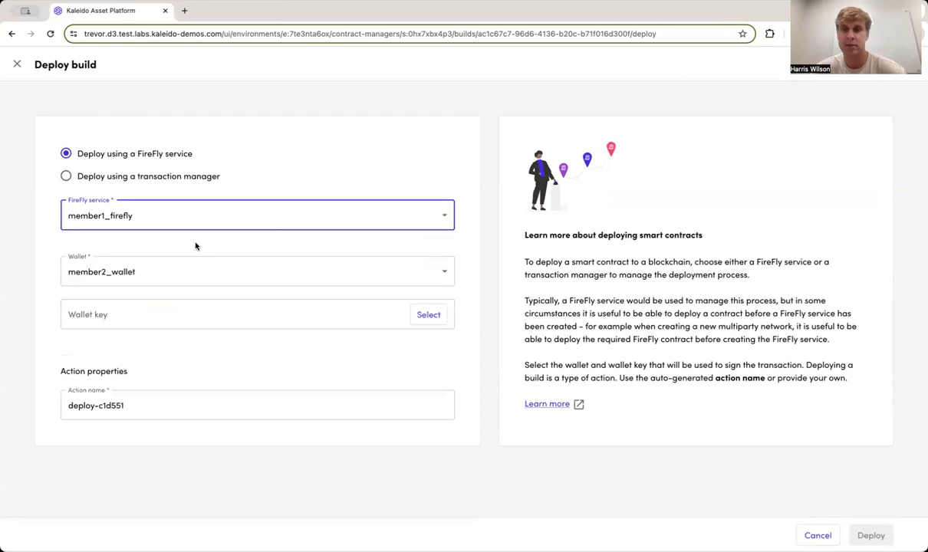
pyautogui.click(257, 272)
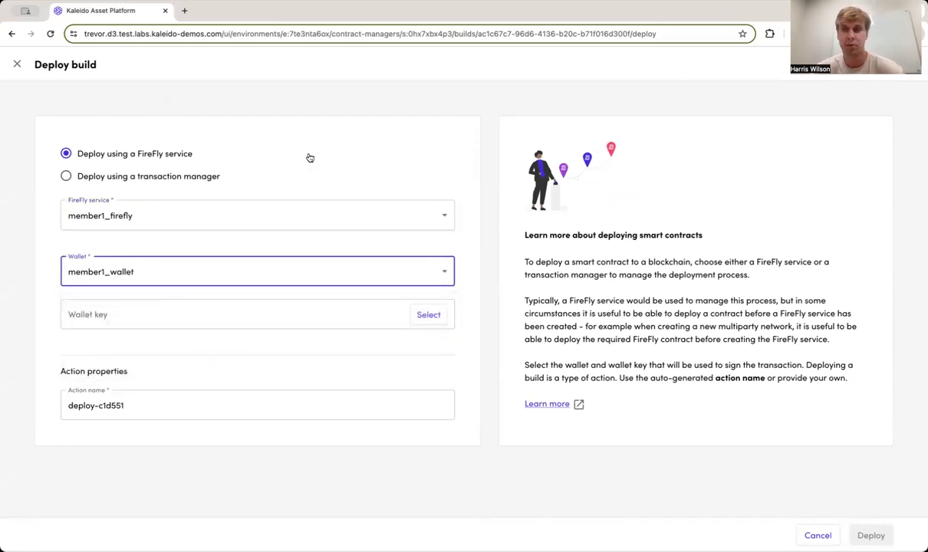
pyautogui.click(428, 315)
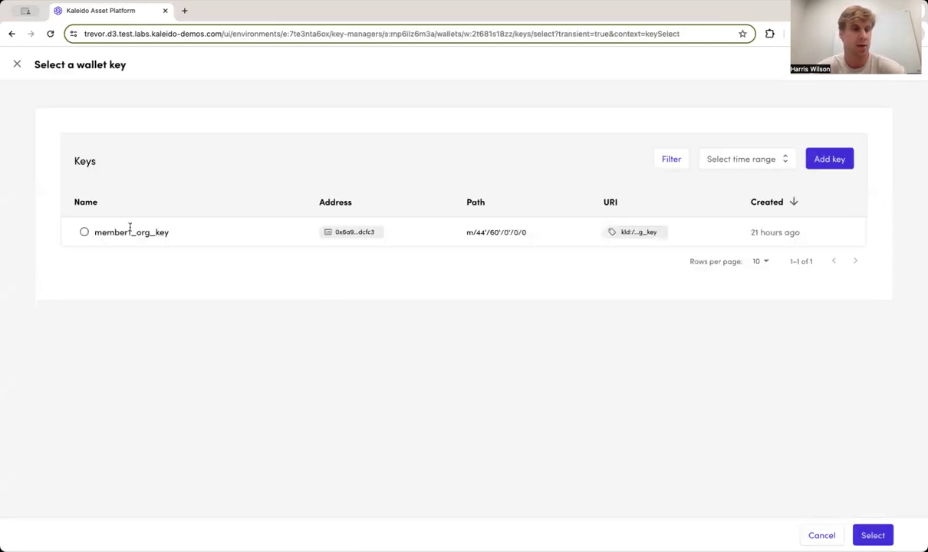
pyautogui.click(872, 535)
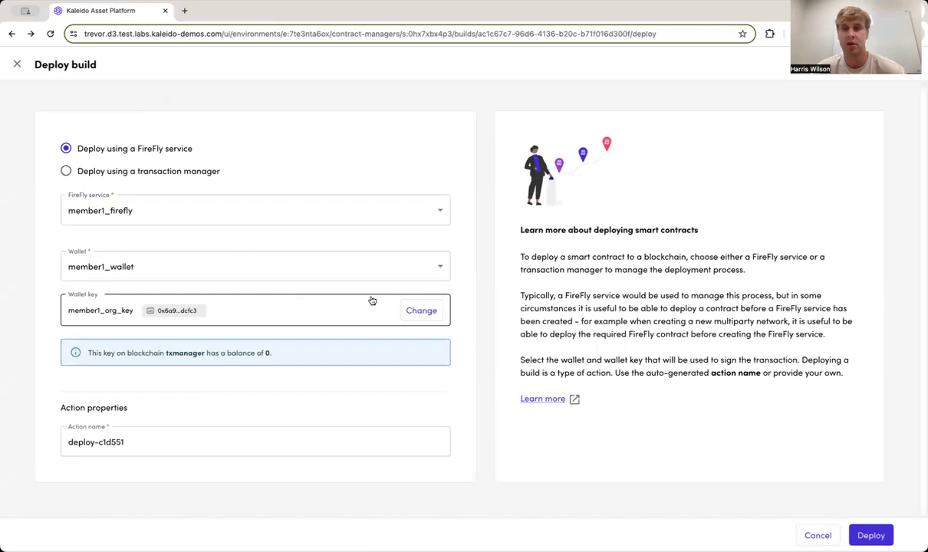
pyautogui.moveTo(818, 486)
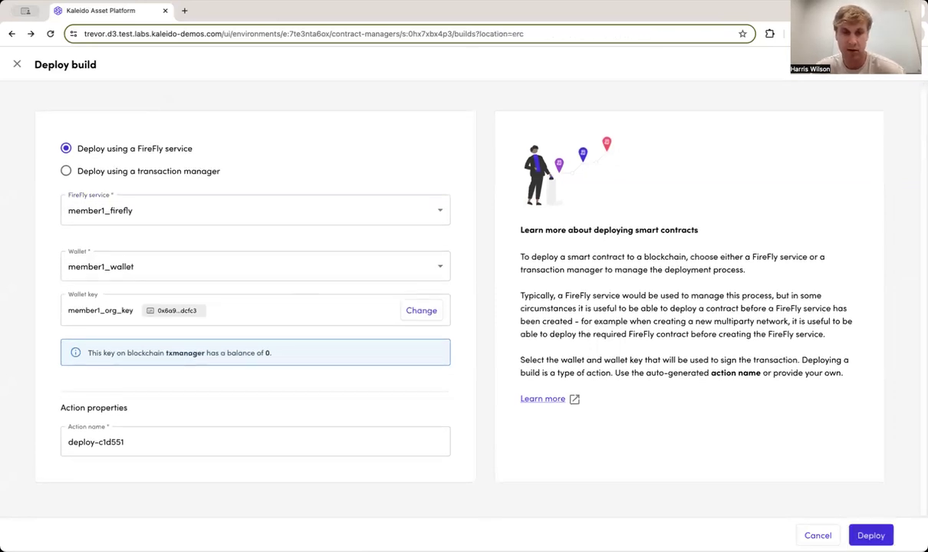
pyautogui.click(871, 536)
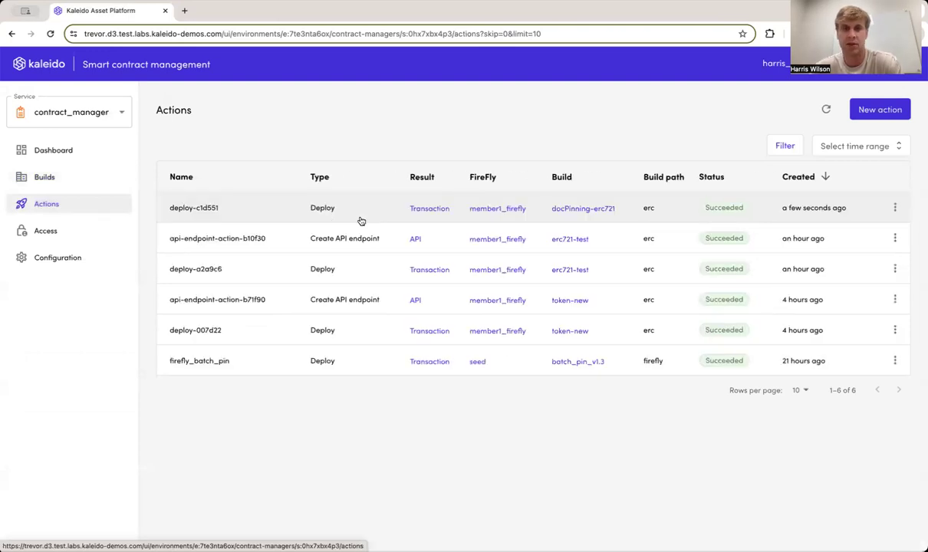
pyautogui.moveTo(719, 223)
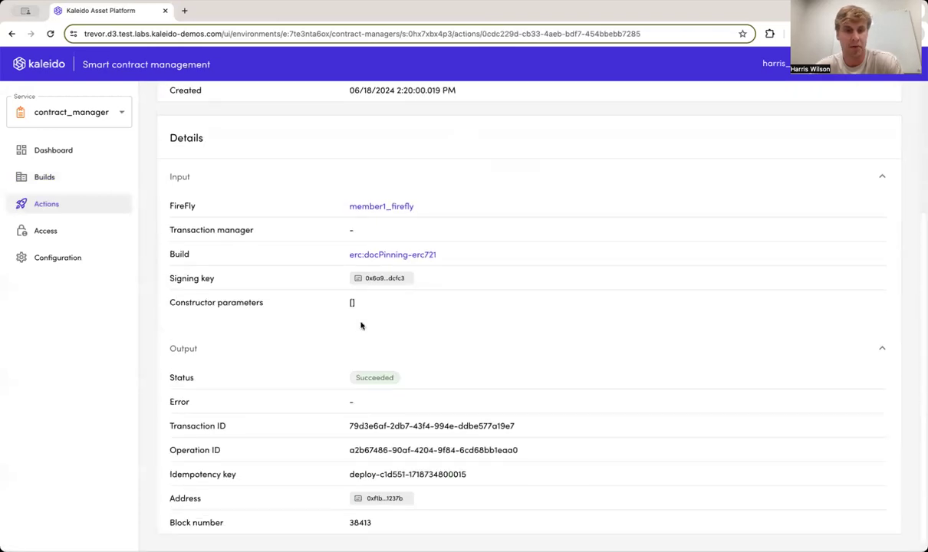
pyautogui.moveTo(381, 497)
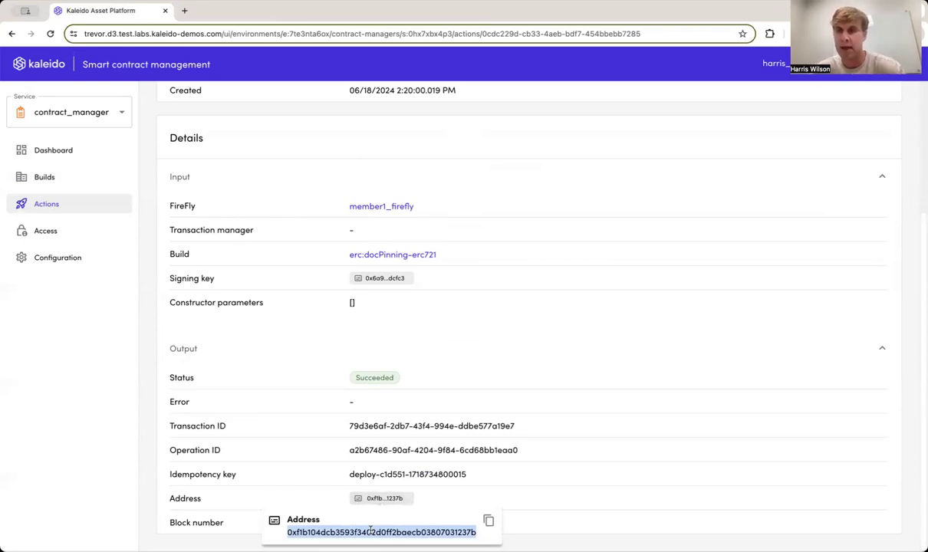
pyautogui.moveTo(399, 421)
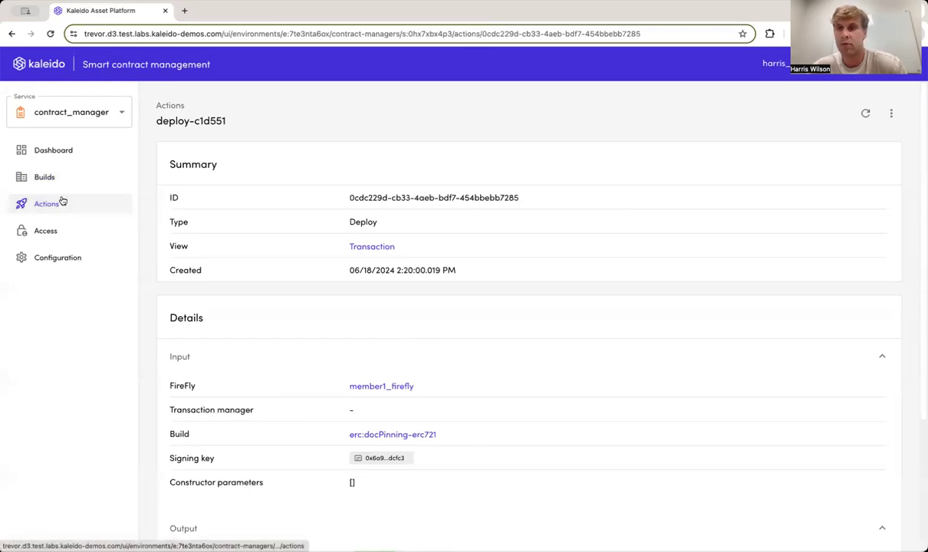
pyautogui.moveTo(46, 204)
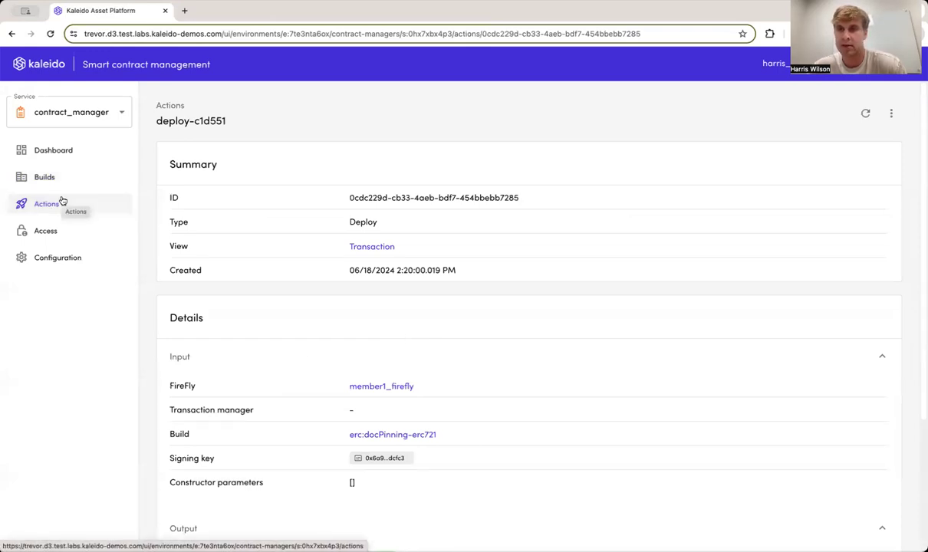
pyautogui.moveTo(44, 177)
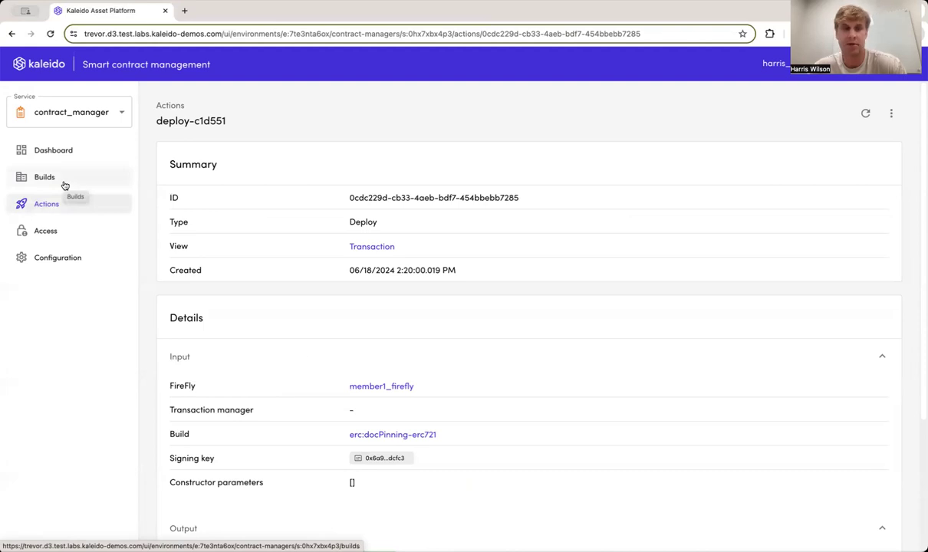
# Return to the contract manager's actions list showing the succeeded deploy.
pyautogui.click(46, 203)
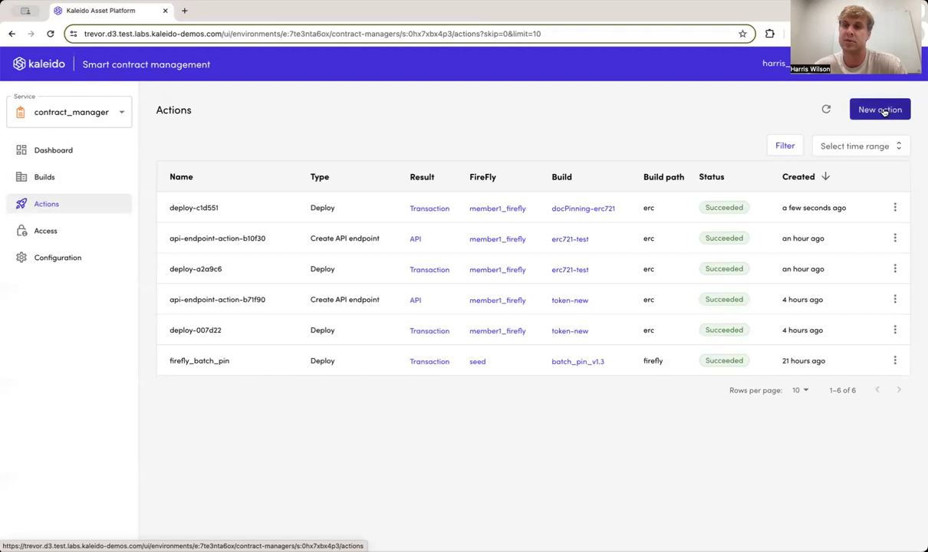
# Start an API endpoint for build erc:docPinning-erc721 using the deploy-c1d551 address.
pyautogui.click(880, 109)
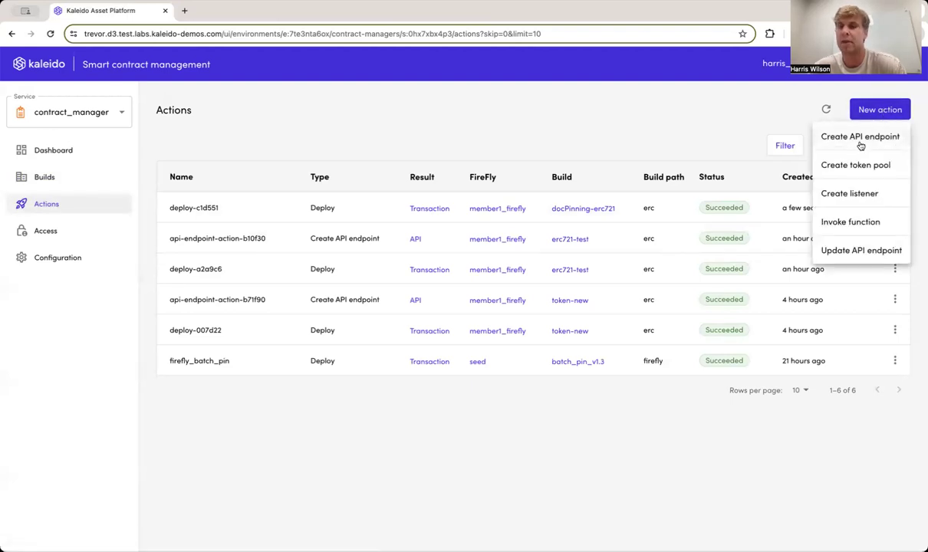
pyautogui.click(859, 136)
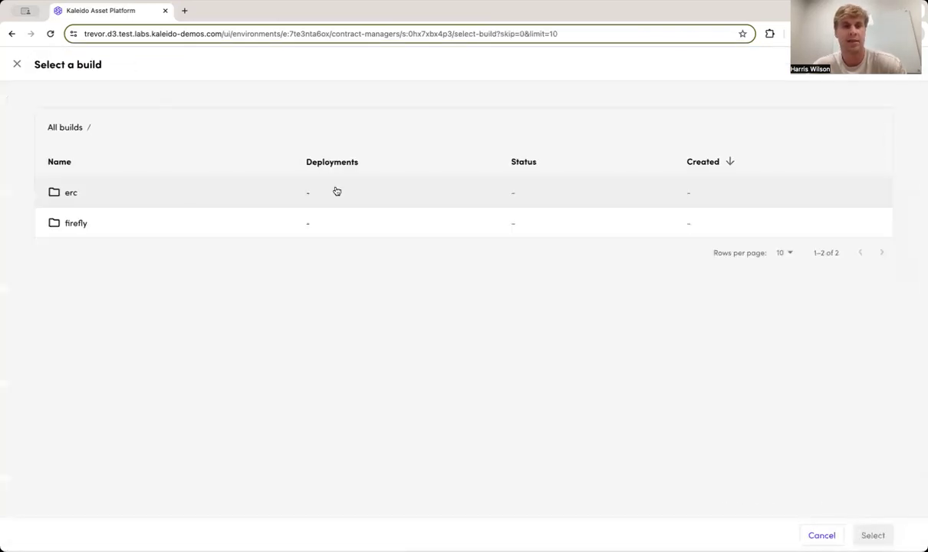
pyautogui.click(70, 192)
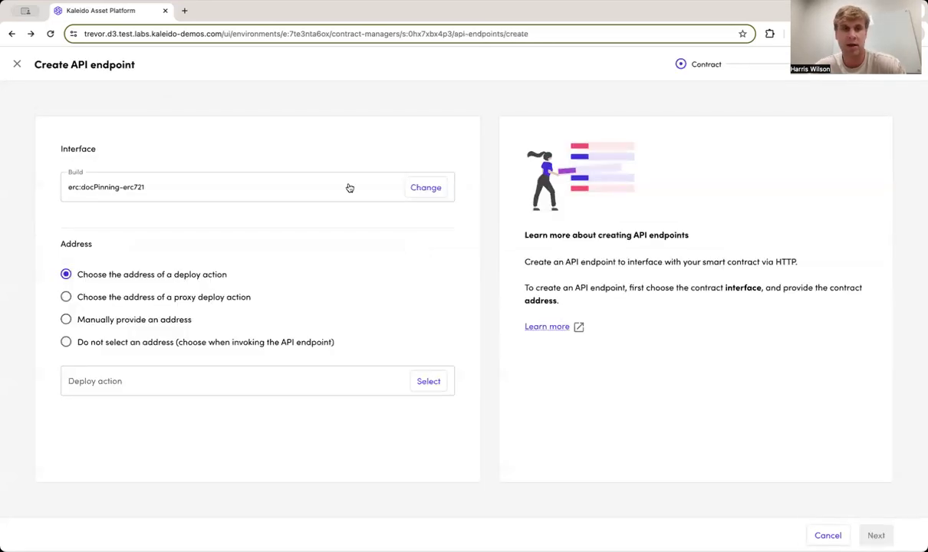
pyautogui.click(428, 381)
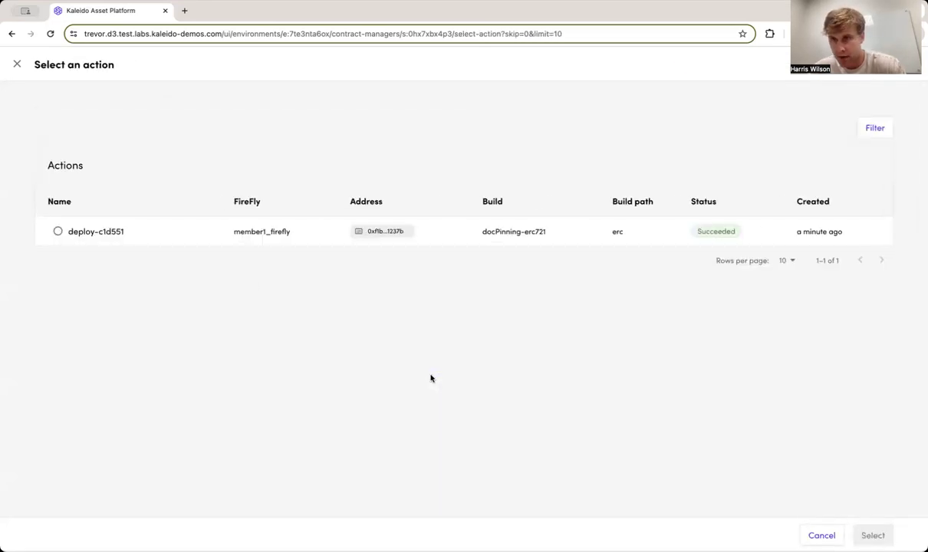
pyautogui.click(58, 231)
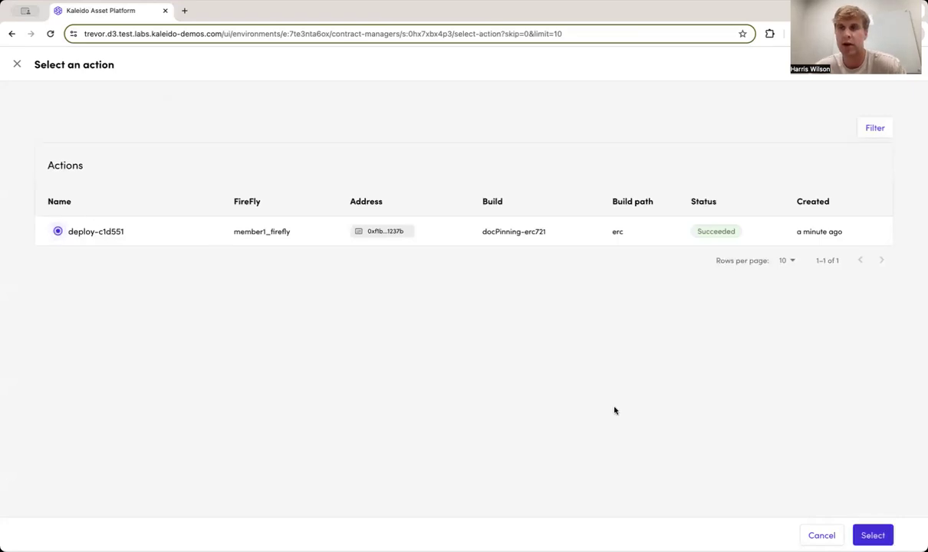
pyautogui.click(872, 536)
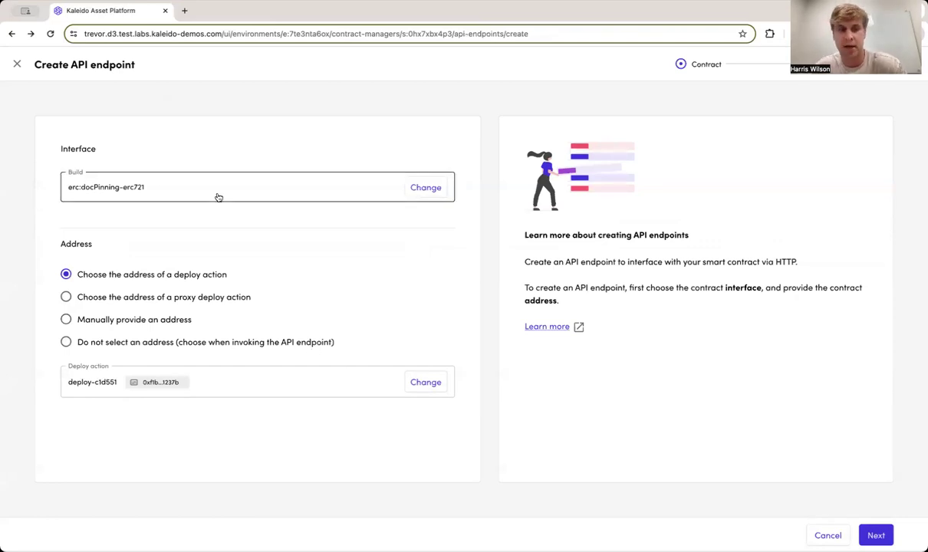
pyautogui.click(876, 534)
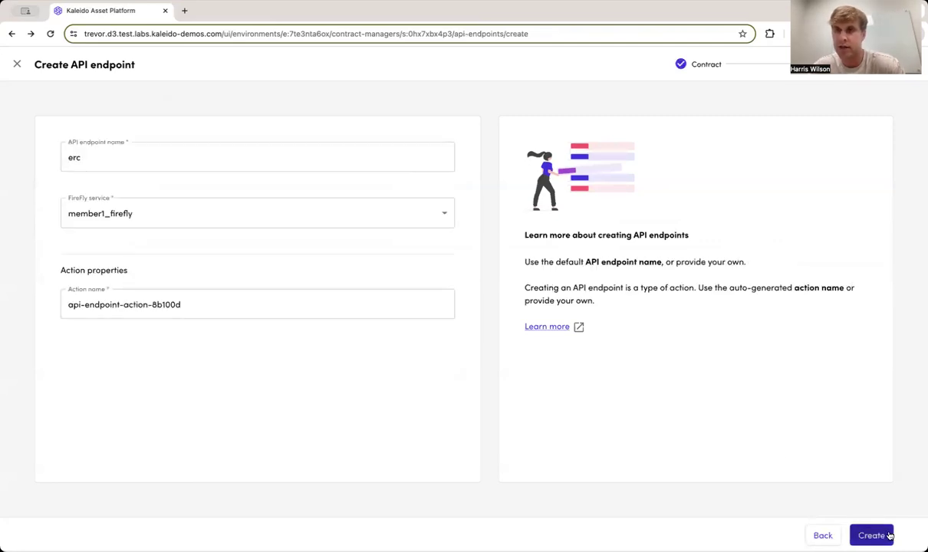
# Name the endpoint docPinning721-api and create it.
pyautogui.click(257, 157)
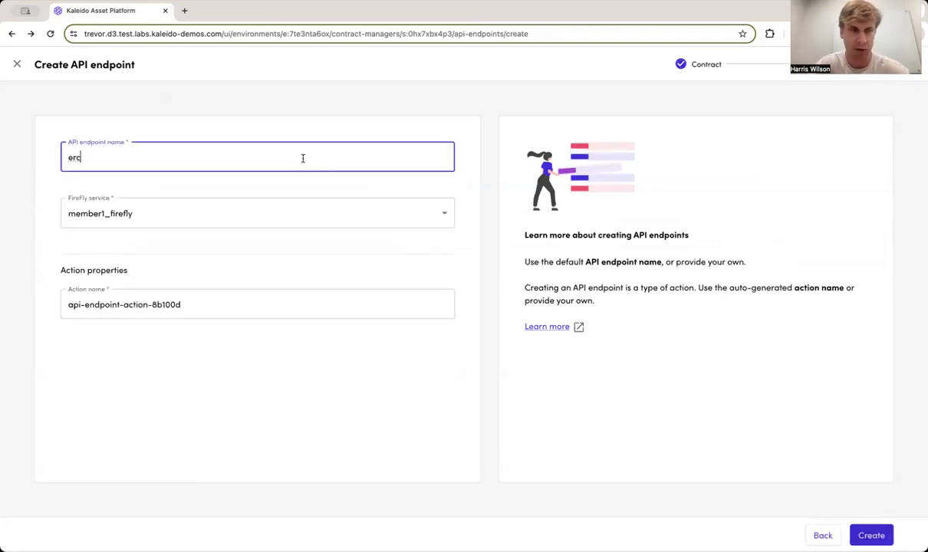
pyautogui.write('doc')
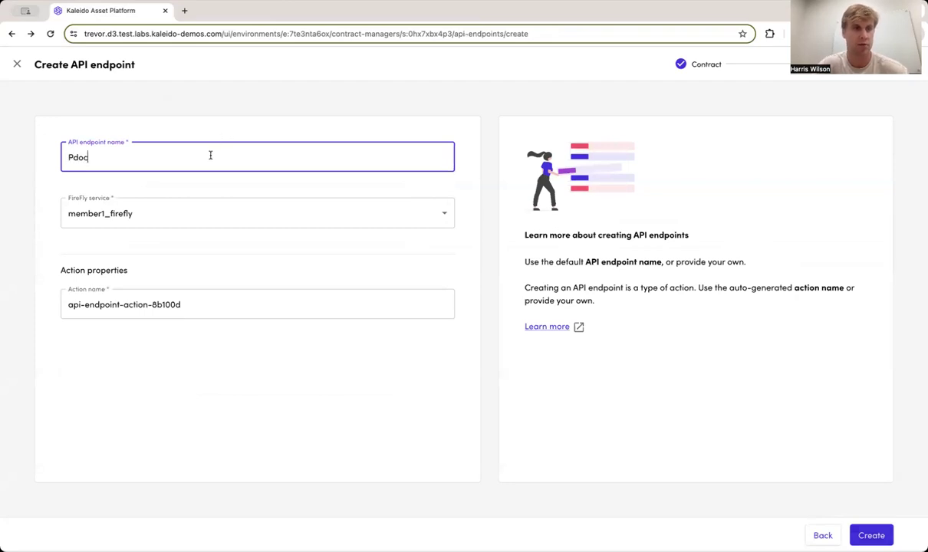
pyautogui.write('docPinning721-api')
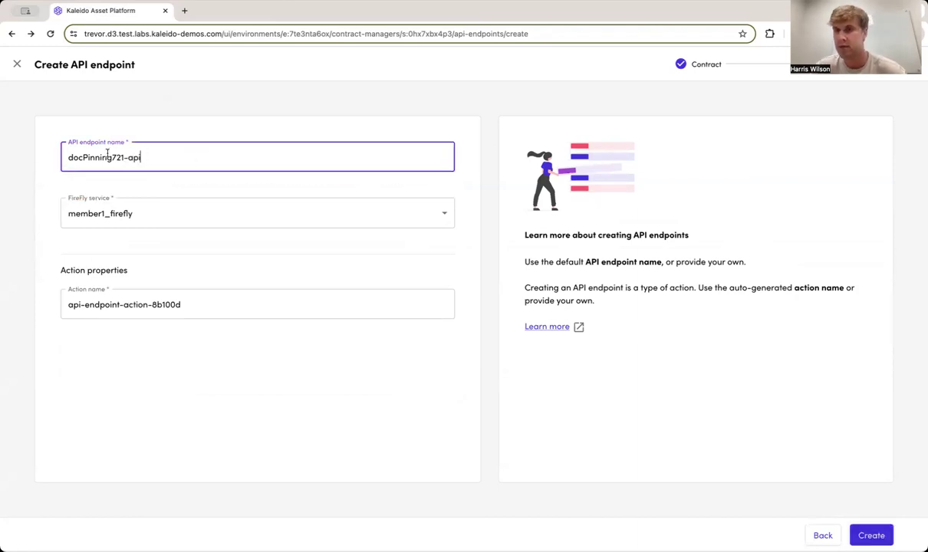
pyautogui.moveTo(390, 278)
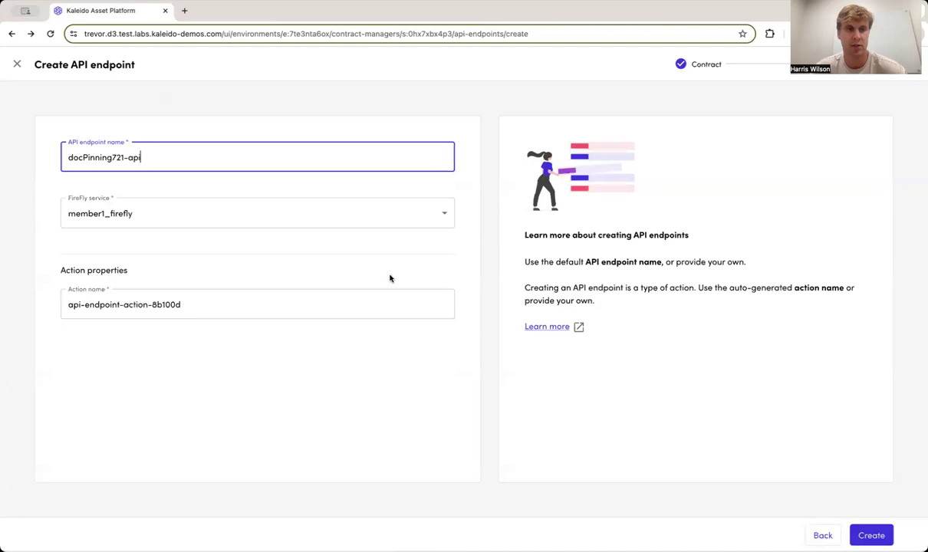
pyautogui.moveTo(320, 280)
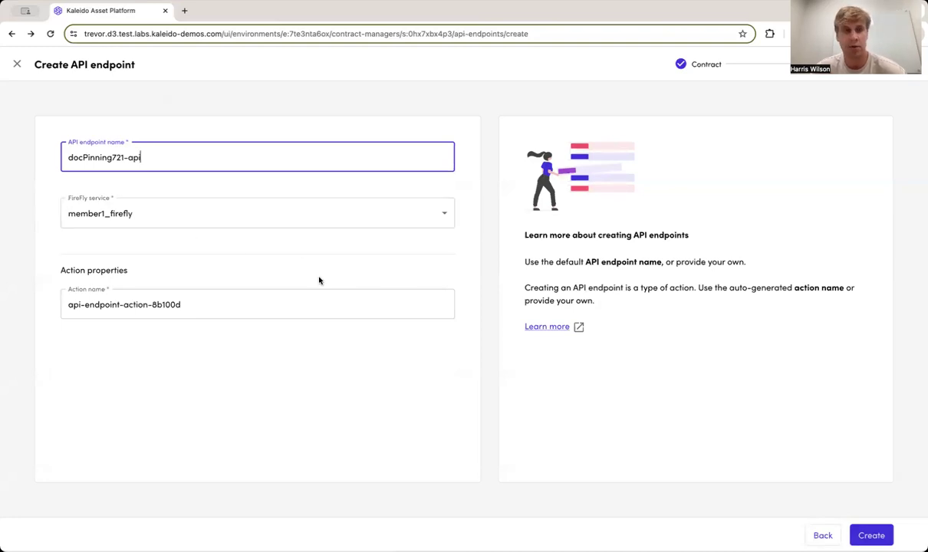
pyautogui.click(870, 534)
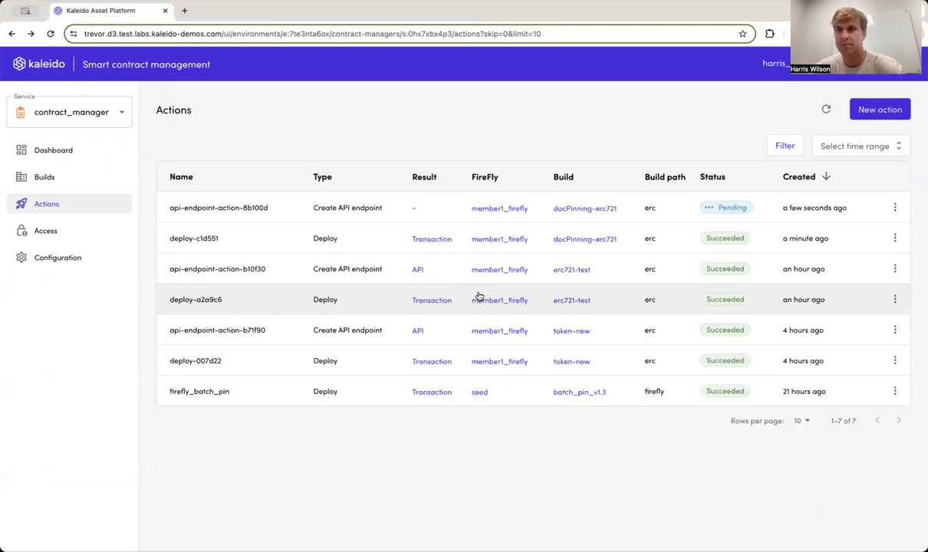
pyautogui.moveTo(295, 211)
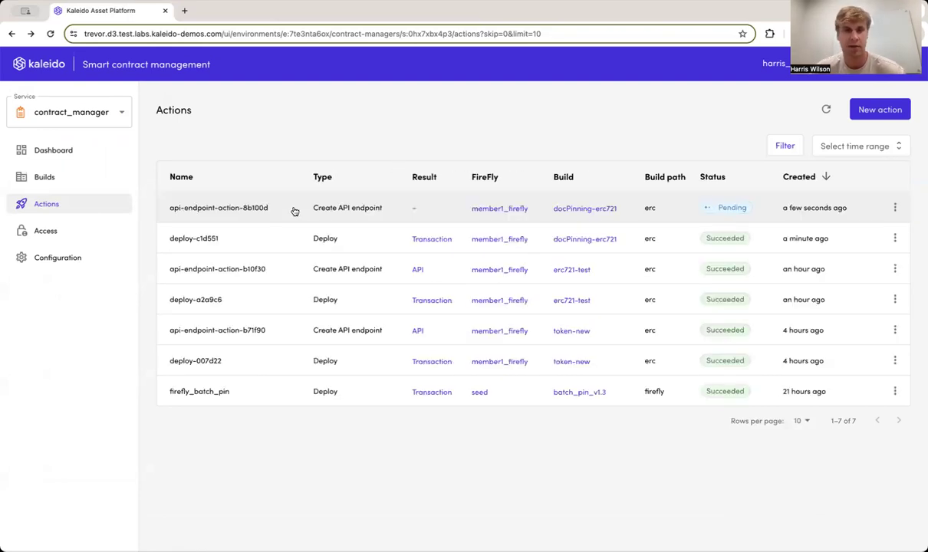
# Confirm api-endpoint-action-8b100d succeeded and open docPinning721-api's Swagger UI.
pyautogui.click(219, 208)
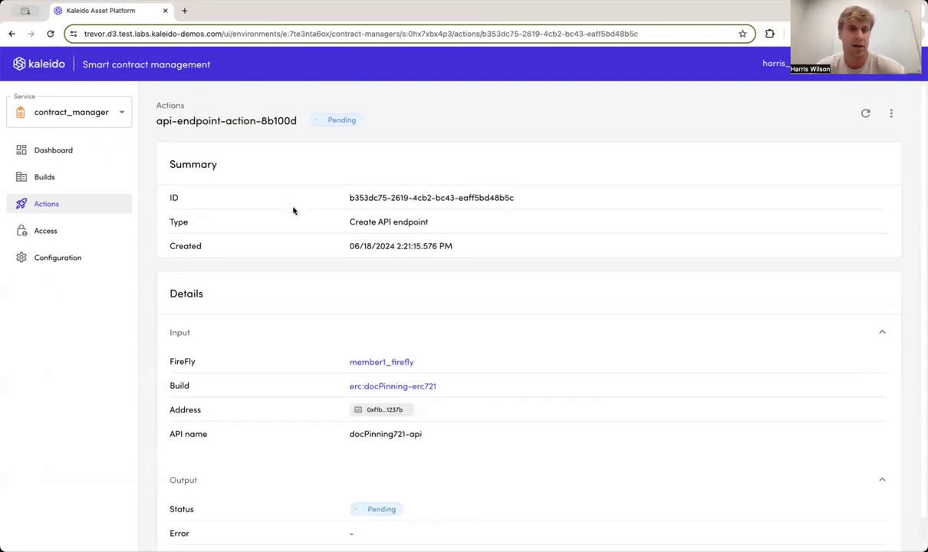
pyautogui.scroll(-3)
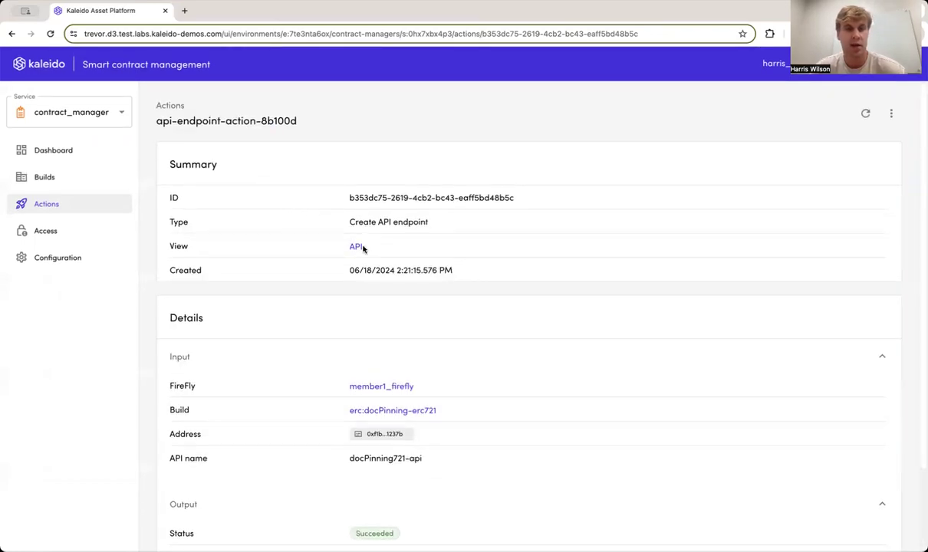
pyautogui.click(355, 246)
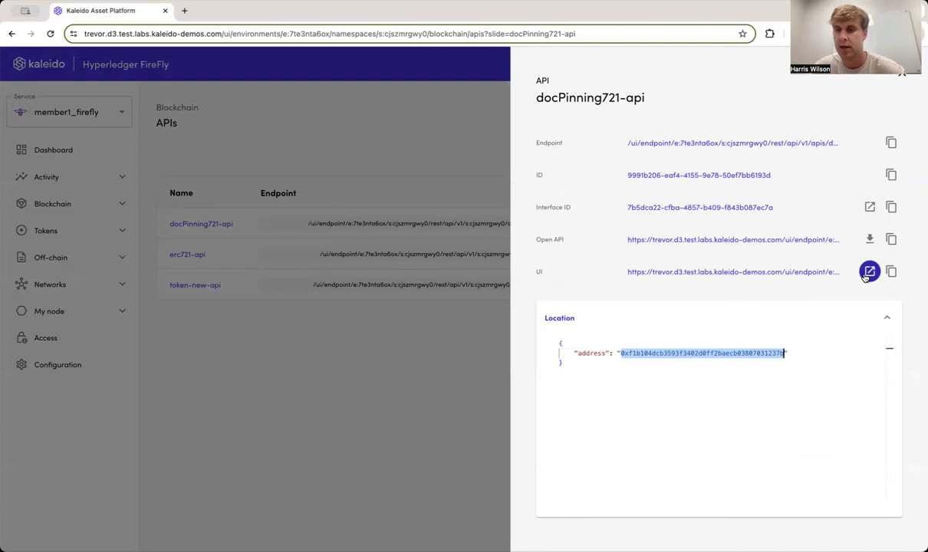
pyautogui.click(870, 272)
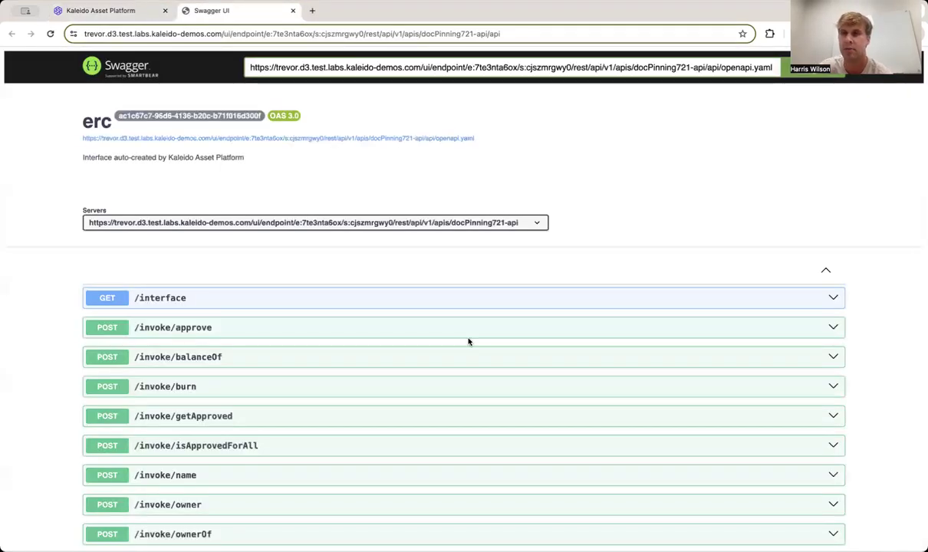
# Review the docPinning721-api operations, then close back to the blockchain APIs list.
pyautogui.scroll(-3)
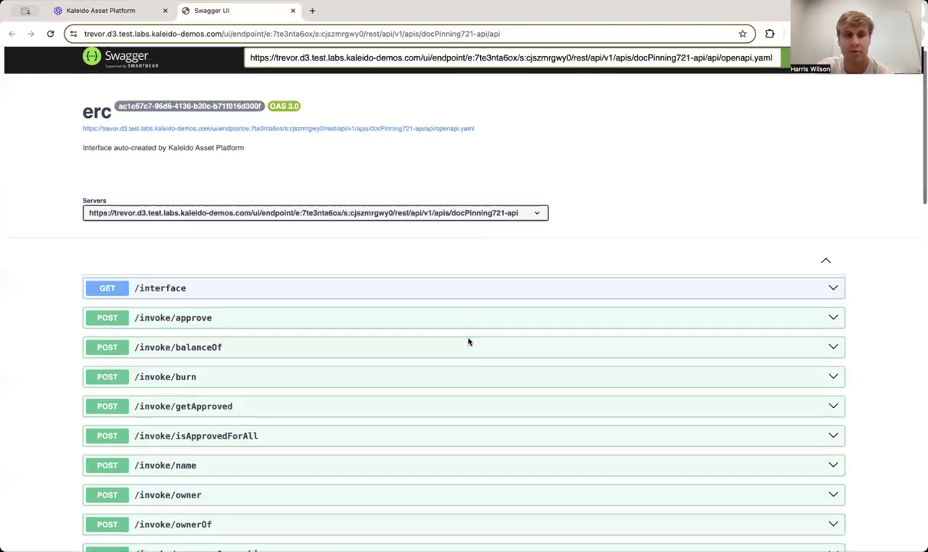
pyautogui.scroll(-3)
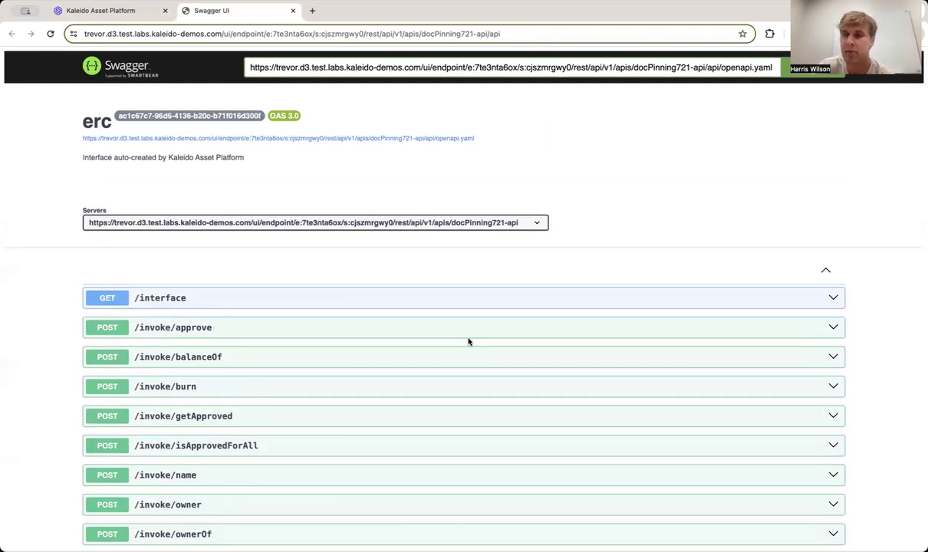
pyautogui.scroll(-3)
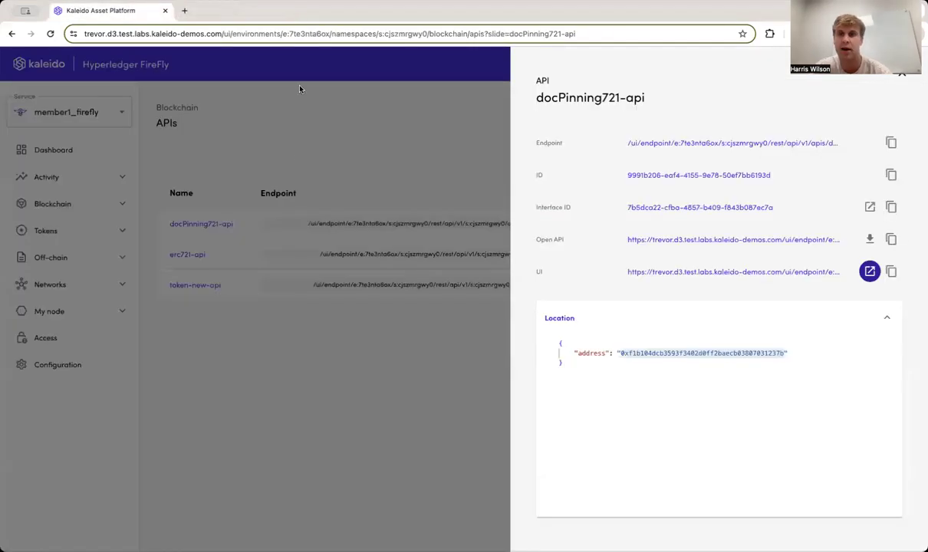
pyautogui.click(901, 74)
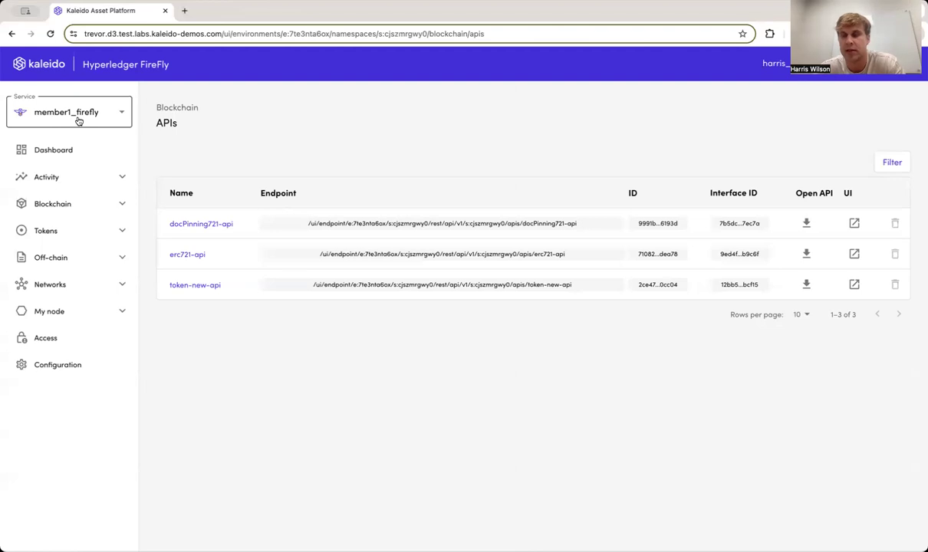
pyautogui.moveTo(66, 112)
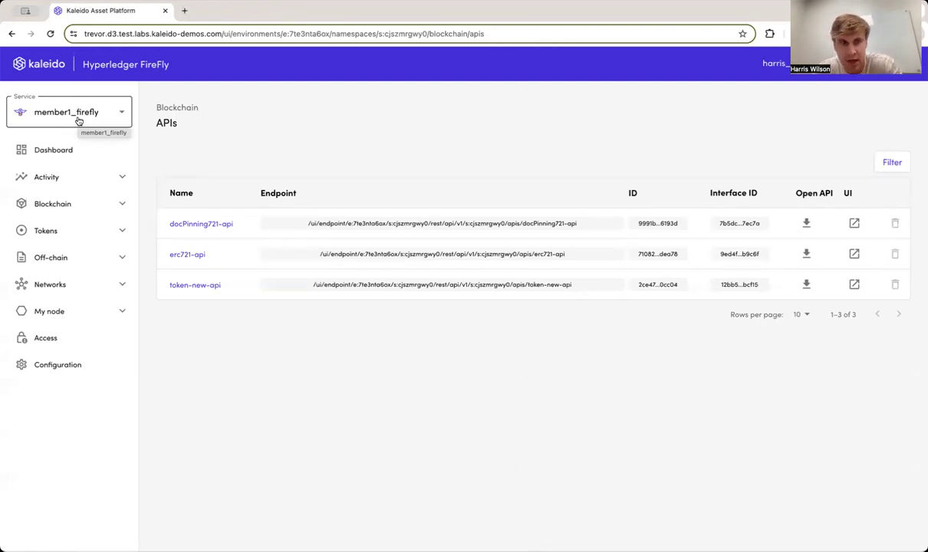
# Show member1_firefly's Activity Timeline restricted to the Last 24 hours.
pyautogui.click(69, 112)
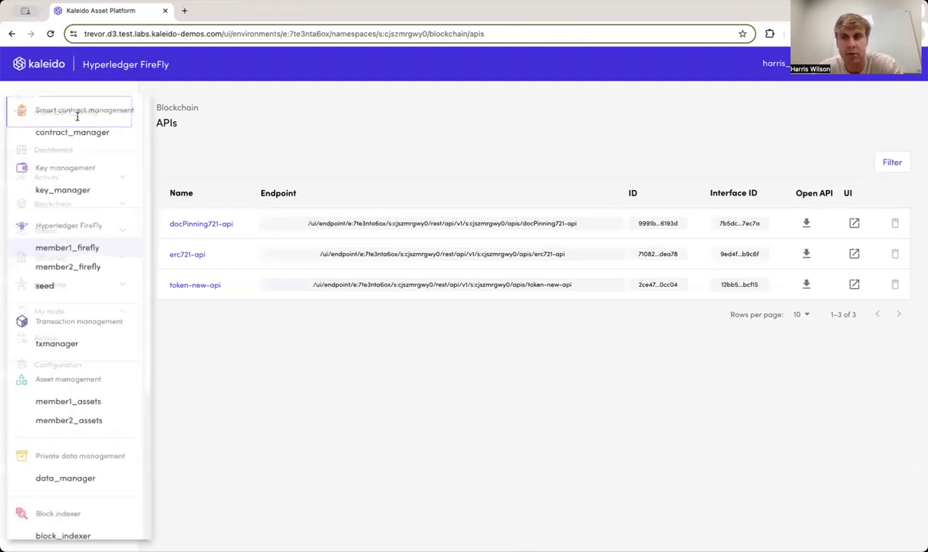
pyautogui.click(69, 112)
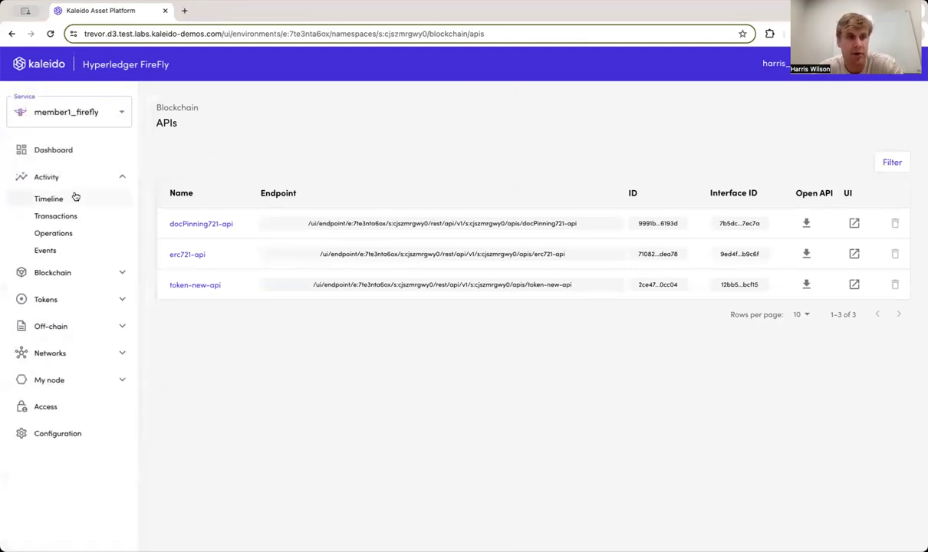
pyautogui.click(48, 199)
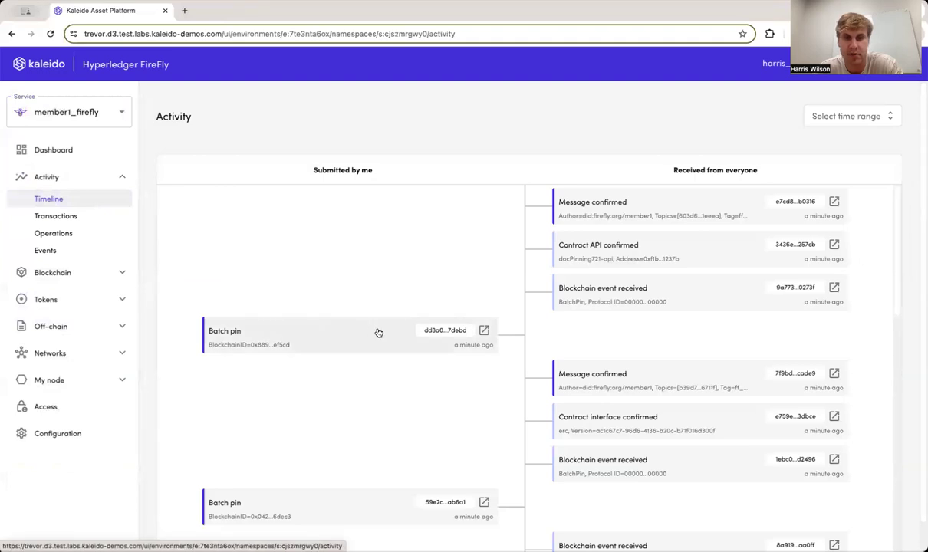
pyautogui.moveTo(456, 293)
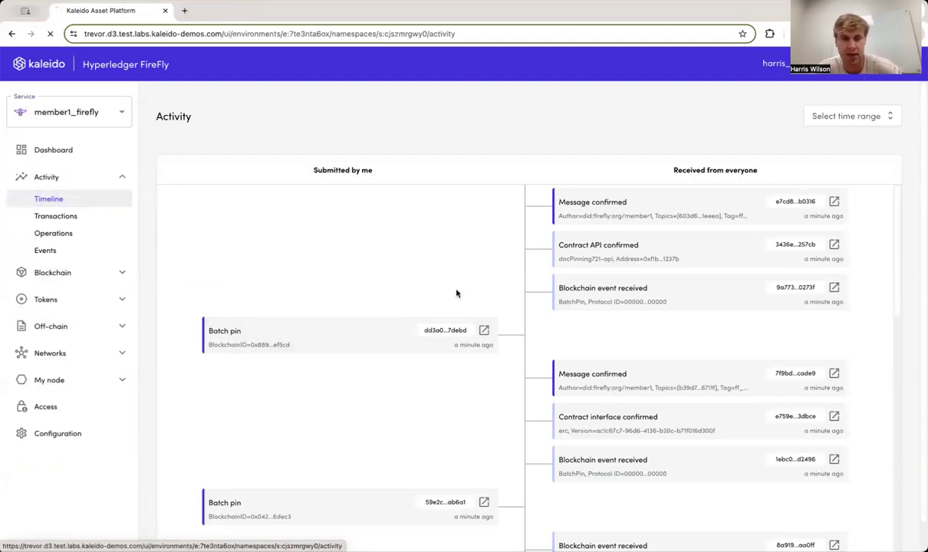
pyautogui.click(851, 116)
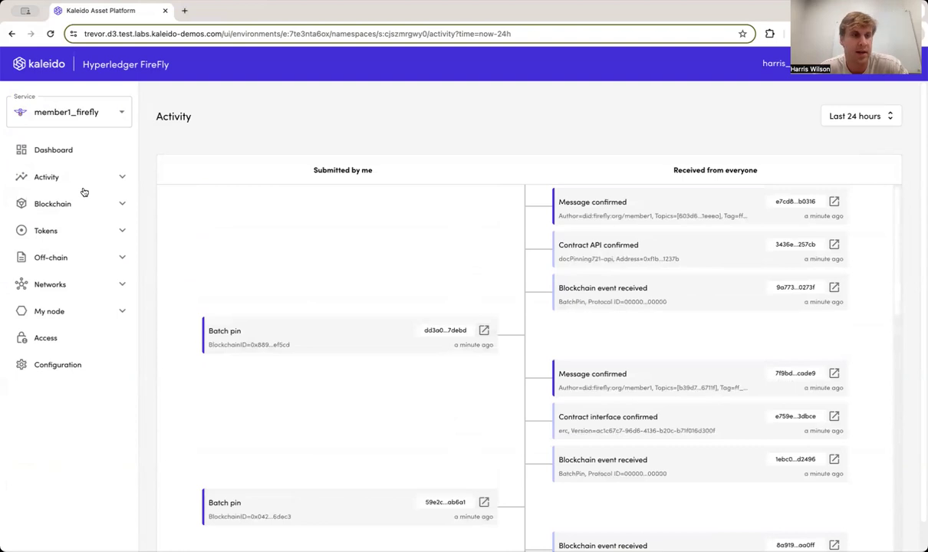
pyautogui.click(66, 112)
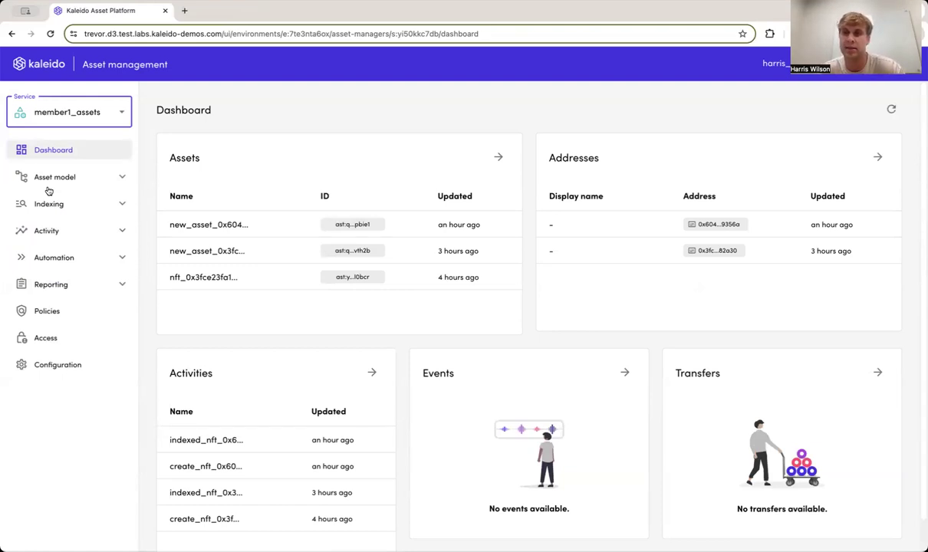
# Expand the Asset model section of the member1_assets sidebar.
pyautogui.click(55, 177)
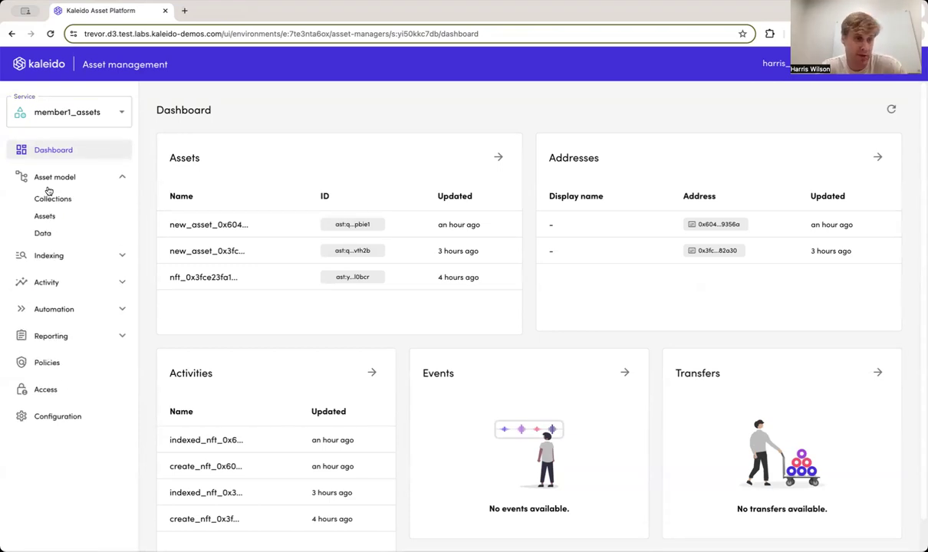
# Inspect the newest new_asset's Pools, Fragments, Data and Events sections.
pyautogui.click(44, 215)
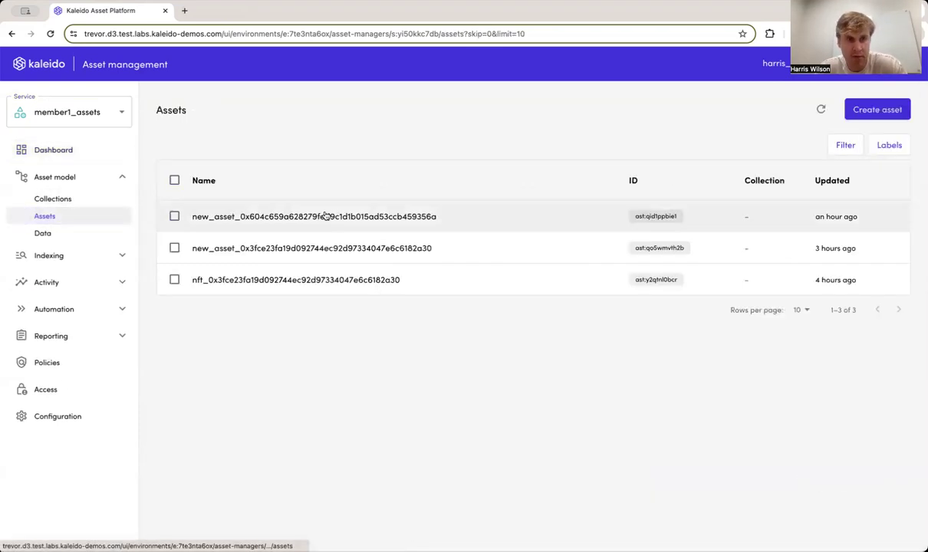
pyautogui.moveTo(468, 213)
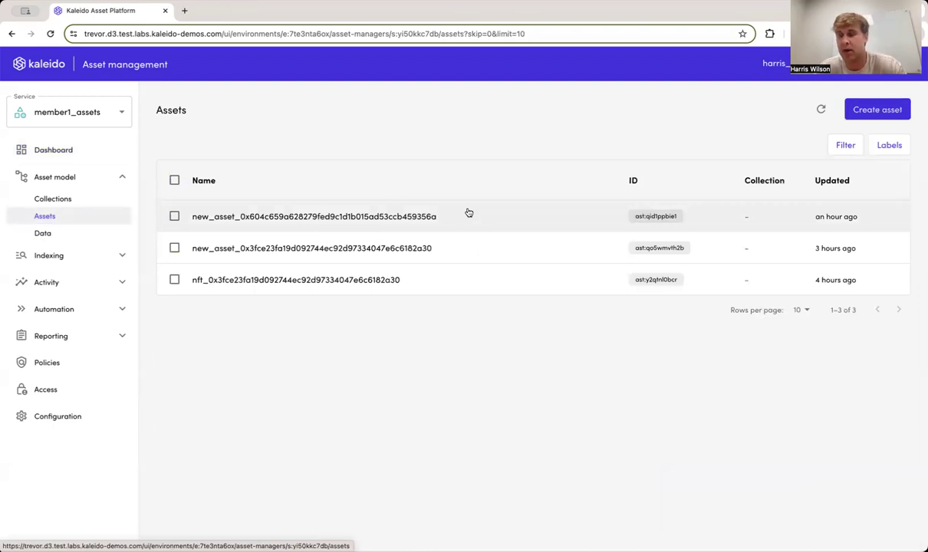
pyautogui.click(314, 216)
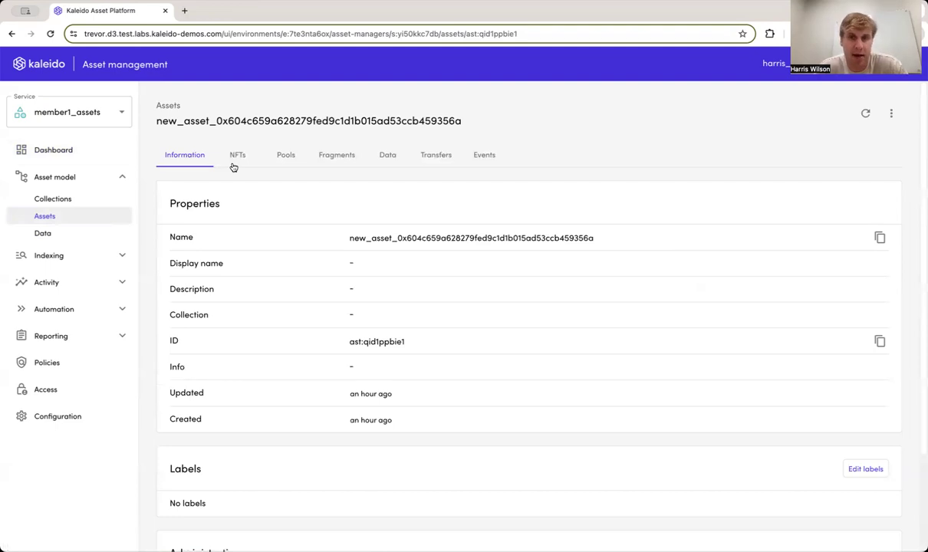
pyautogui.click(286, 154)
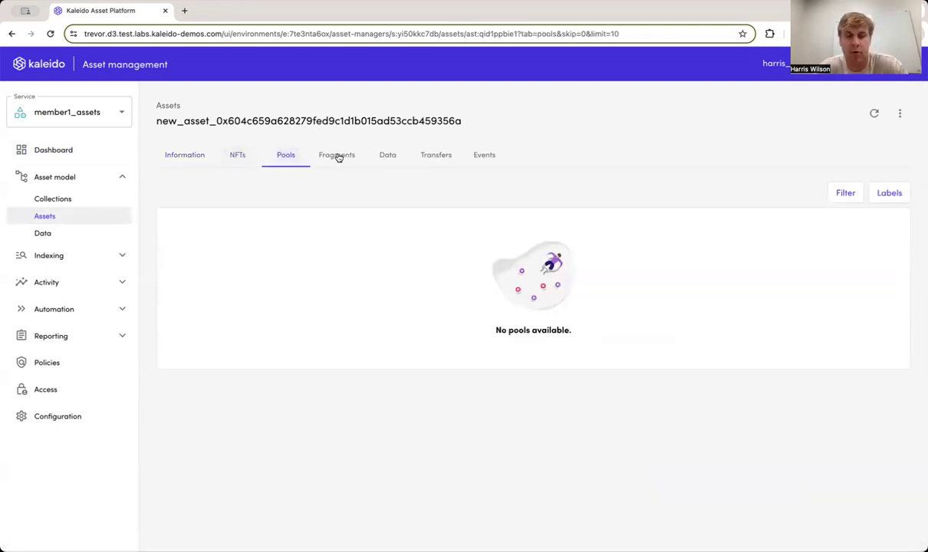
pyautogui.click(336, 154)
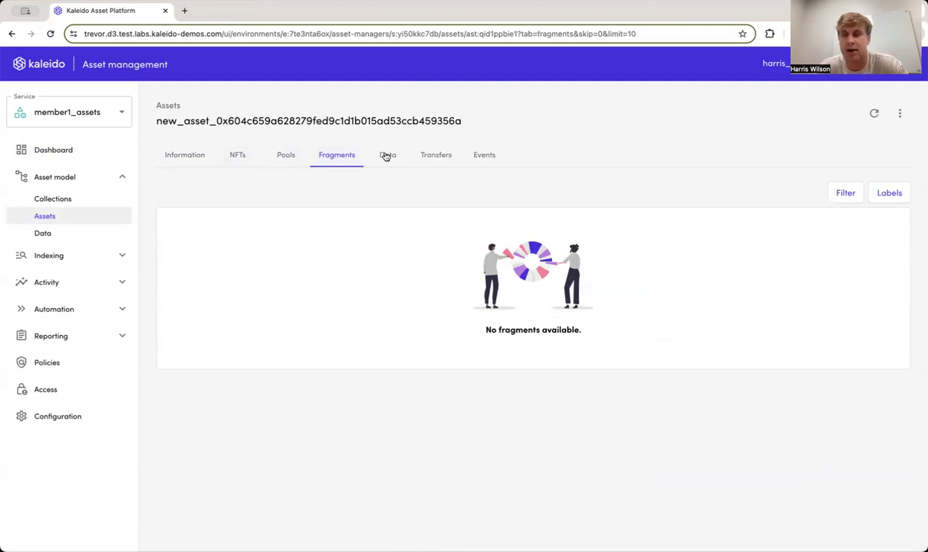
pyautogui.click(387, 154)
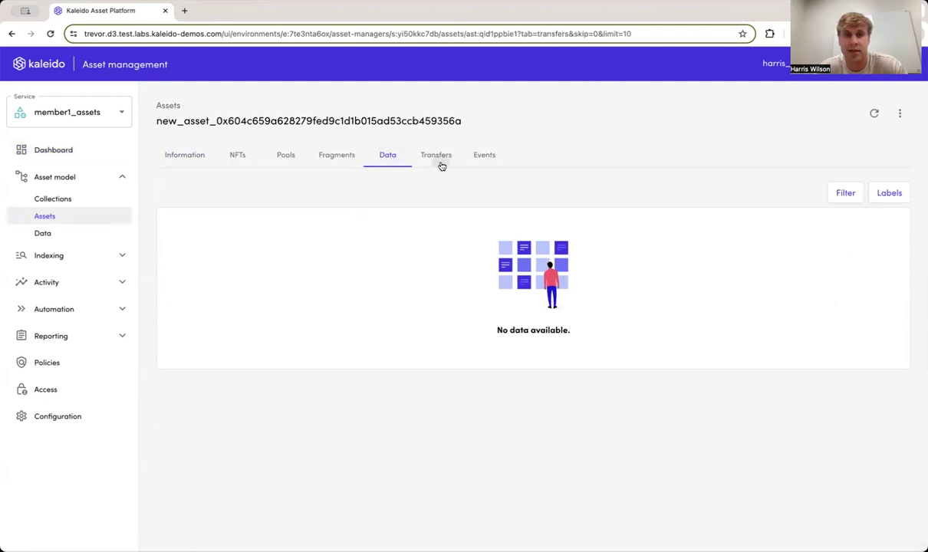
pyautogui.click(484, 154)
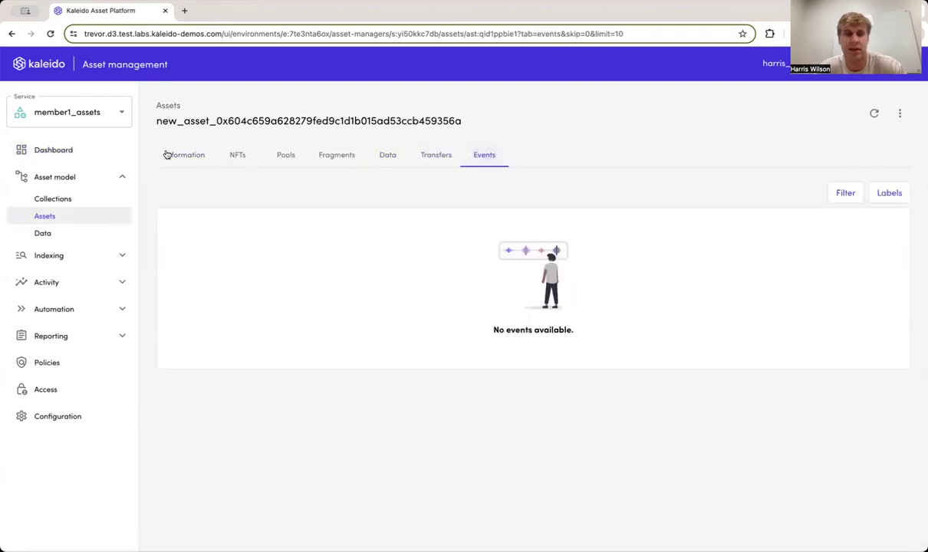
# Return to the asset's general info, the member1 assets list, then Automation Tasks.
pyautogui.click(185, 155)
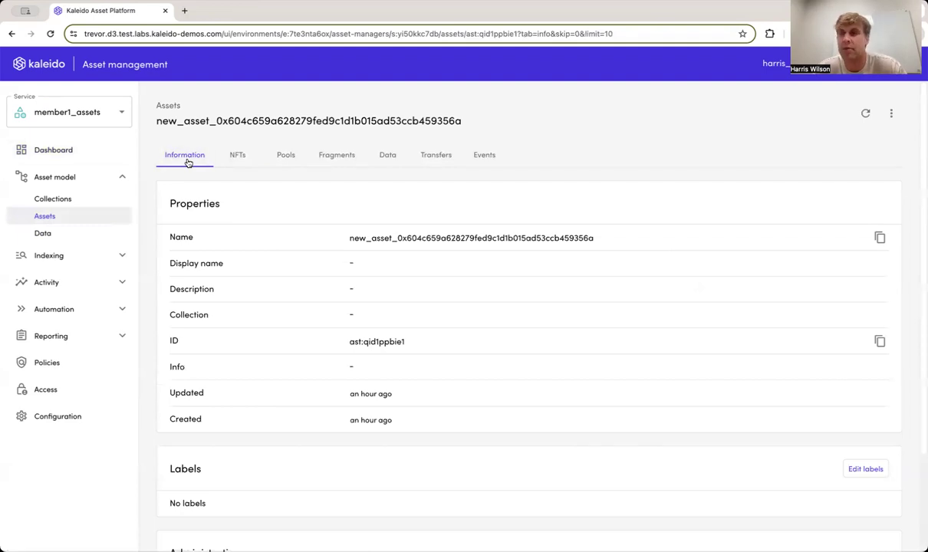
pyautogui.moveTo(85, 220)
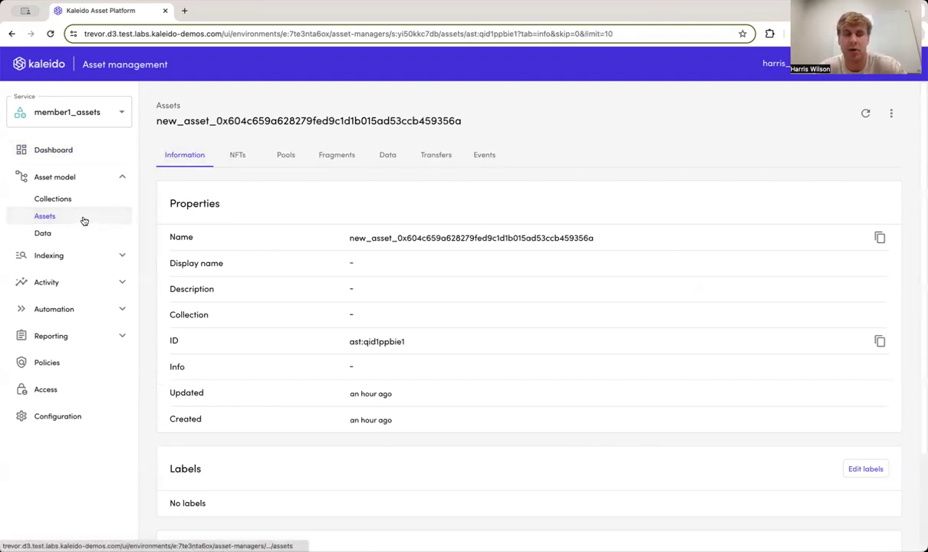
pyautogui.click(44, 216)
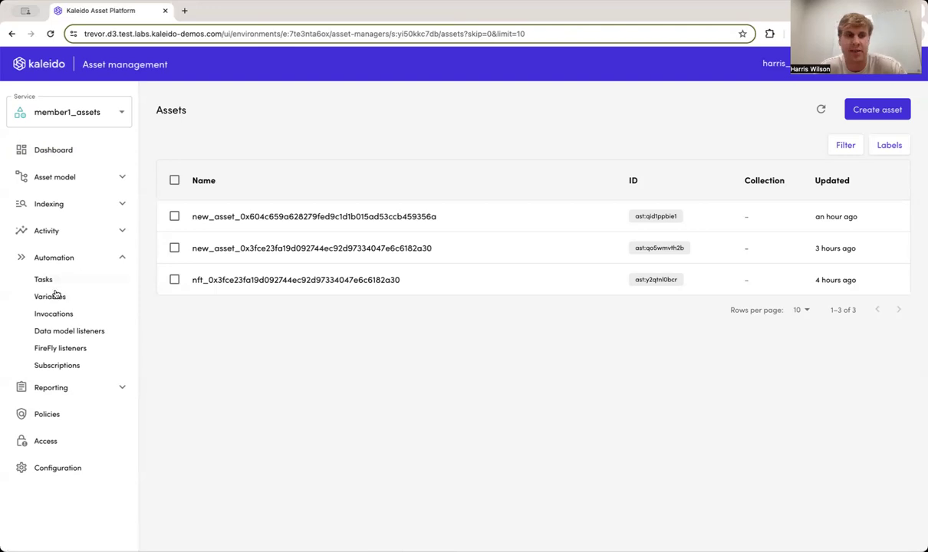
pyautogui.click(43, 280)
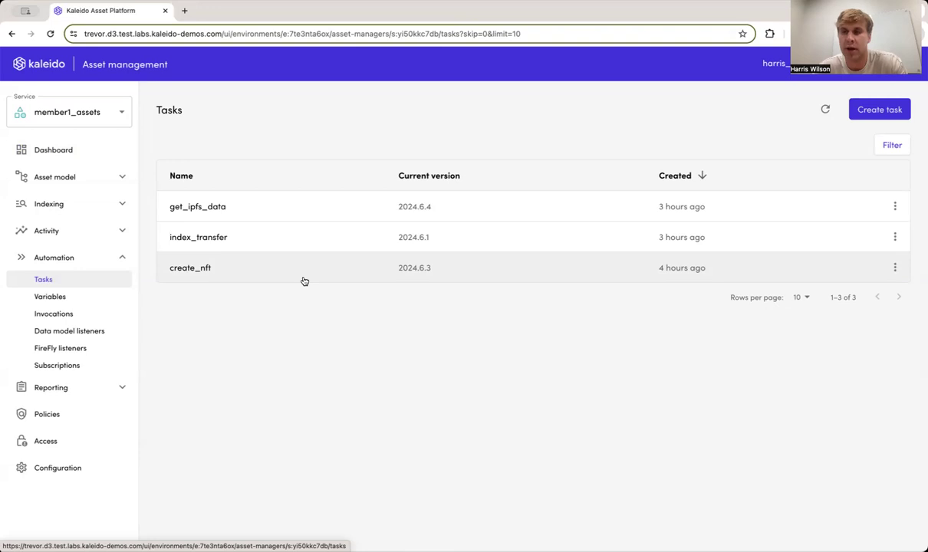
pyautogui.moveTo(269, 237)
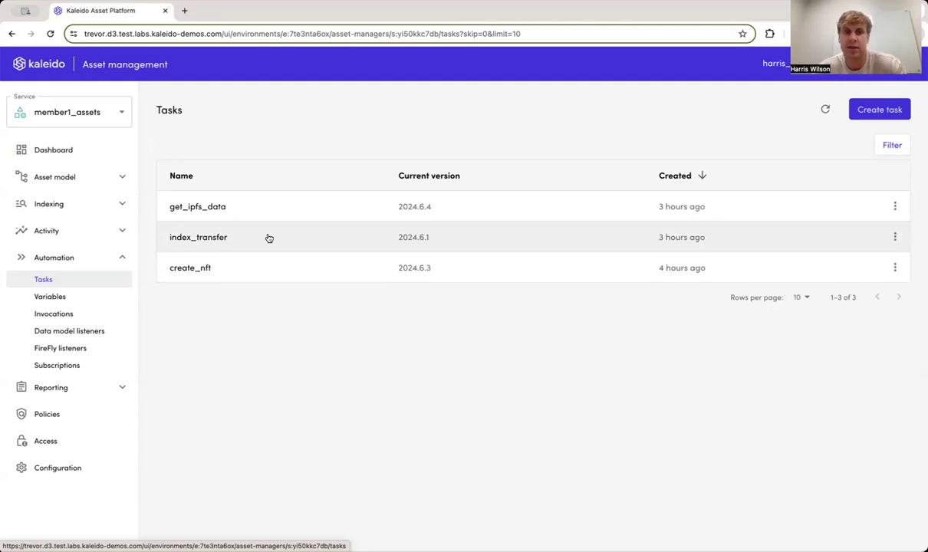
pyautogui.moveTo(296, 215)
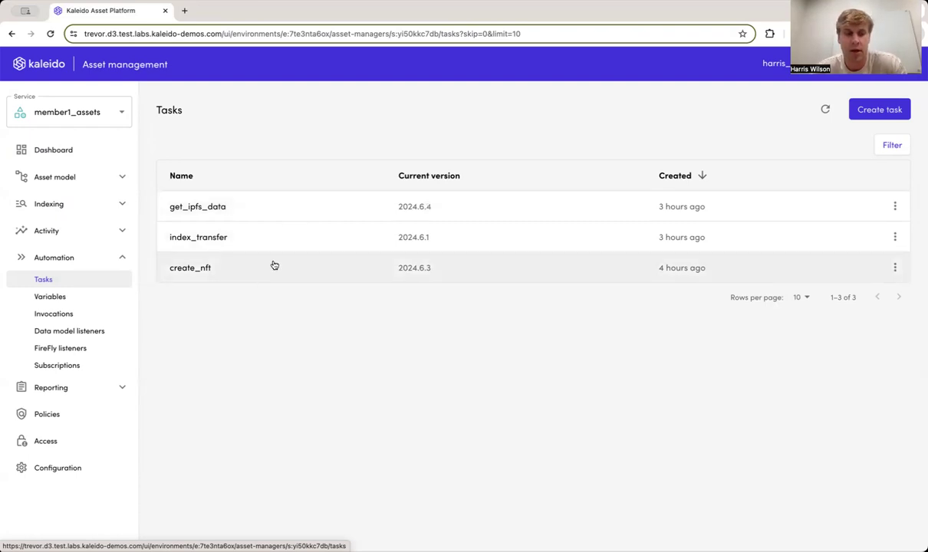
# Open the create_nft task in its builder.
pyautogui.click(190, 267)
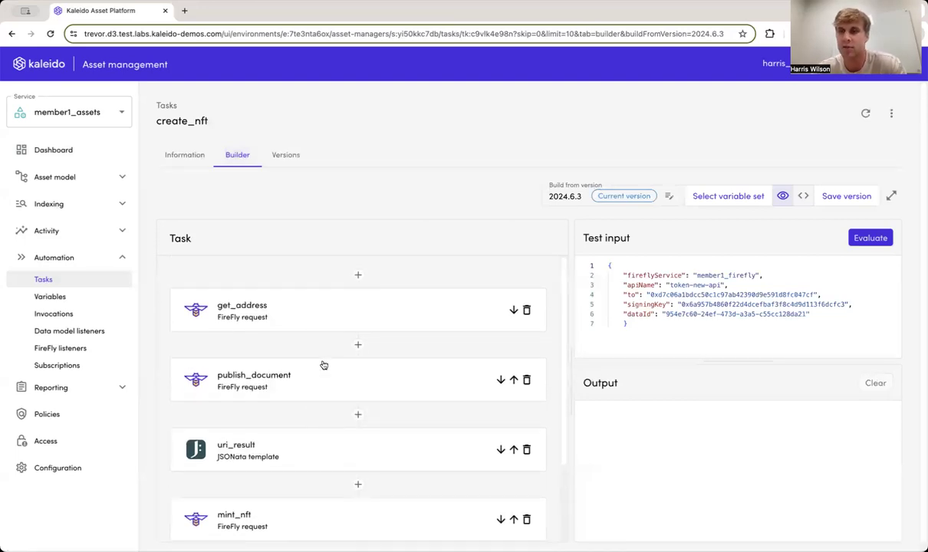
pyautogui.moveTo(323, 327)
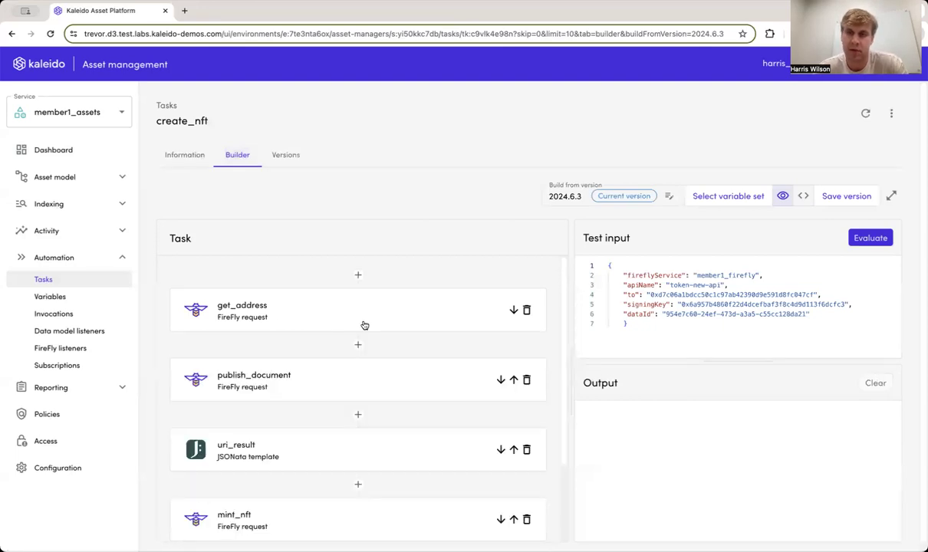
# Review the create_nft task definition as code and as a step diagram.
pyautogui.click(803, 195)
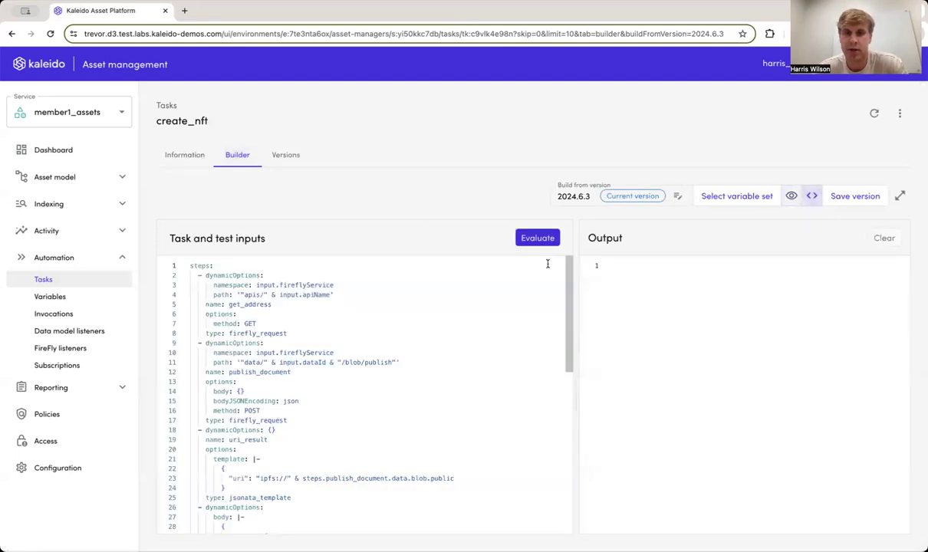
pyautogui.scroll(-3)
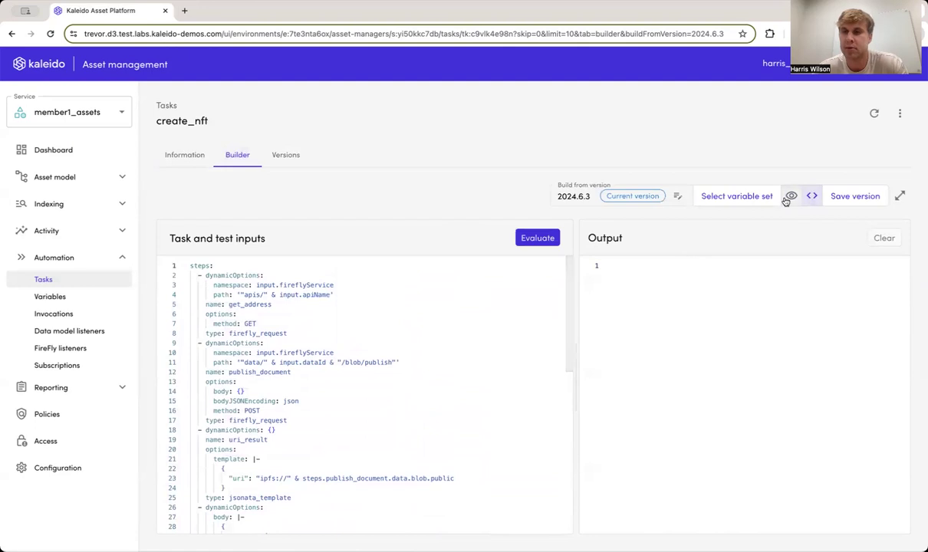
pyautogui.moveTo(790, 196)
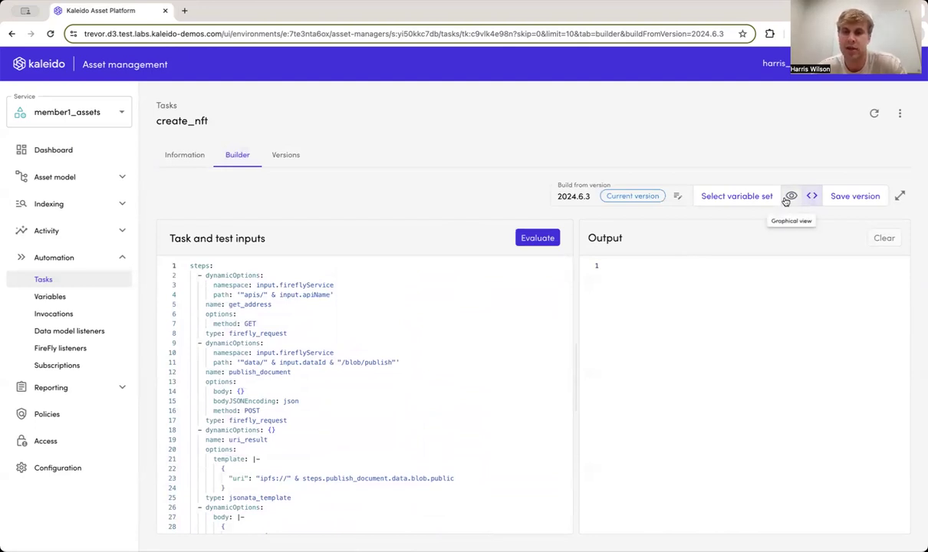
pyautogui.moveTo(790, 196)
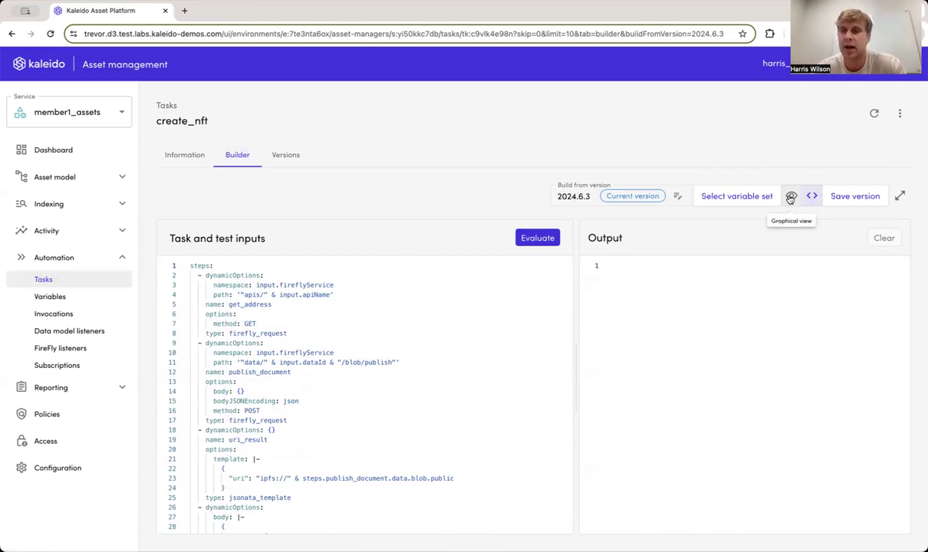
pyautogui.click(783, 196)
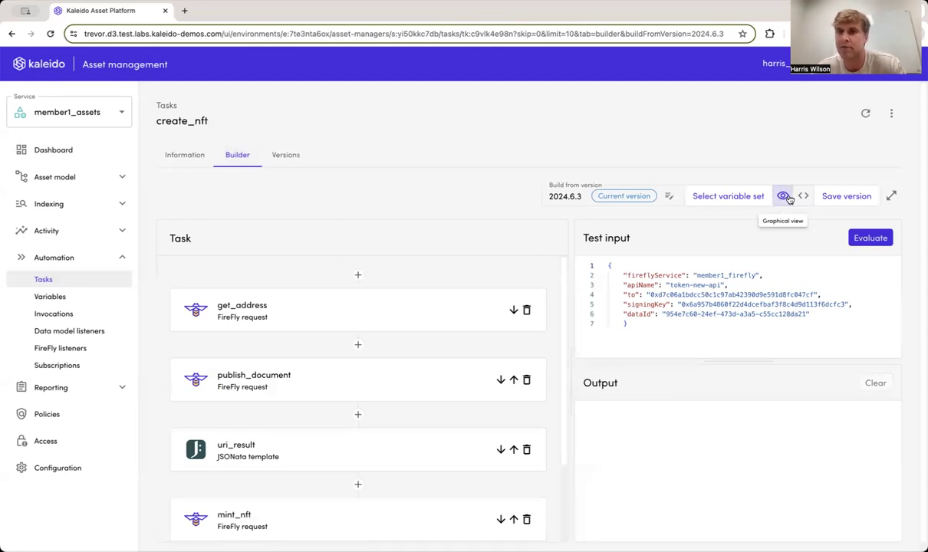
pyautogui.moveTo(412, 261)
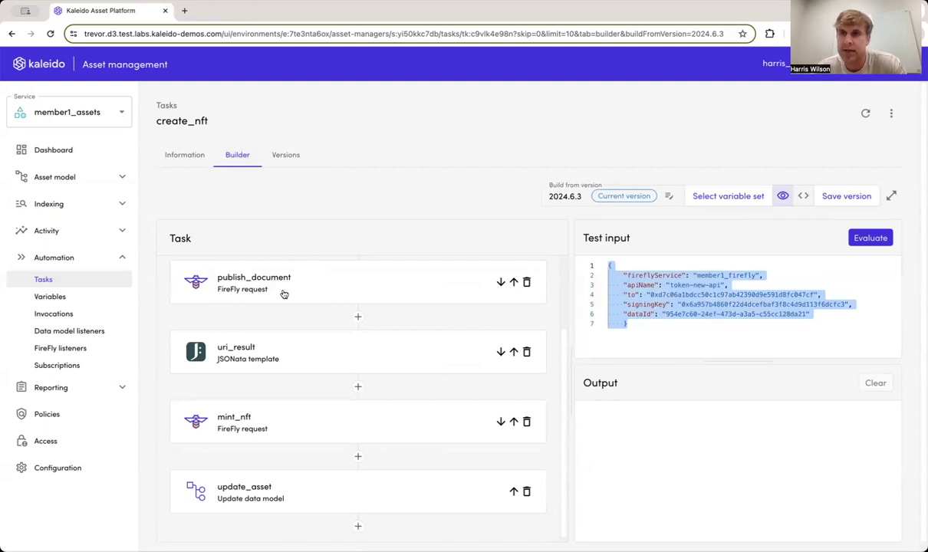
pyautogui.moveTo(324, 286)
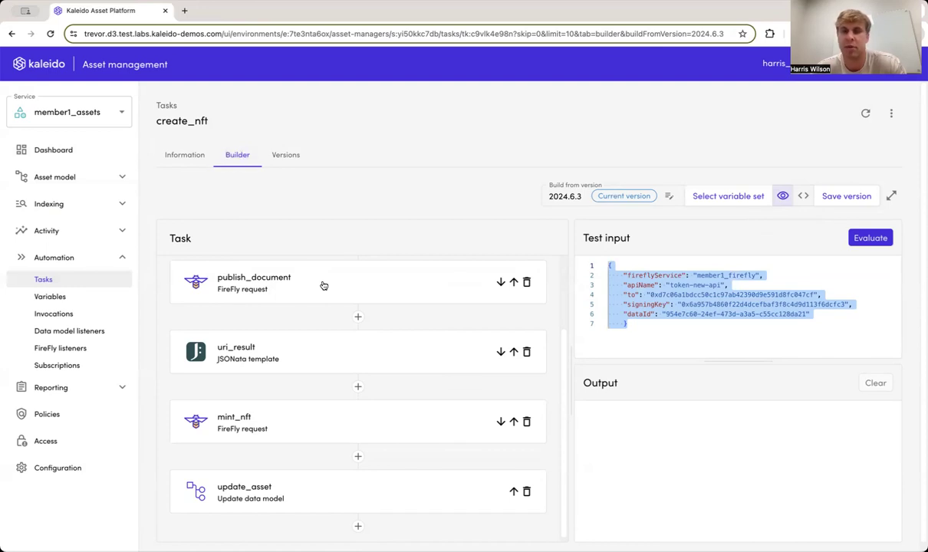
pyautogui.moveTo(342, 290)
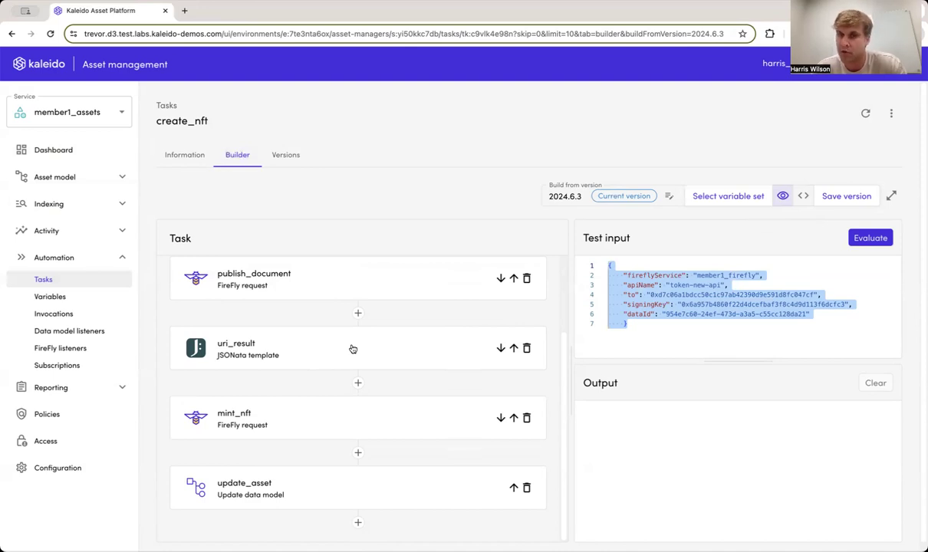
pyautogui.scroll(-3)
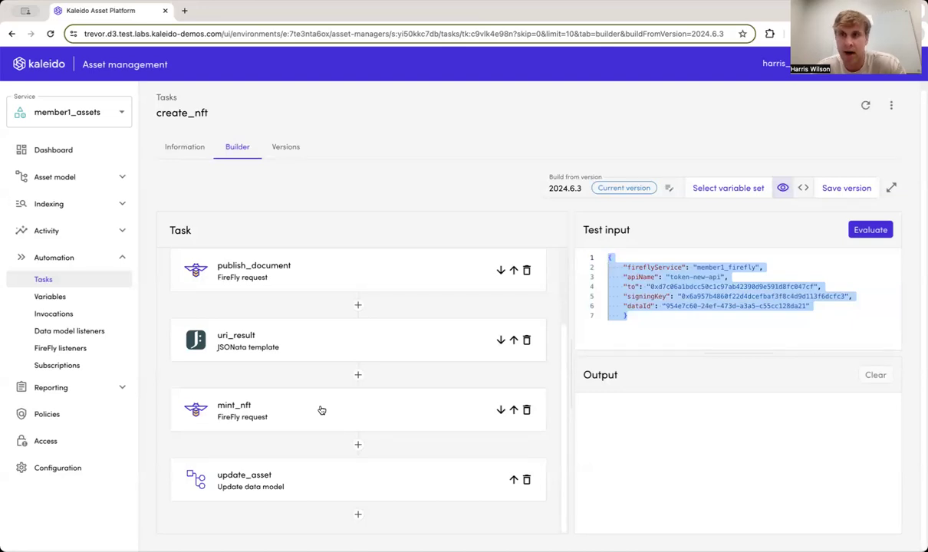
pyautogui.moveTo(340, 426)
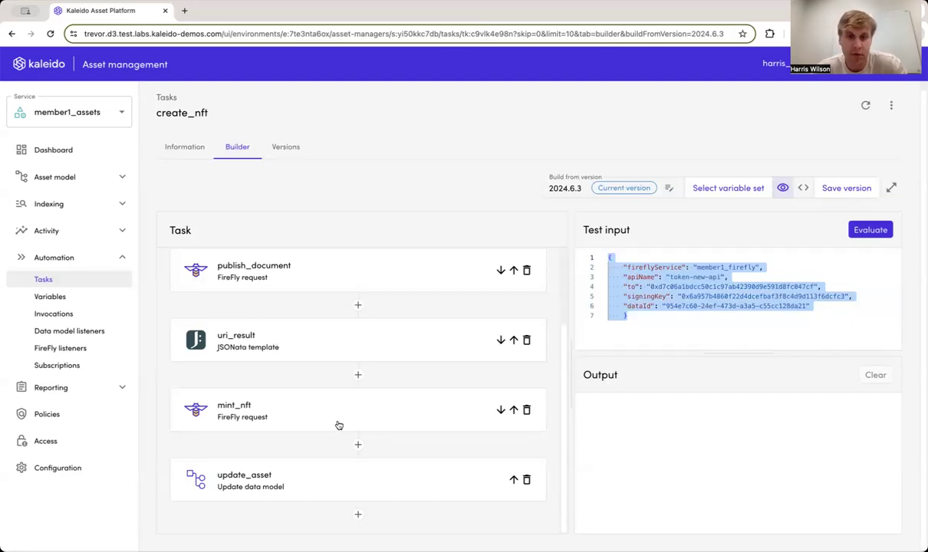
pyautogui.moveTo(388, 473)
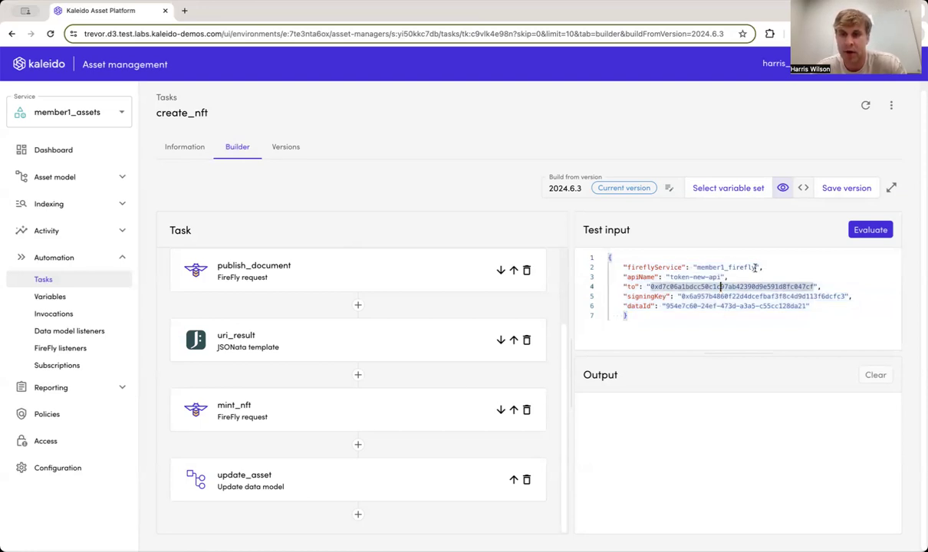
# Replace apiName token-new-api with docPinning721-api copied from member1_firefly's APIs.
pyautogui.doubleClick(725, 267)
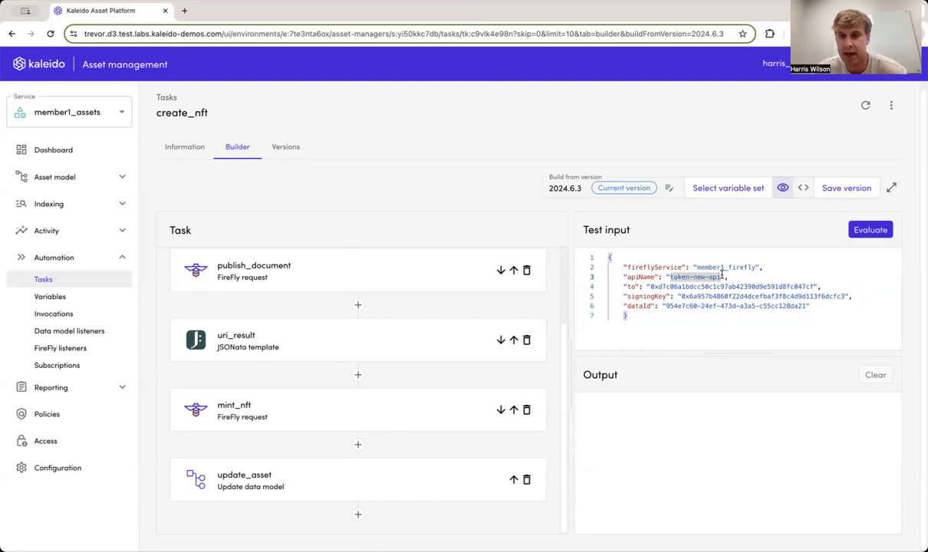
pyautogui.doubleClick(695, 277)
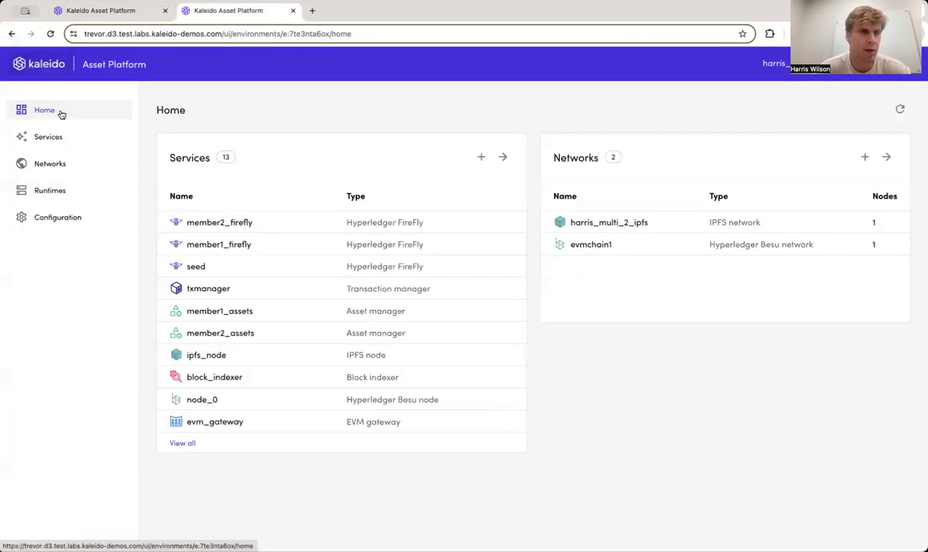
pyautogui.click(49, 136)
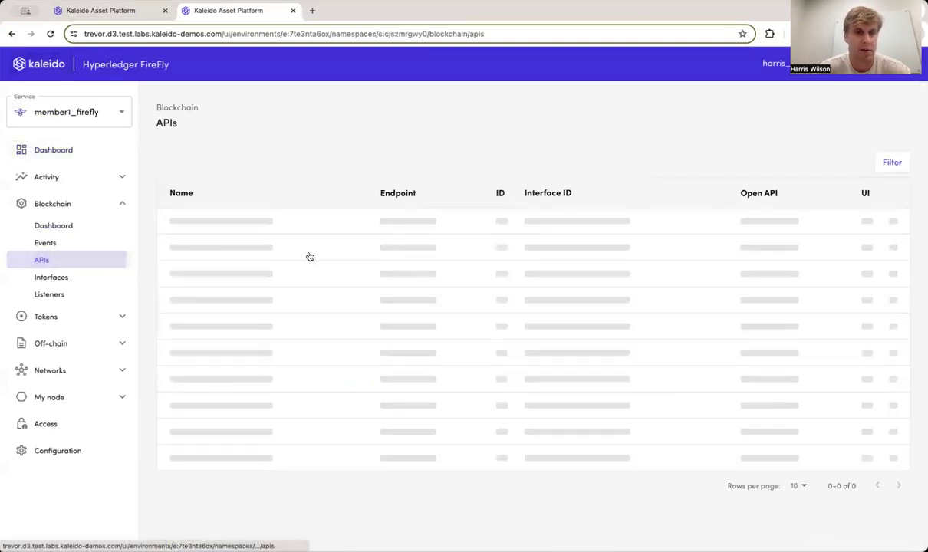
pyautogui.click(201, 223)
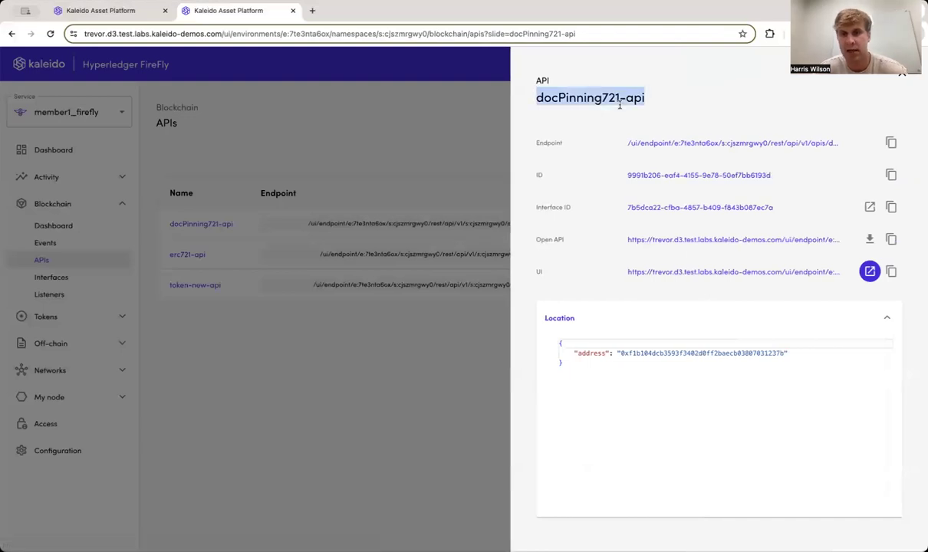
pyautogui.click(902, 76)
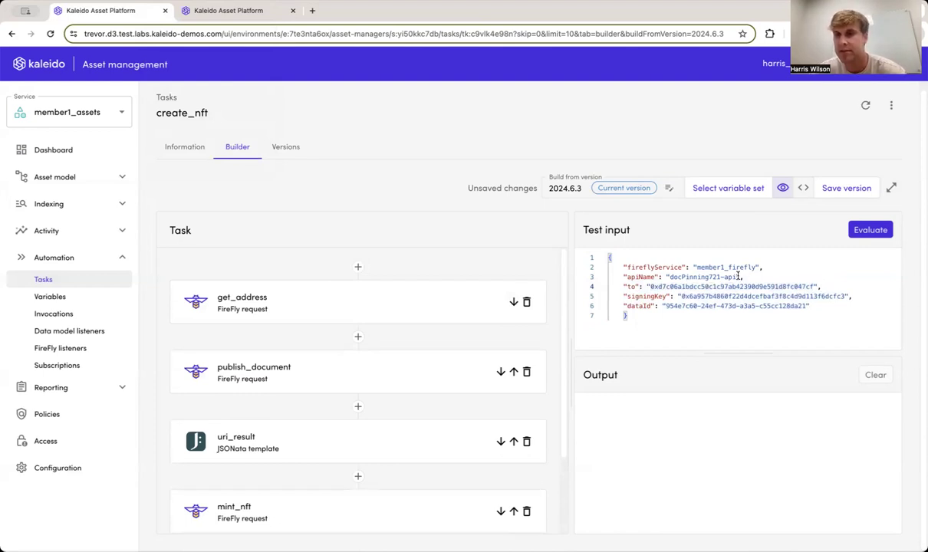
pyautogui.scroll(-3)
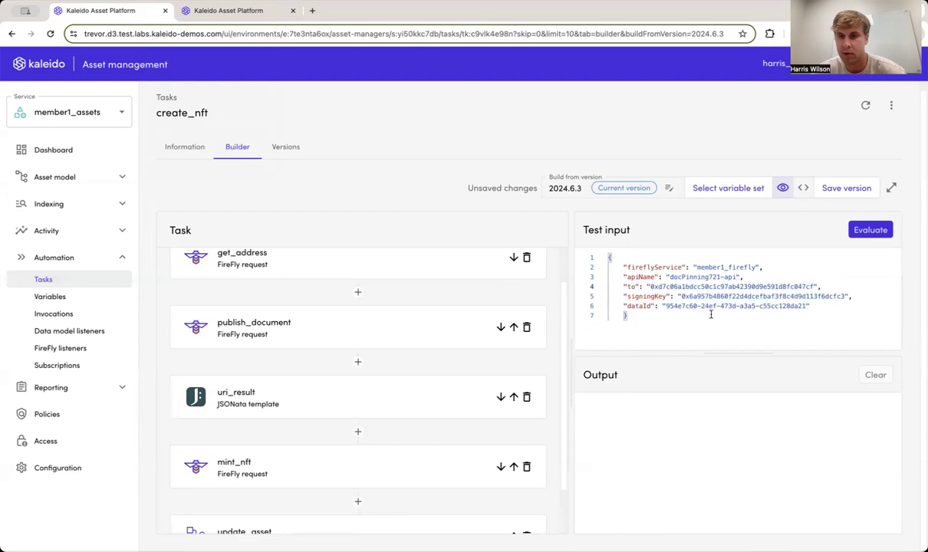
pyautogui.click(228, 10)
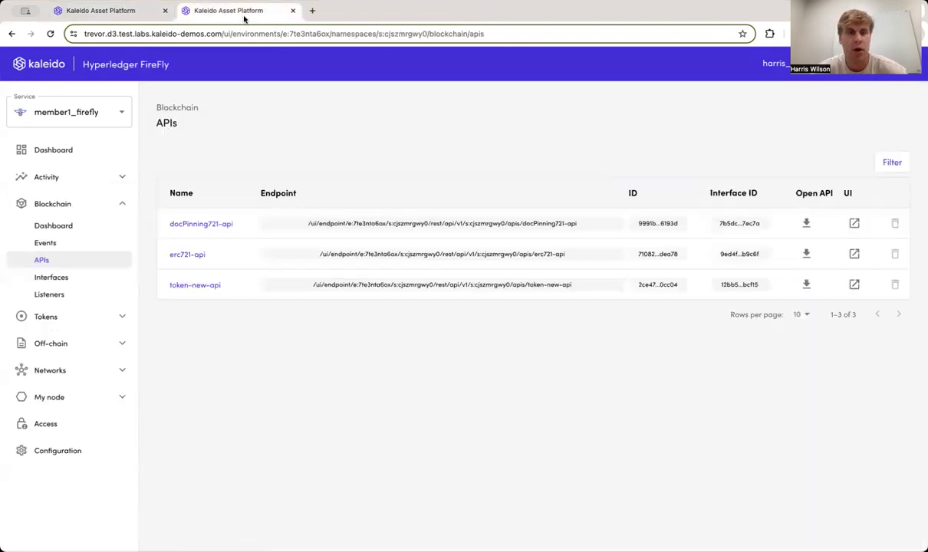
# Check member2_wallet's key address in key_manager against the test input's recipient.
pyautogui.click(69, 112)
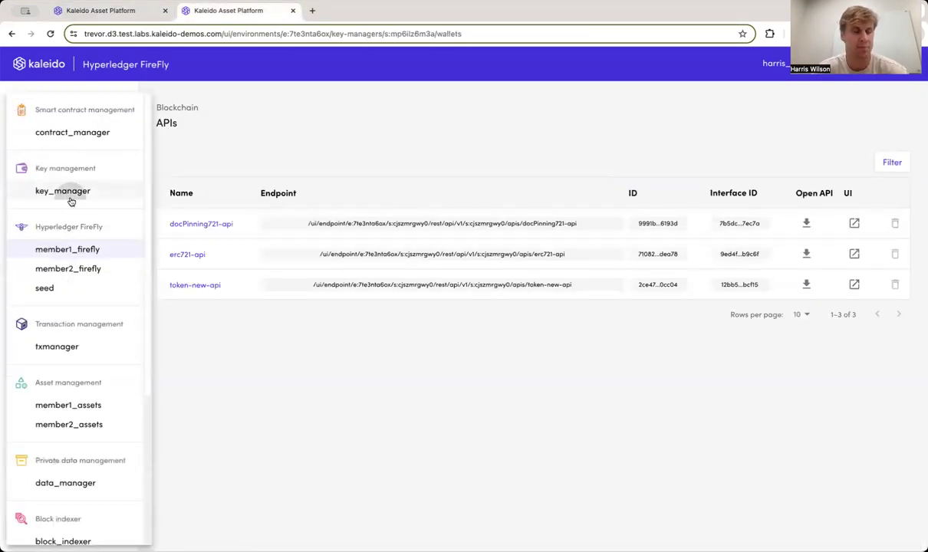
pyautogui.click(62, 190)
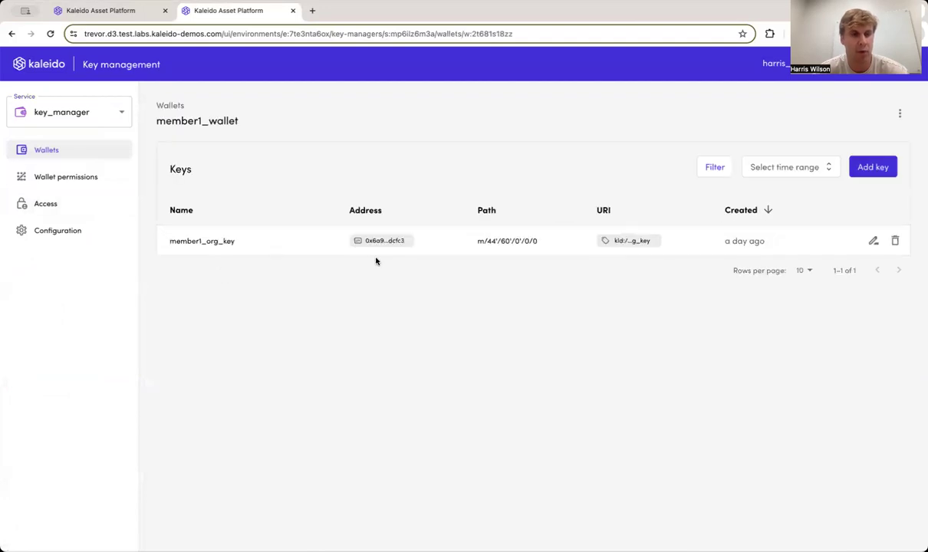
pyautogui.moveTo(381, 240)
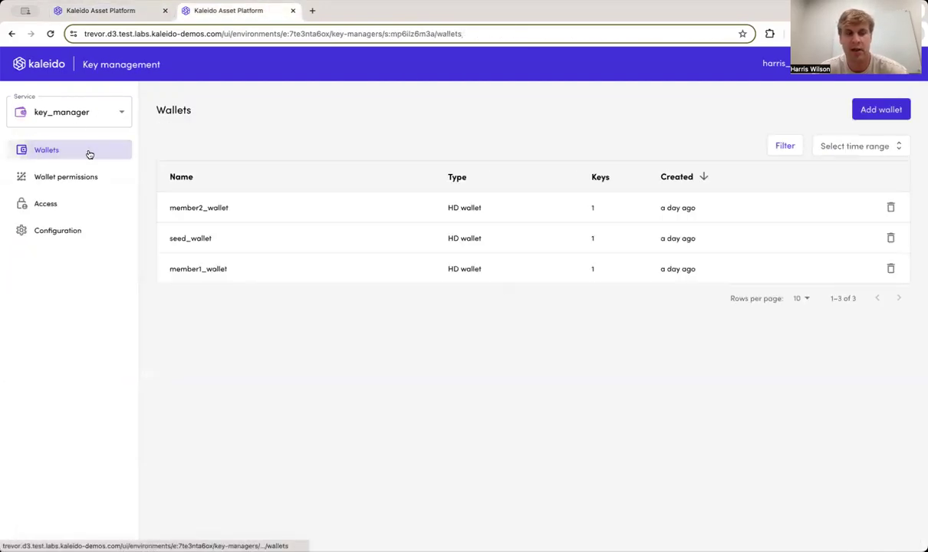
pyautogui.click(199, 207)
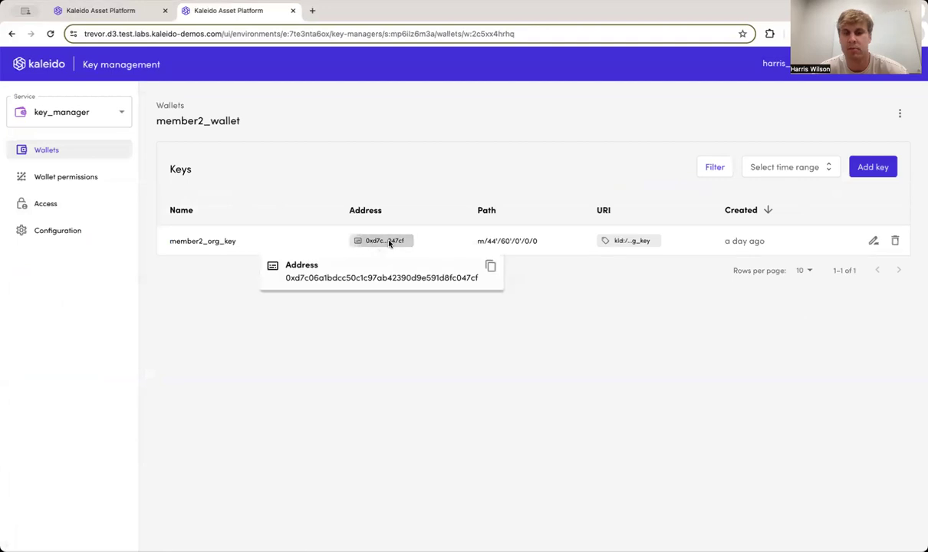
pyautogui.moveTo(157, 250)
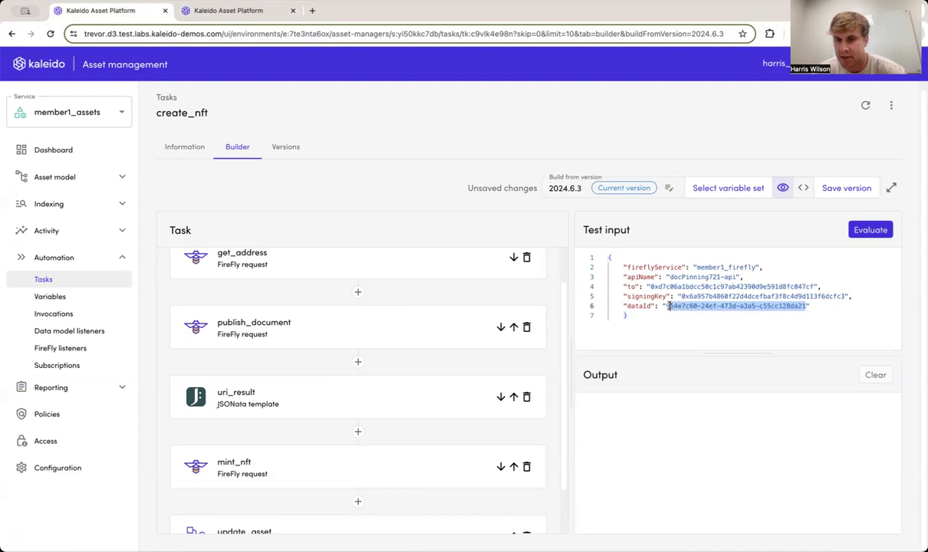
pyautogui.click(238, 10)
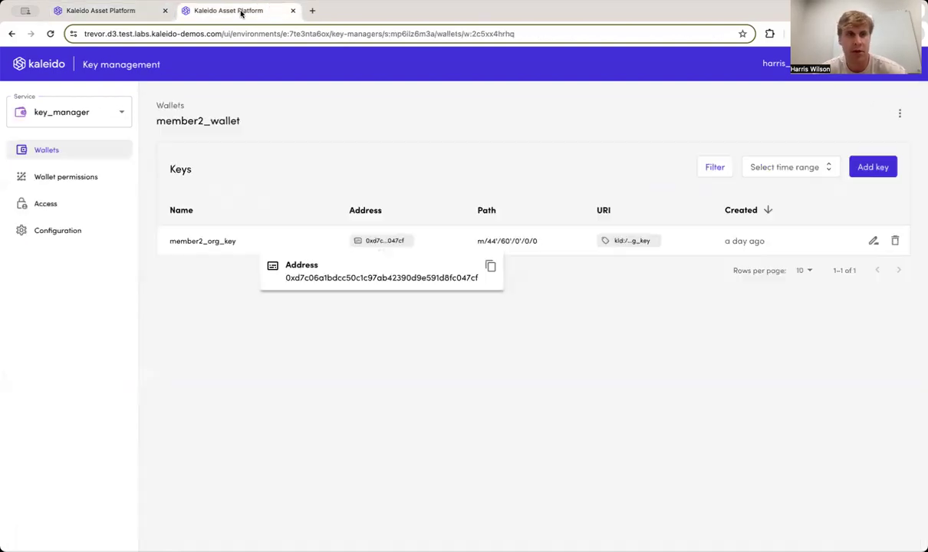
pyautogui.click(69, 112)
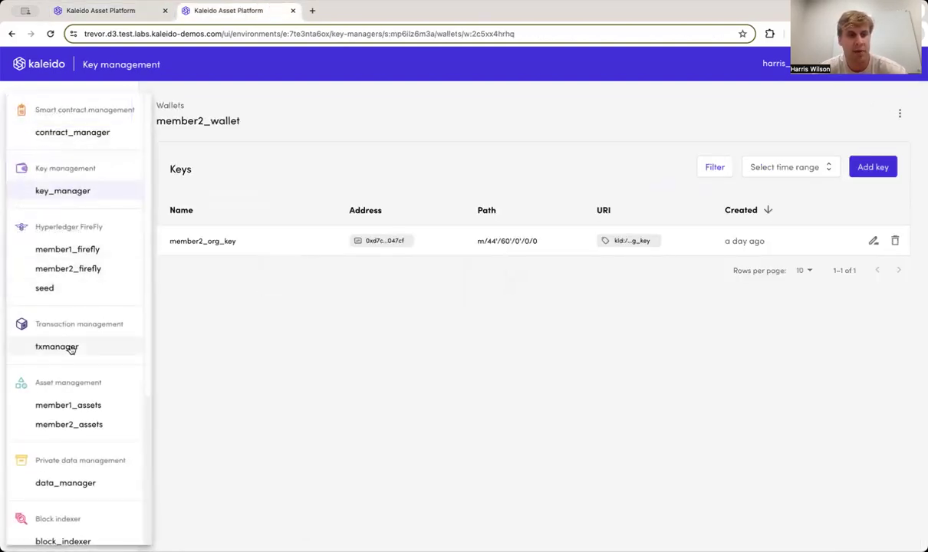
# Copy the newest off-chain data ID 288df0d7-ce5b-4151-878a-4821bd4d730f into dataId.
pyautogui.click(67, 249)
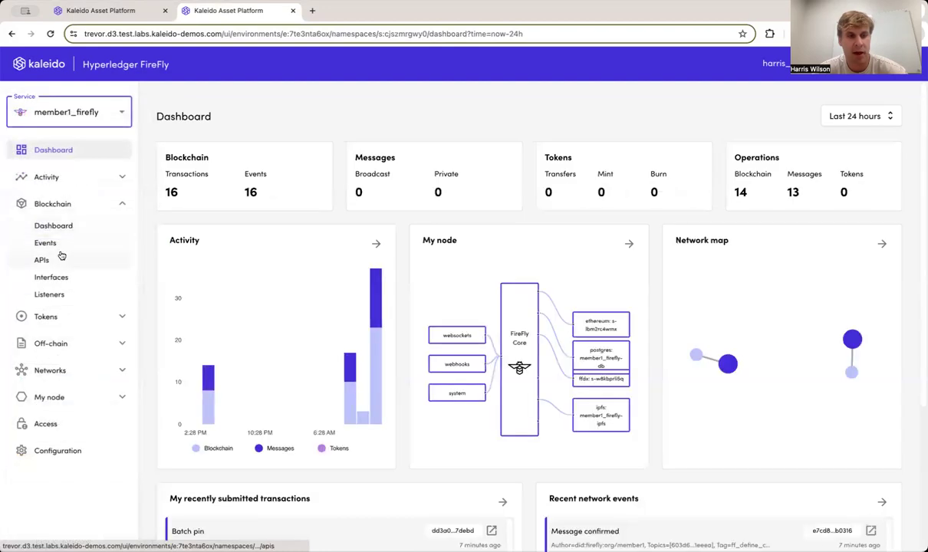
pyautogui.moveTo(41, 259)
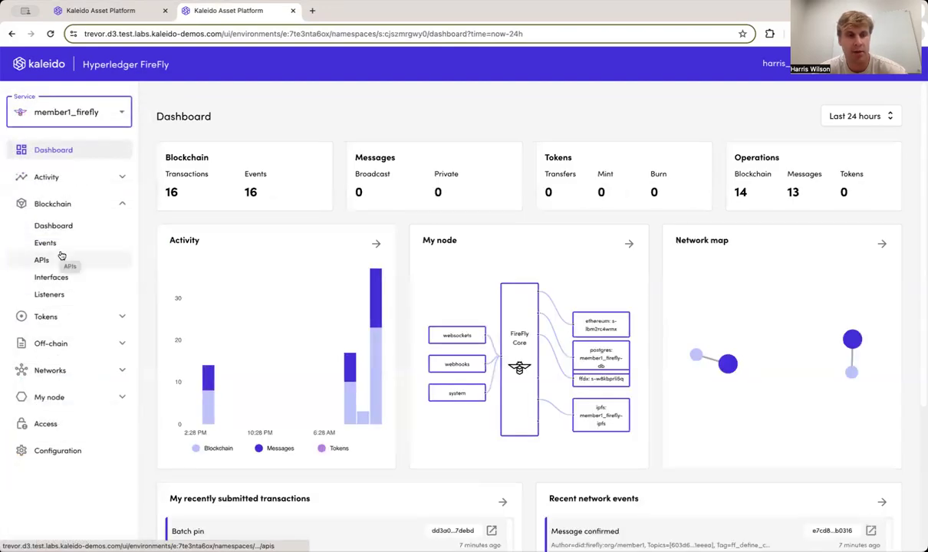
pyautogui.moveTo(69, 368)
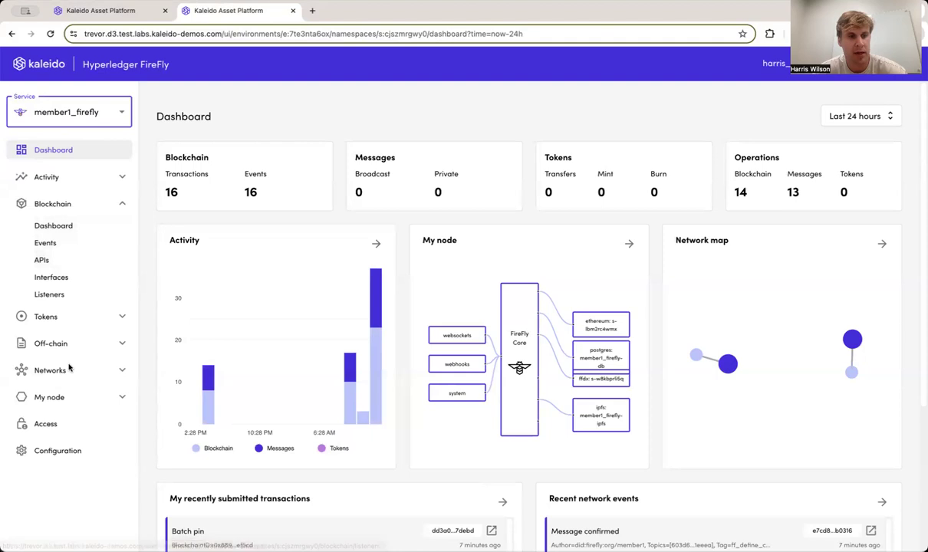
pyautogui.click(50, 343)
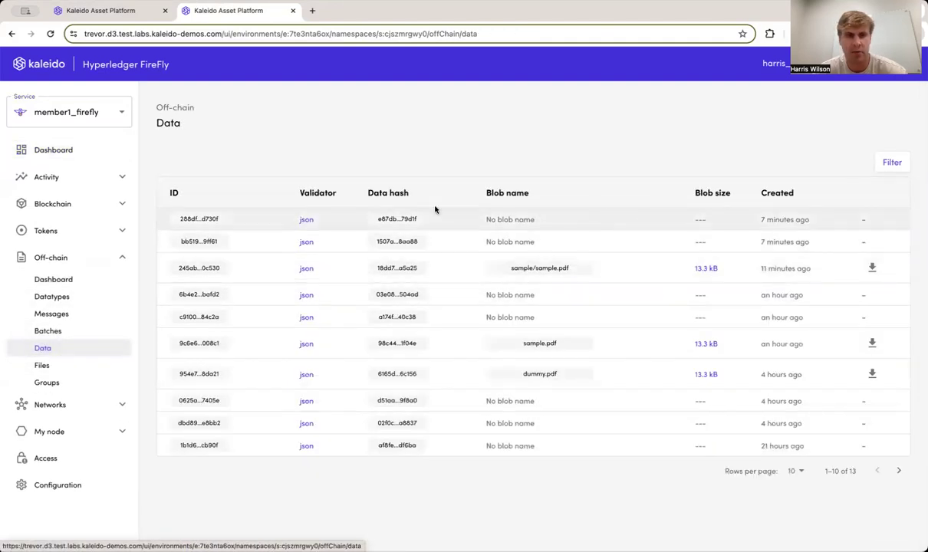
pyautogui.moveTo(199, 218)
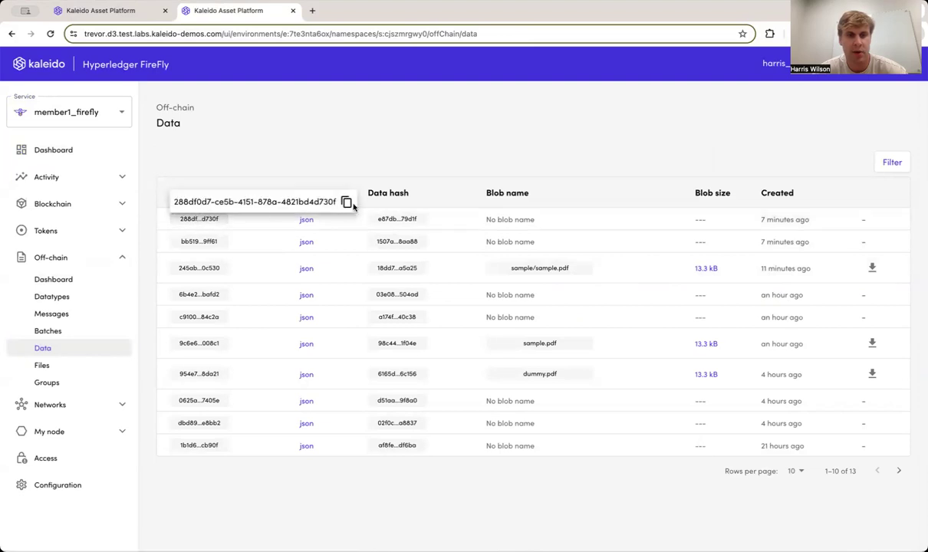
pyautogui.click(100, 10)
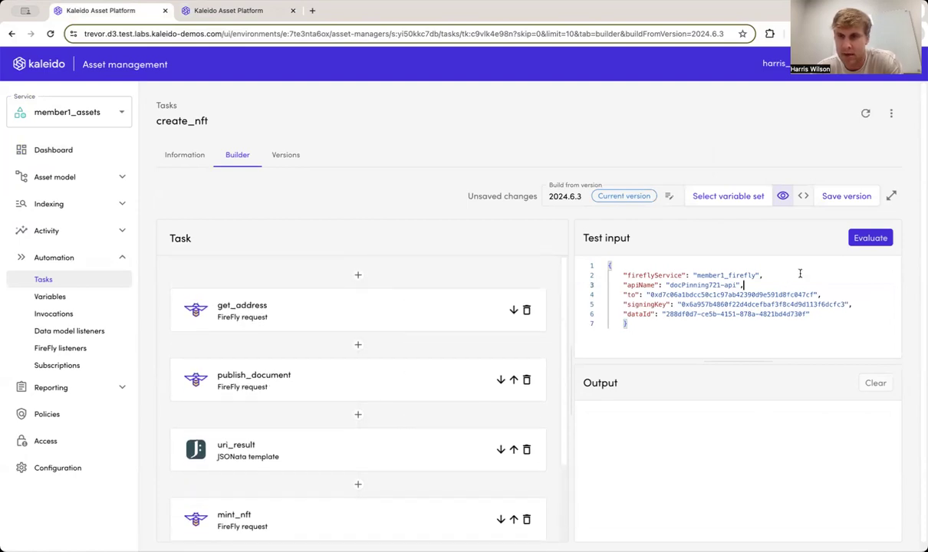
# Evaluate create_nft, then fetch the sample.pdf file ID from member1_firefly's off-chain files.
pyautogui.click(871, 238)
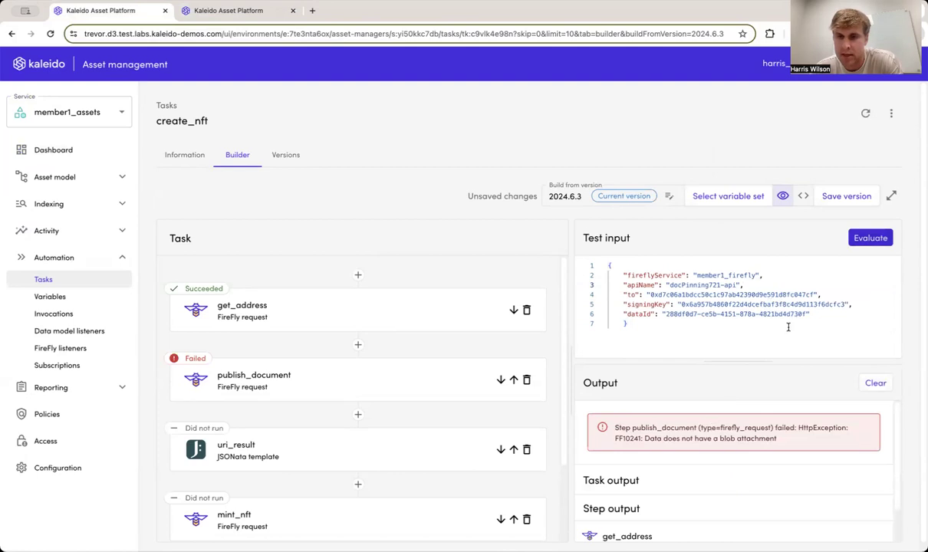
pyautogui.doubleClick(736, 314)
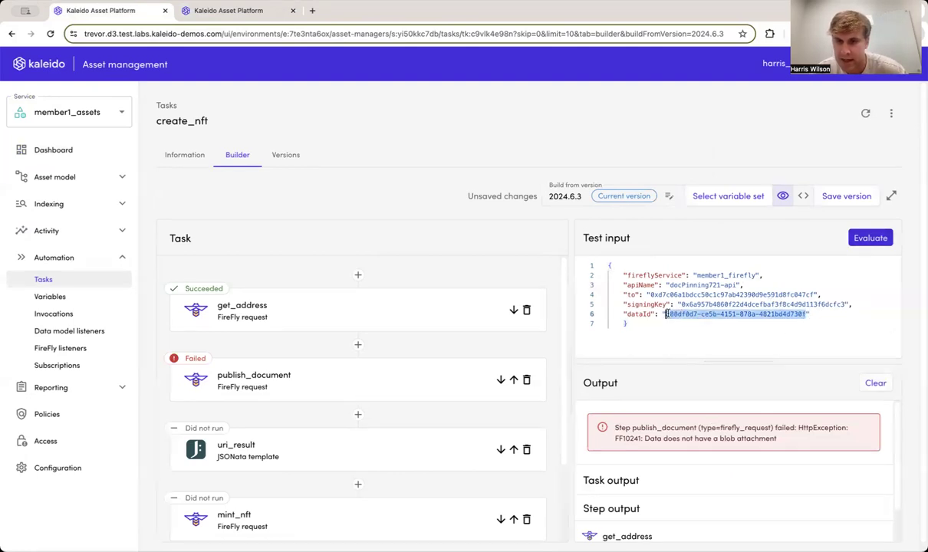
pyautogui.click(240, 11)
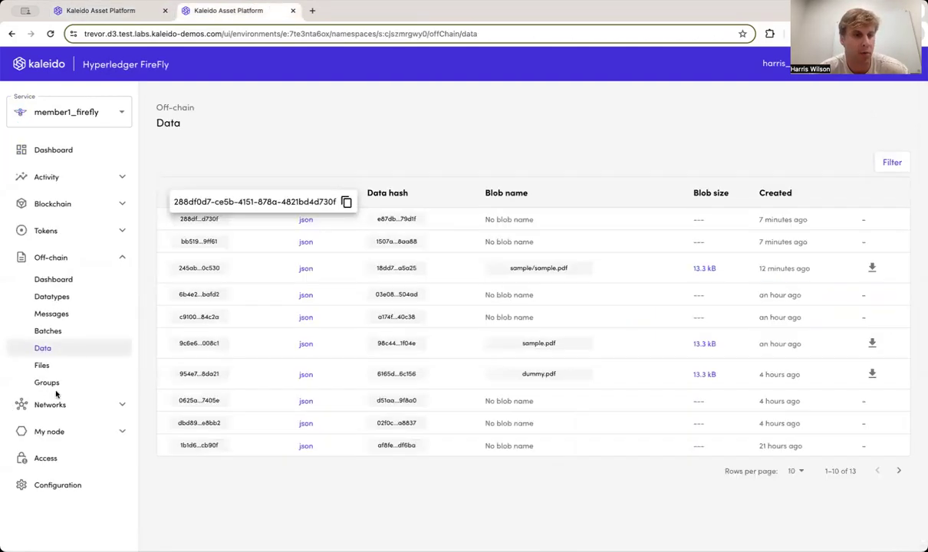
pyautogui.click(42, 365)
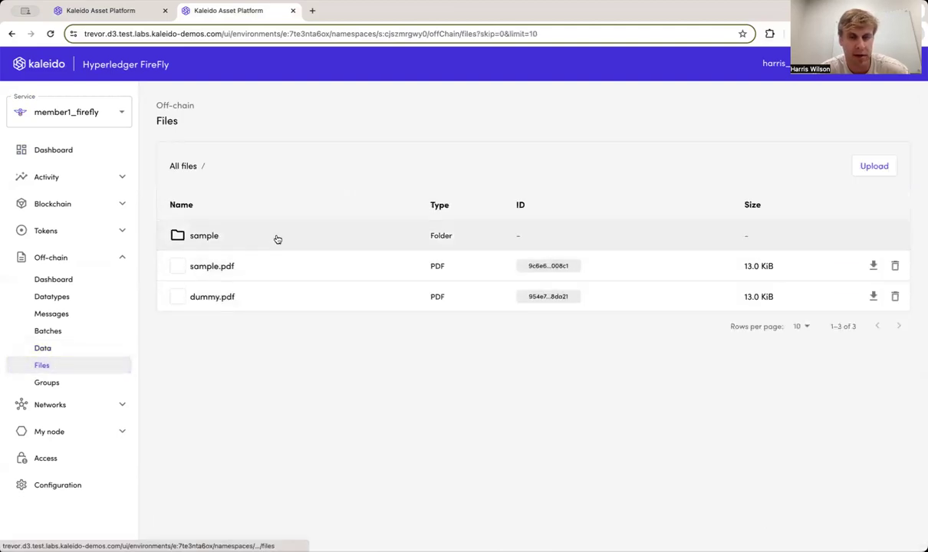
pyautogui.click(204, 235)
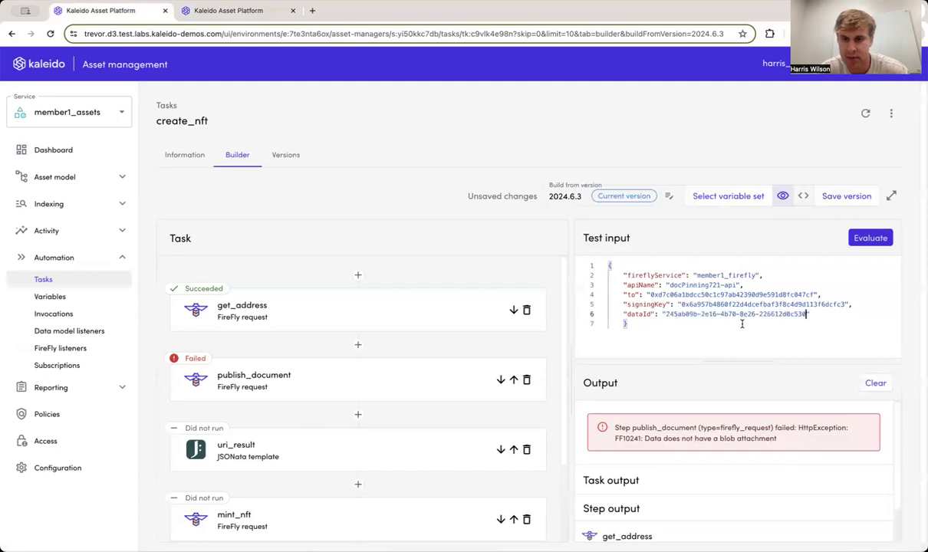
# Re-evaluate create_nft with the sample.pdf dataId so every step through update_asset succeeds.
pyautogui.click(871, 238)
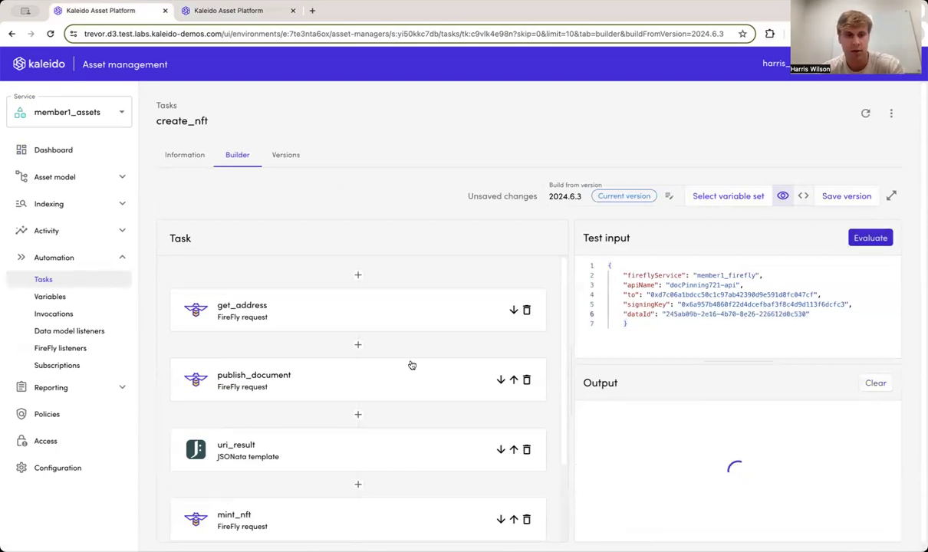
pyautogui.click(869, 237)
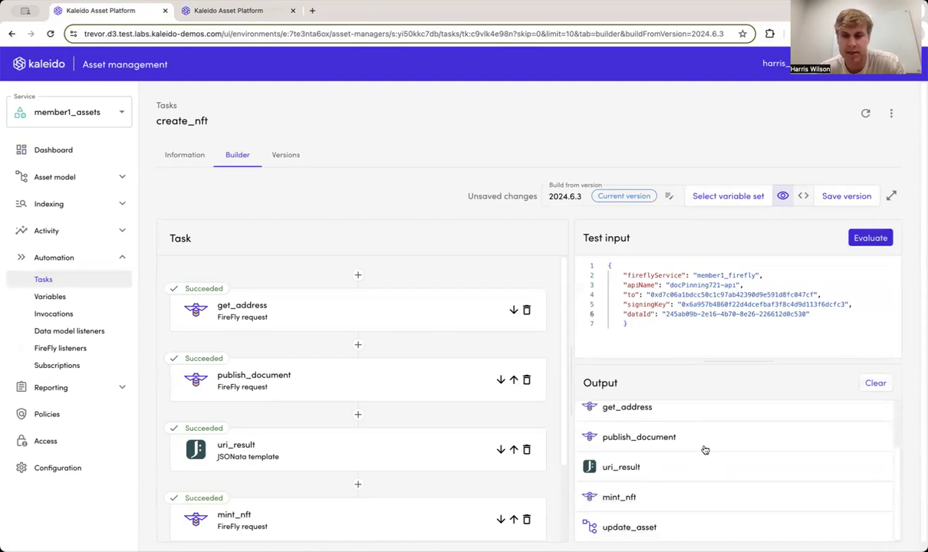
pyautogui.scroll(-3)
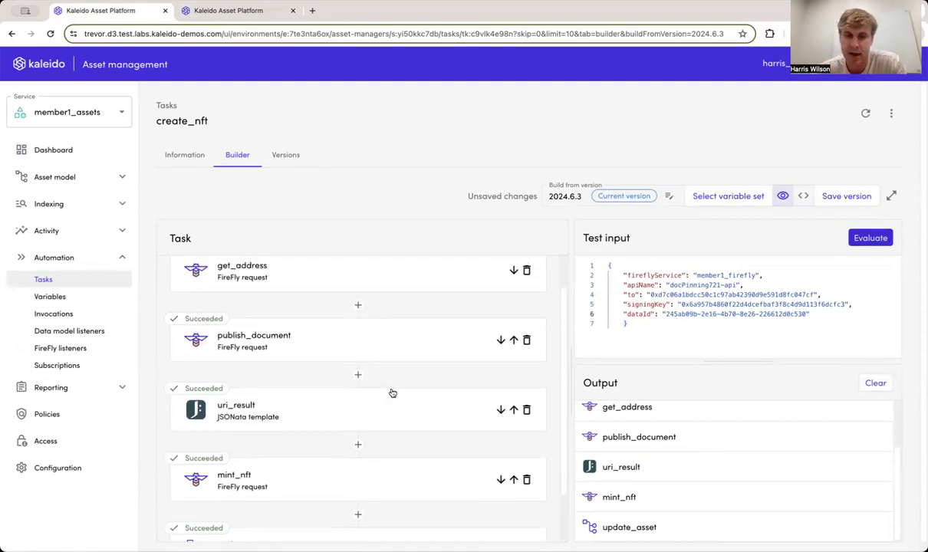
pyautogui.scroll(-3)
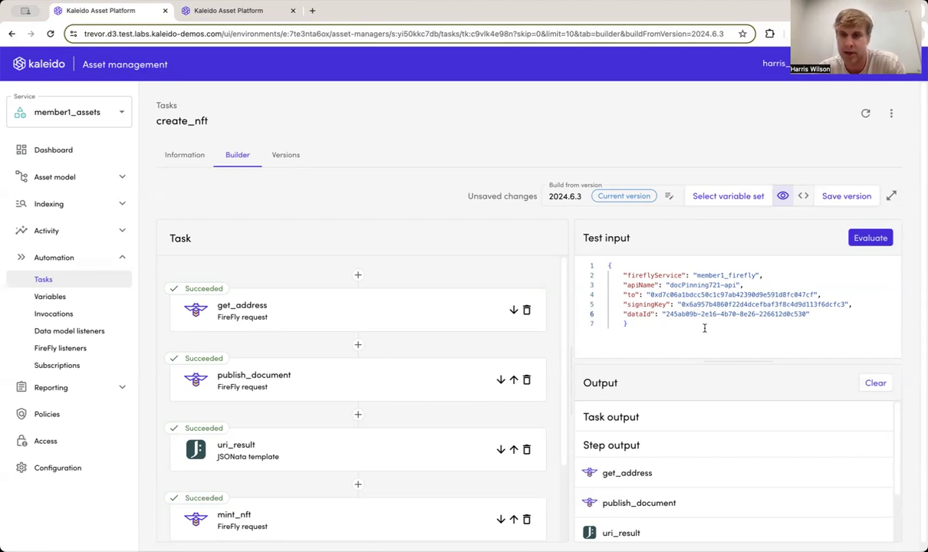
pyautogui.doubleClick(734, 313)
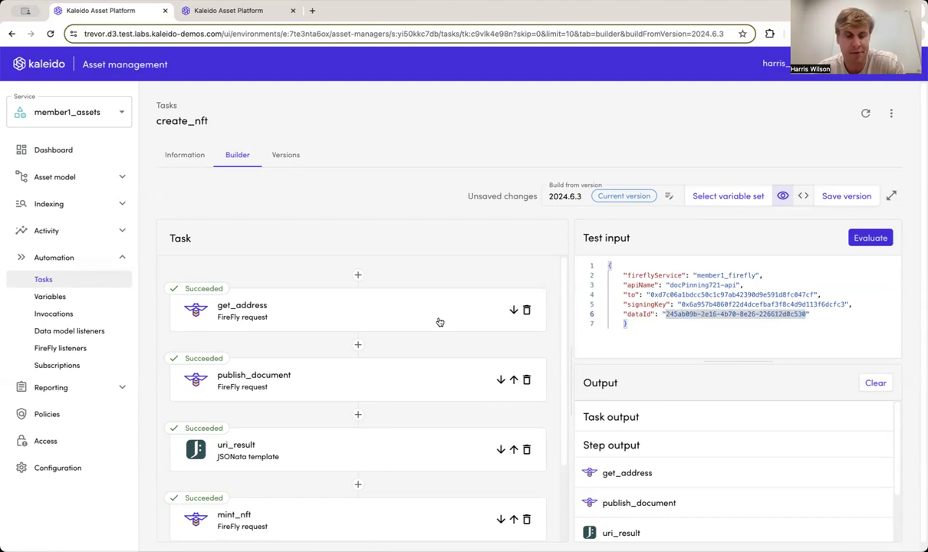
pyautogui.scroll(-3)
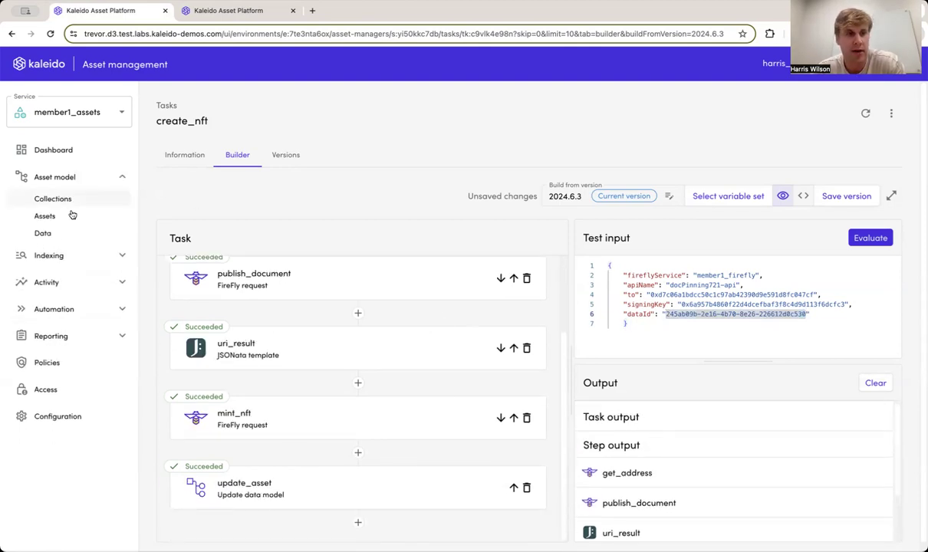
# Review the new asset new_asset_0xf1b104…237b's properties, then return to Automation.
pyautogui.click(45, 215)
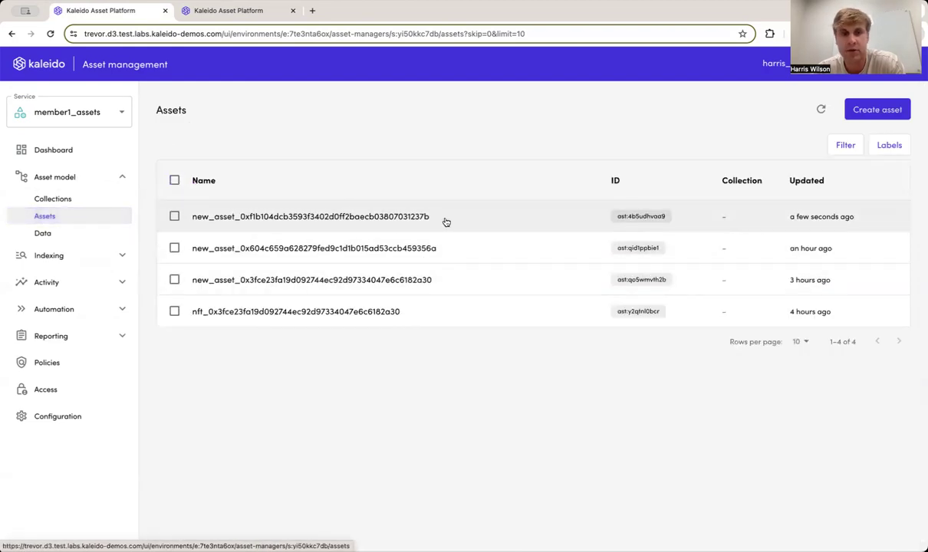
pyautogui.moveTo(365, 226)
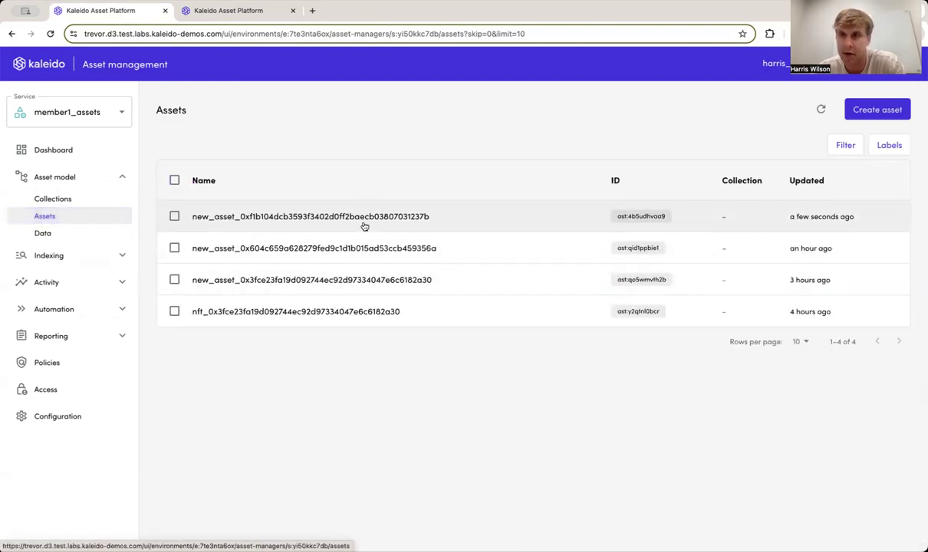
pyautogui.moveTo(398, 213)
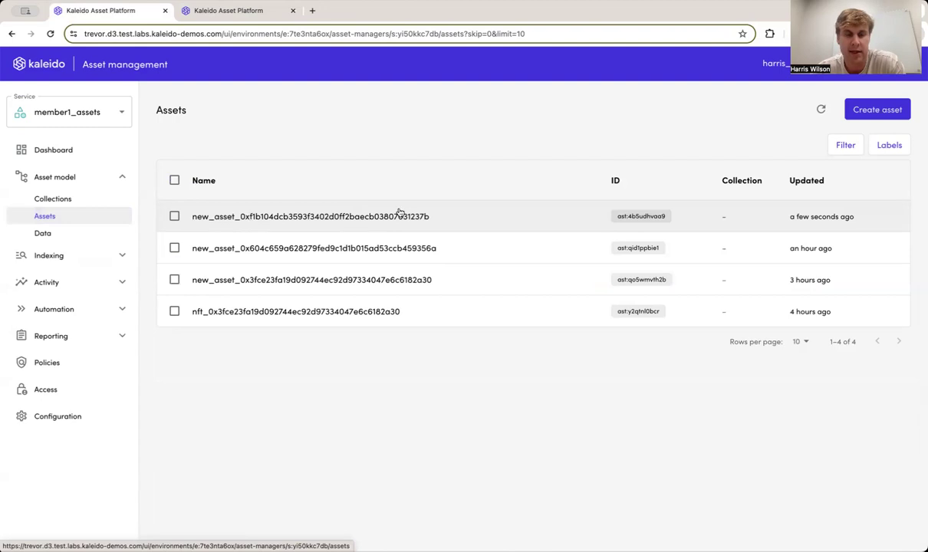
pyautogui.moveTo(484, 216)
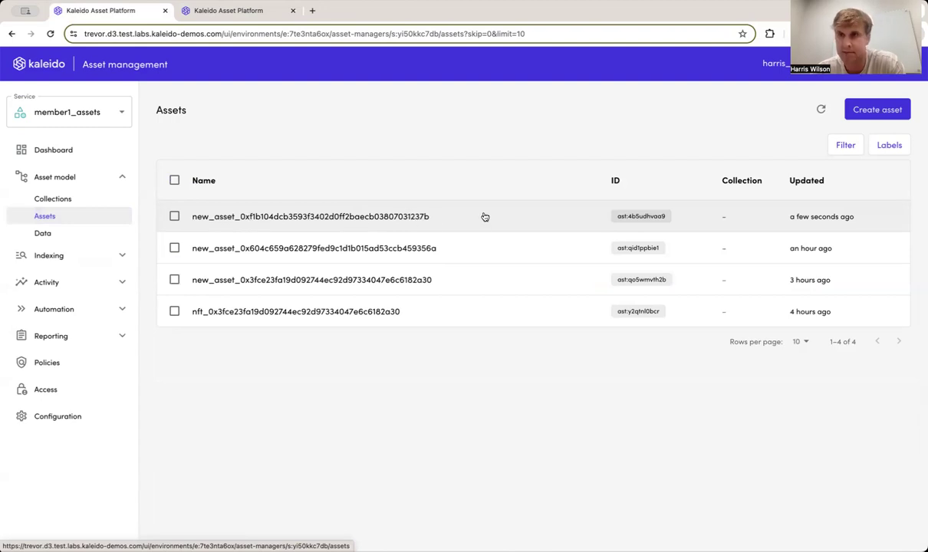
pyautogui.click(310, 216)
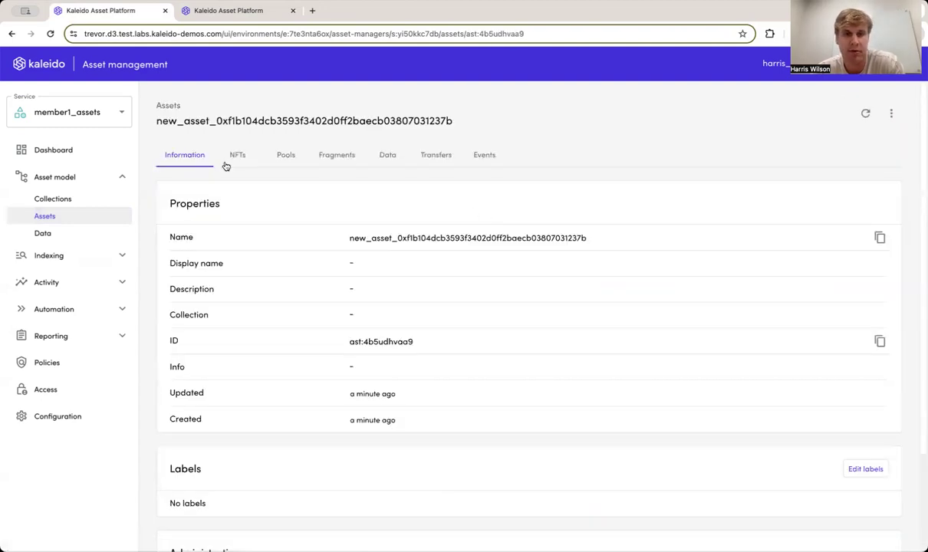
pyautogui.moveTo(267, 304)
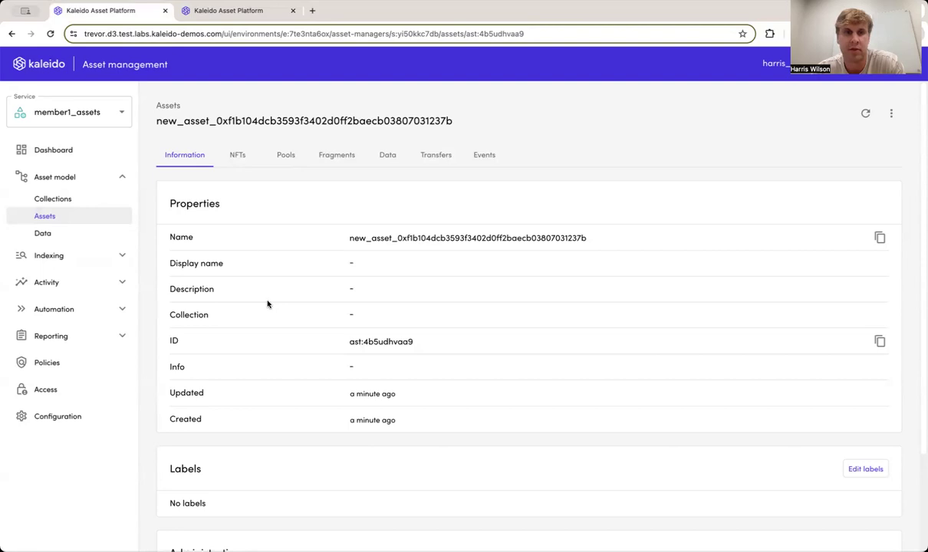
pyautogui.scroll(-3)
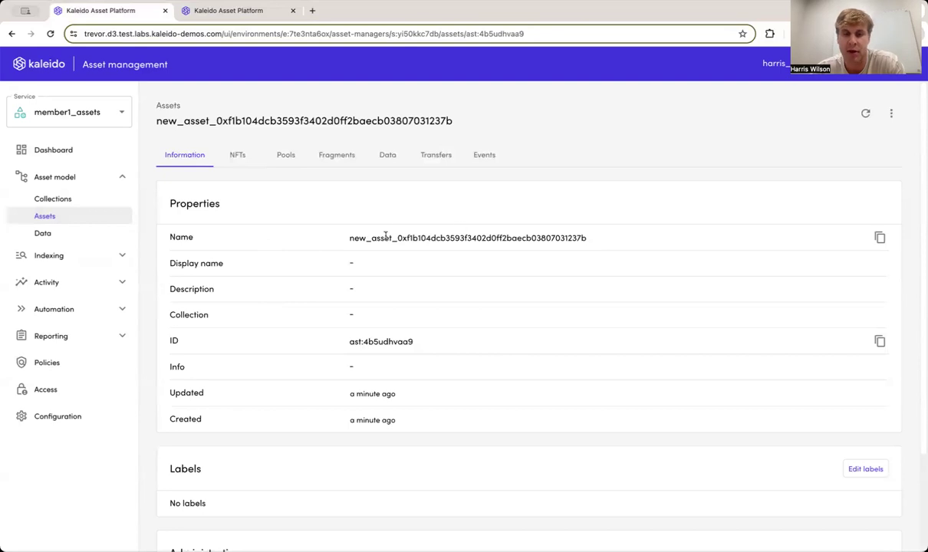
pyautogui.scroll(-3)
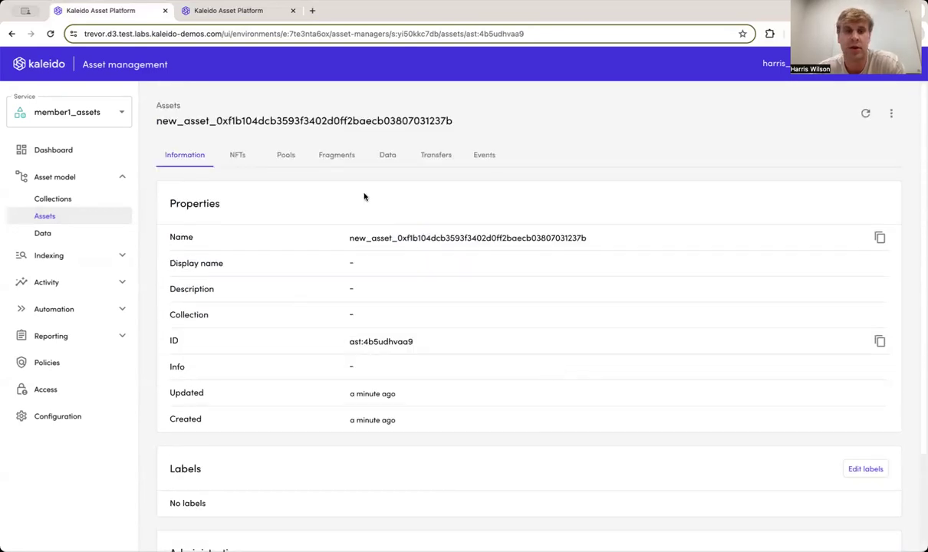
pyautogui.moveTo(245, 157)
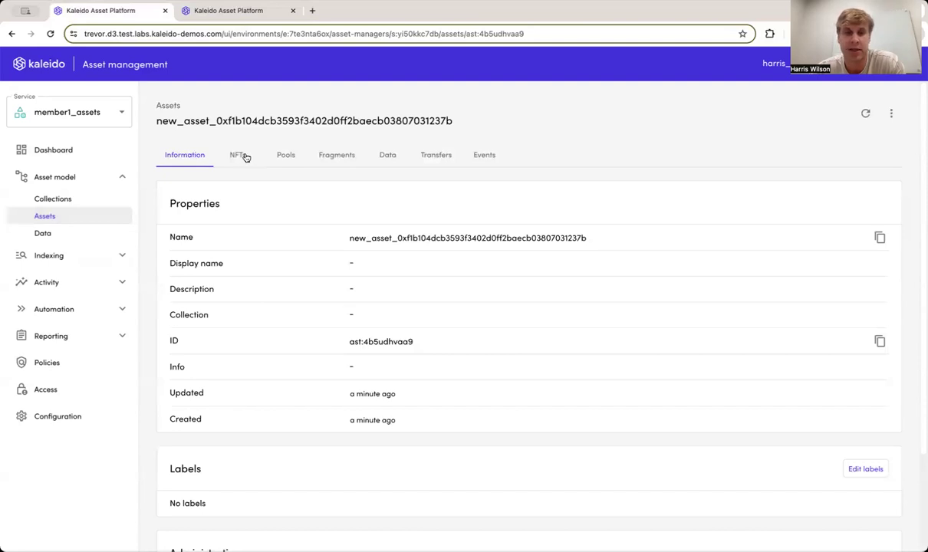
pyautogui.moveTo(46, 317)
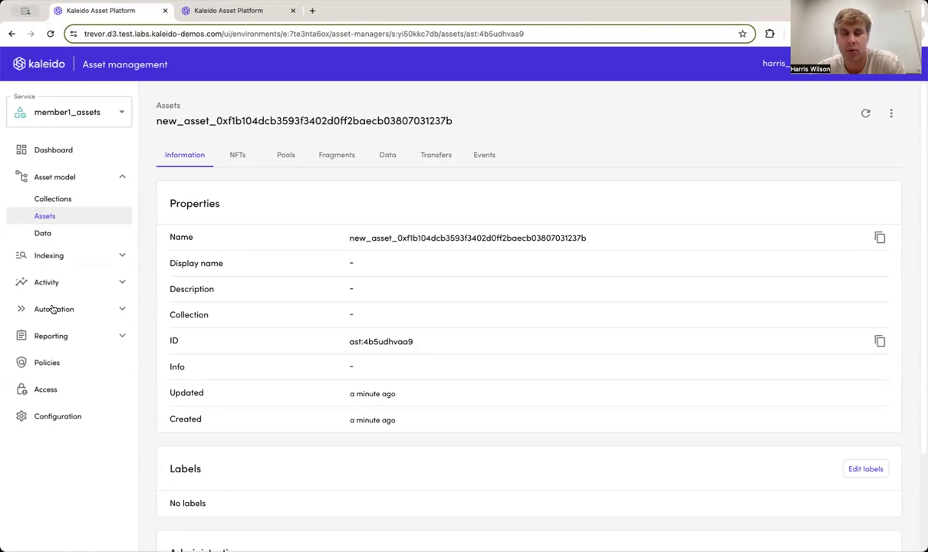
pyautogui.click(43, 279)
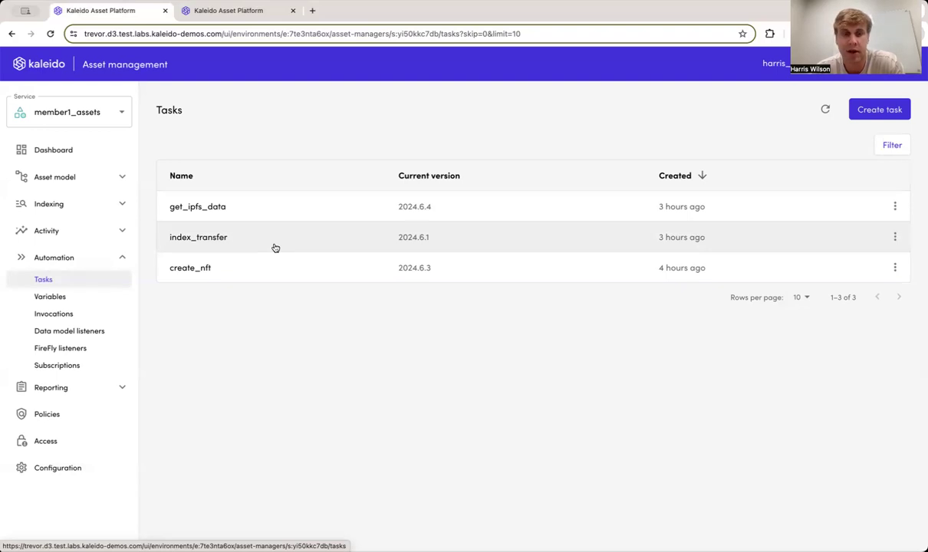
pyautogui.moveTo(275, 238)
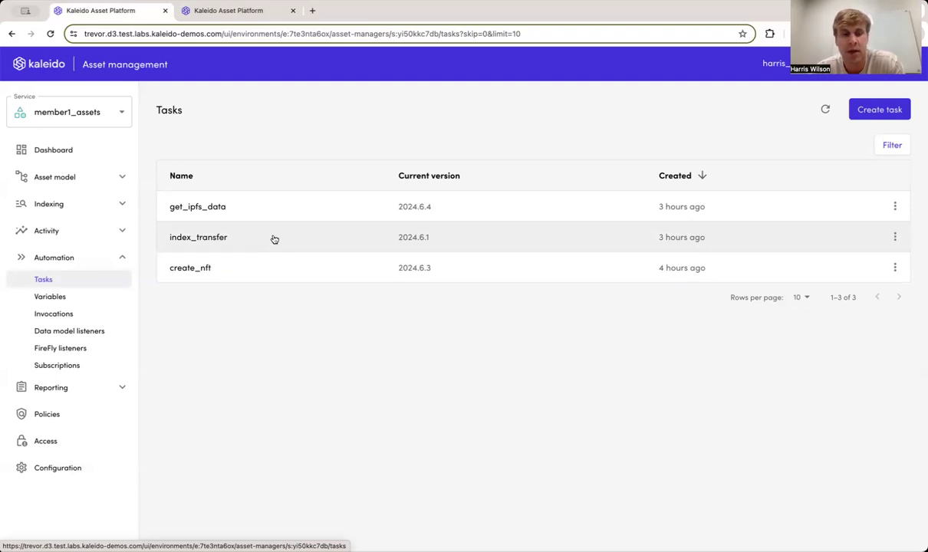
# Review the index_transfer task's builder steps through create_indexed_asset and its test event input.
pyautogui.click(197, 237)
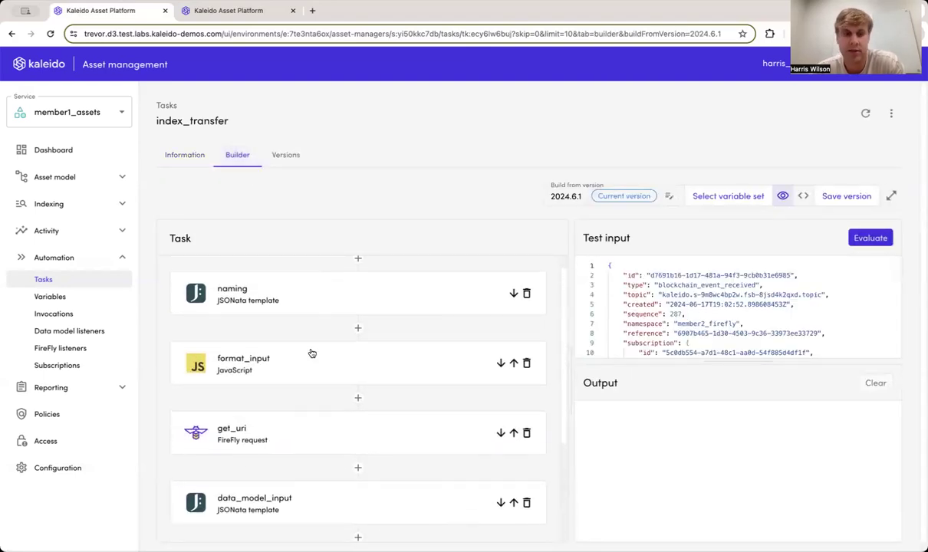
pyautogui.scroll(-3)
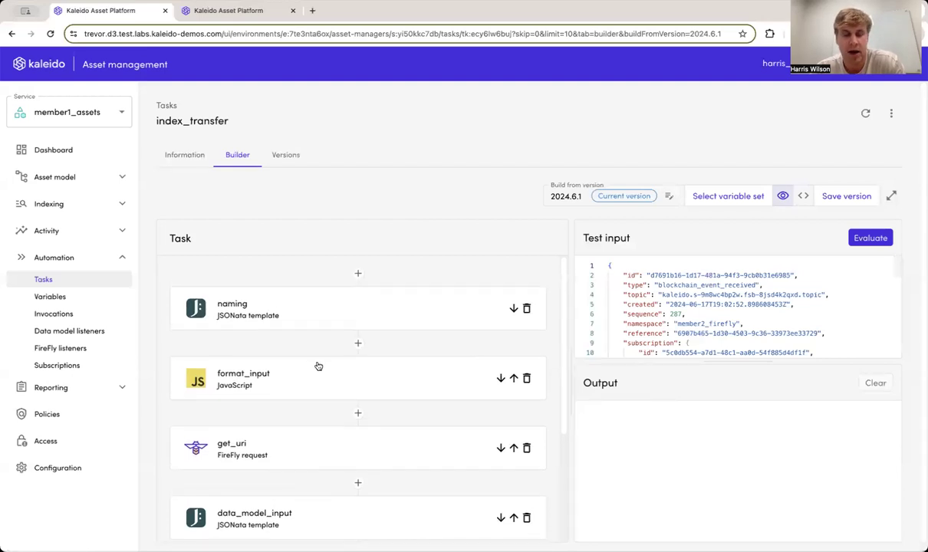
pyautogui.scroll(-3)
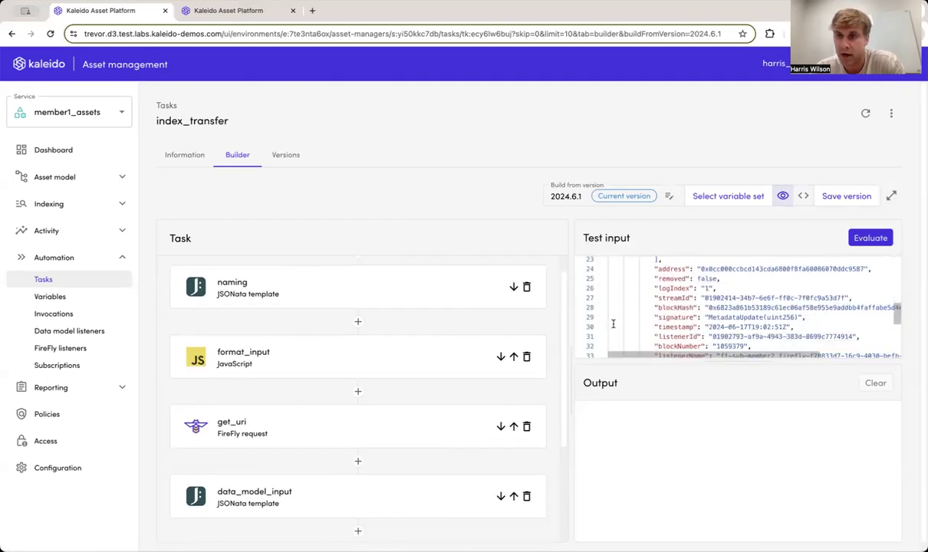
pyautogui.scroll(-3)
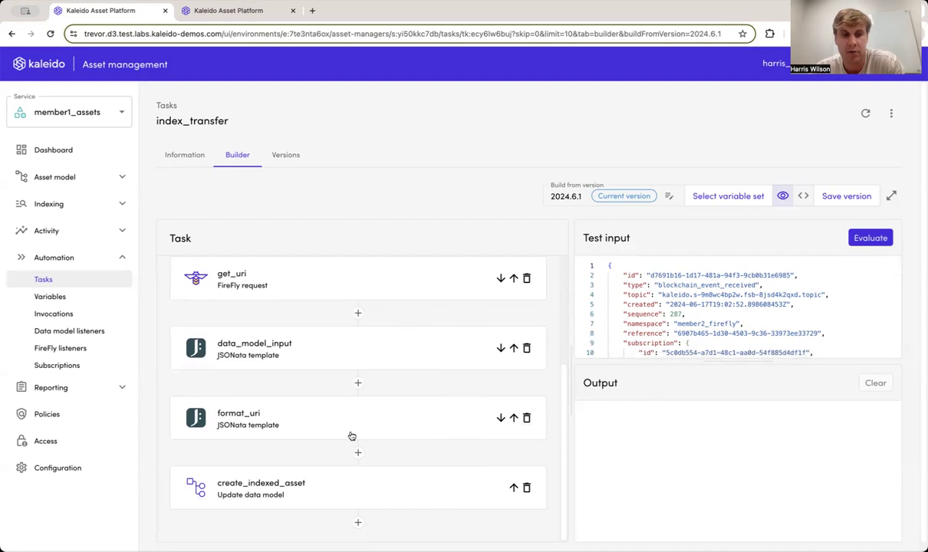
pyautogui.moveTo(314, 457)
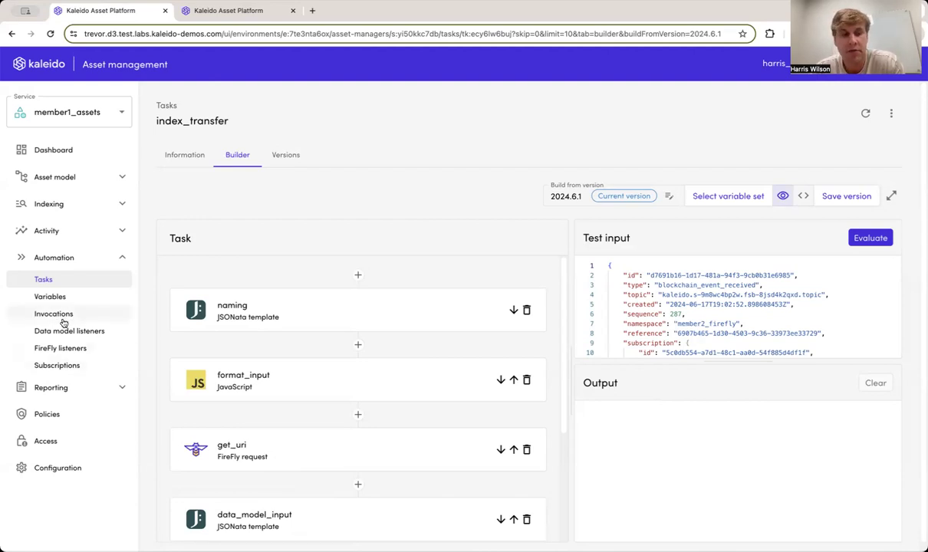
# View the FireFly listeners, where new_nft_listener is started and runs index_transfer.
pyautogui.click(59, 348)
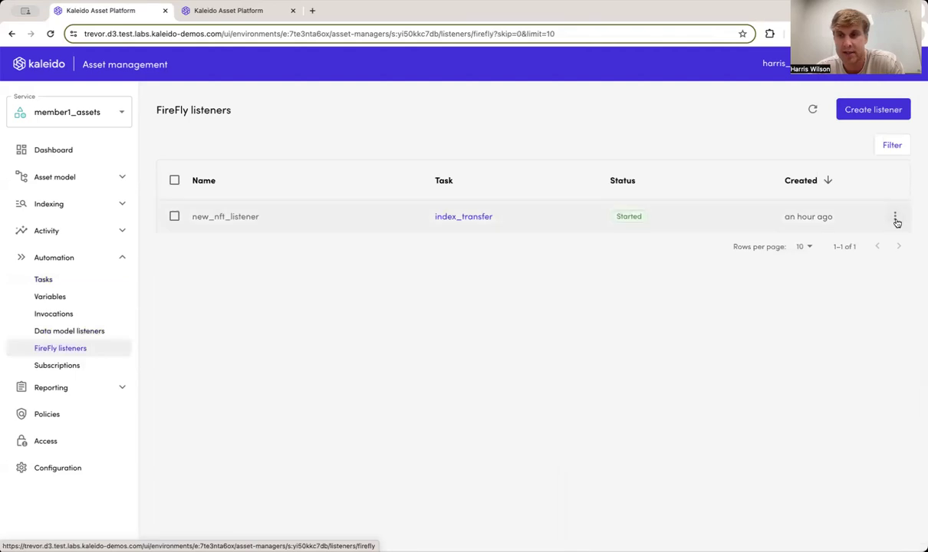
pyautogui.moveTo(591, 343)
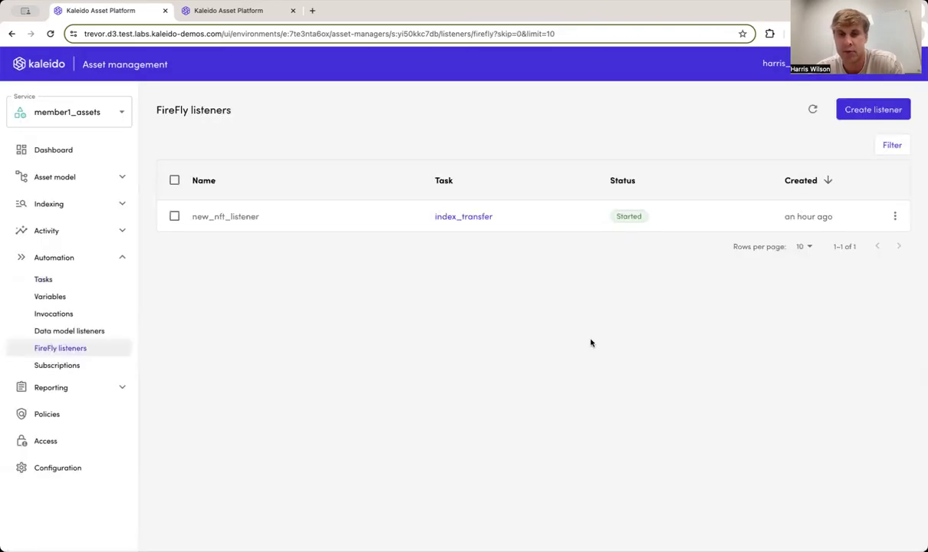
# Start a new 'nft' listener invoking index_transfer on docPinning-erc721 ABI events from member1_firefly.
pyautogui.click(872, 109)
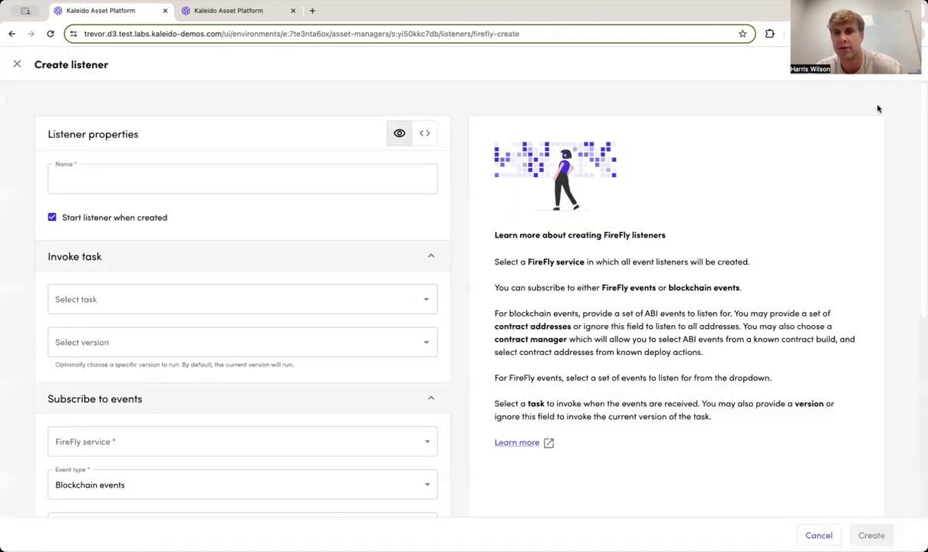
pyautogui.write('nft_listener')
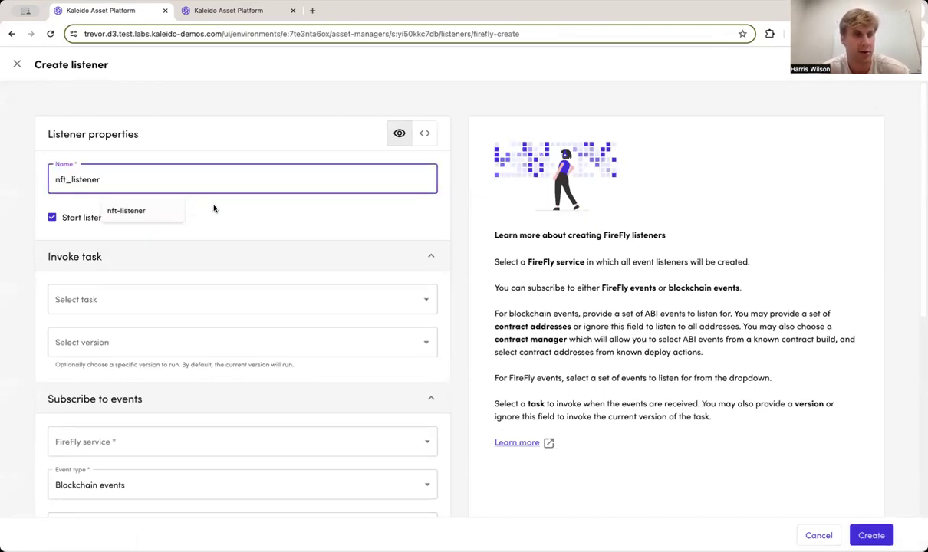
pyautogui.click(242, 299)
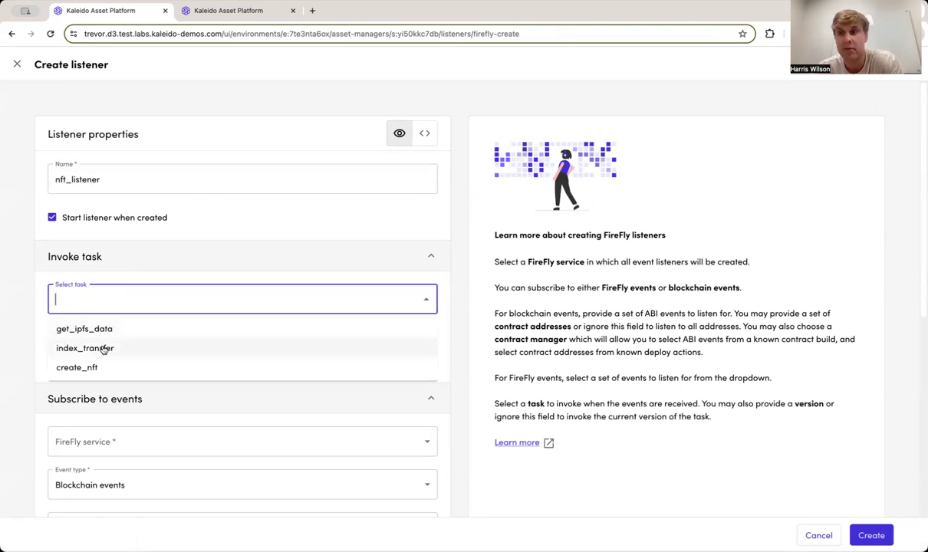
pyautogui.click(84, 348)
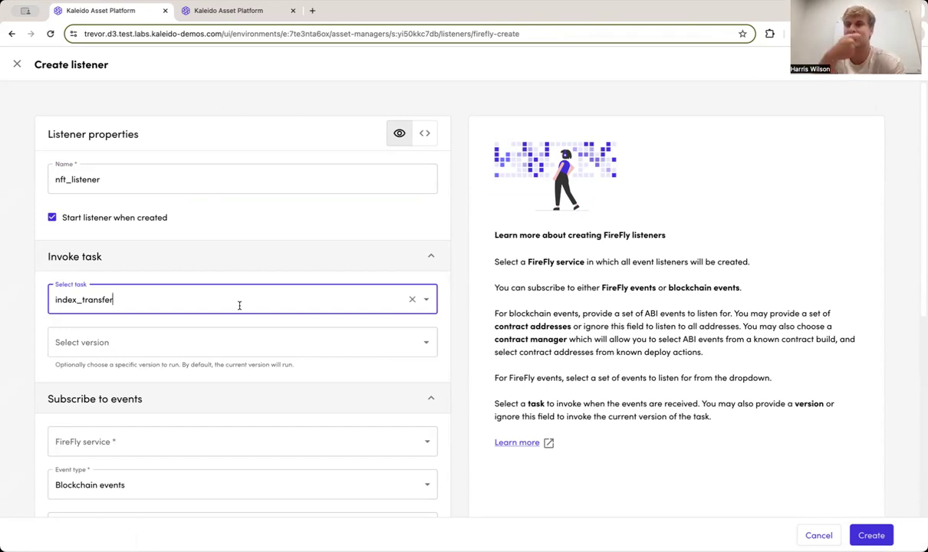
pyautogui.scroll(-3)
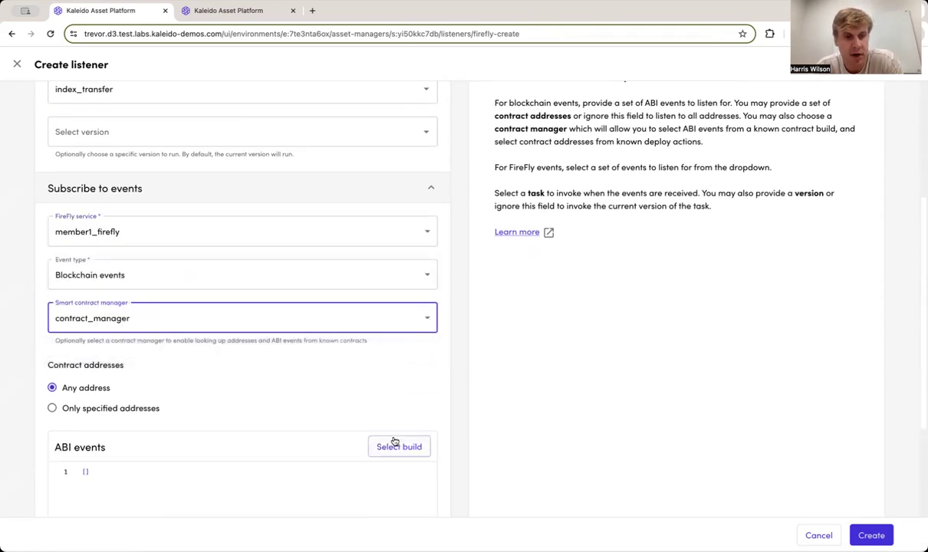
pyautogui.click(399, 446)
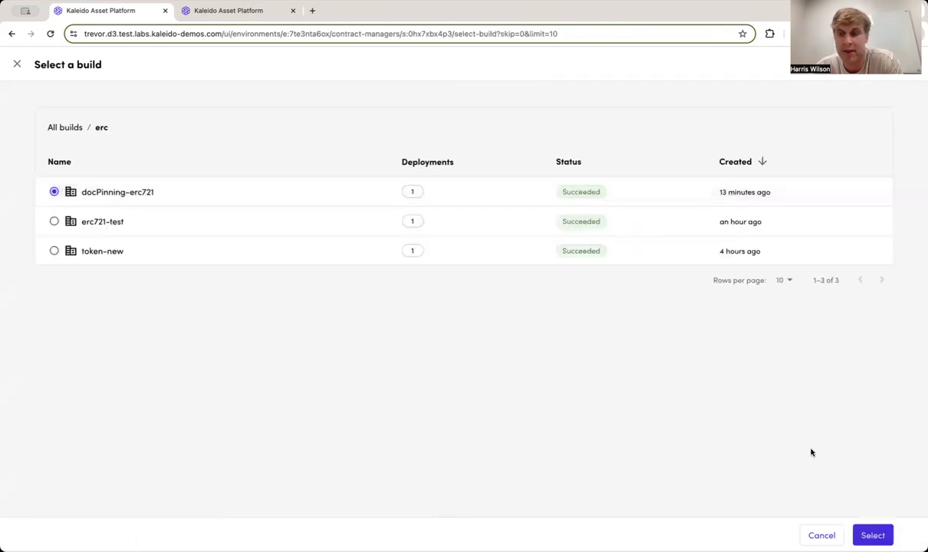
pyautogui.click(872, 536)
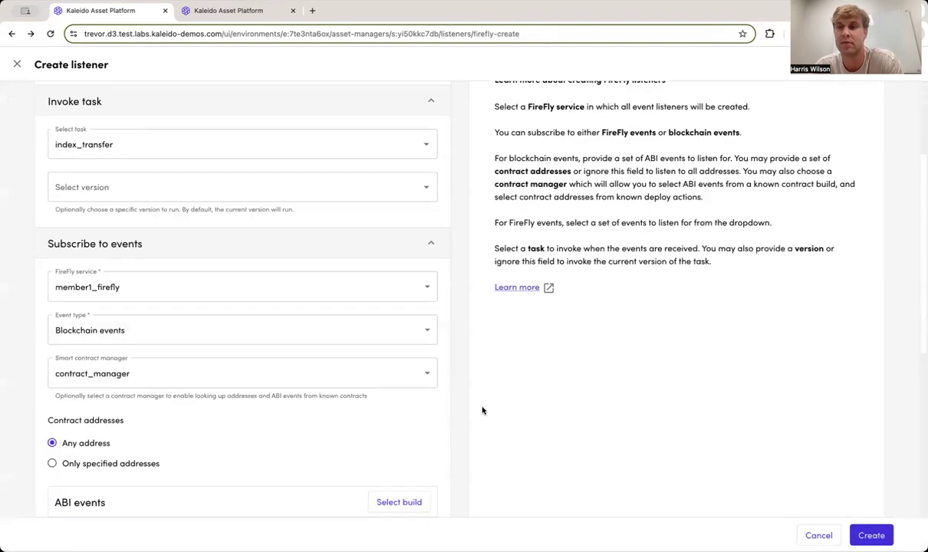
# Set the listener's first event to 'newest', listening at any address.
pyautogui.scroll(-3)
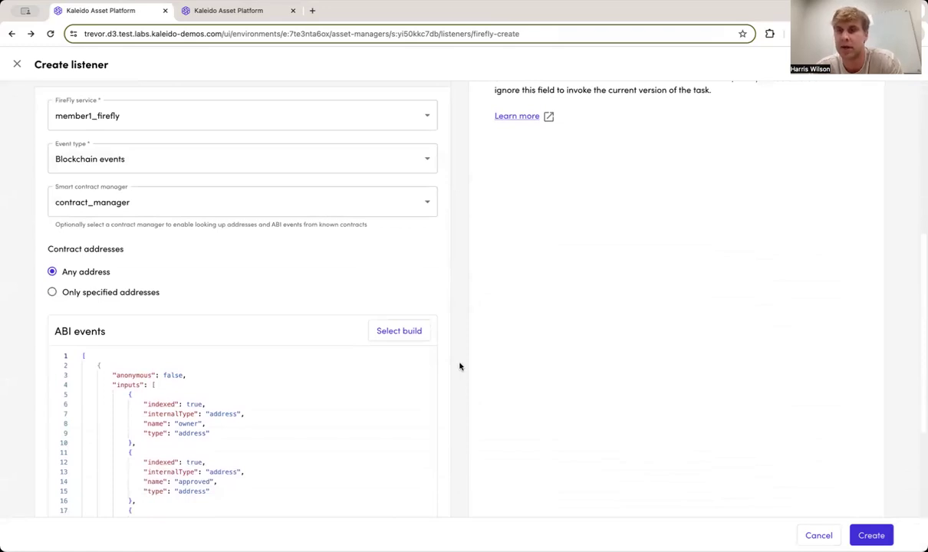
pyautogui.scroll(-3)
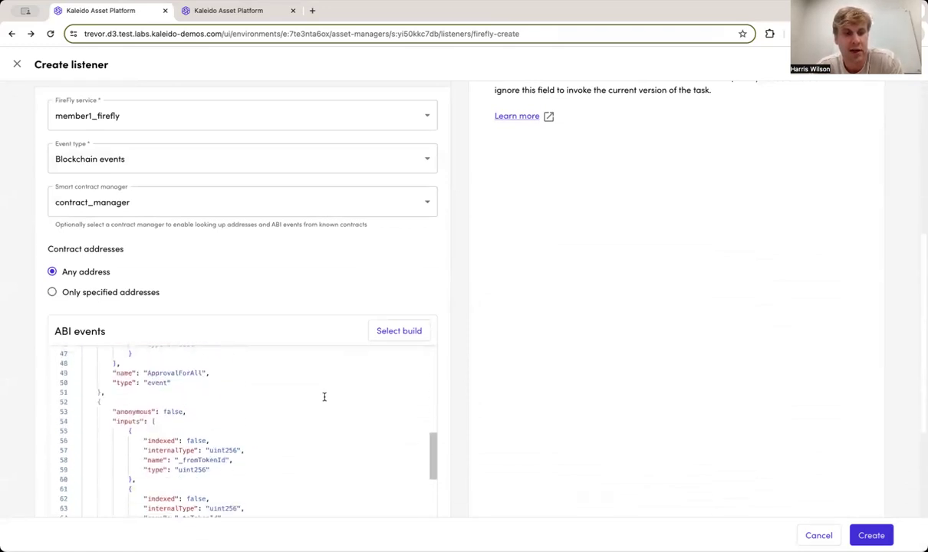
pyautogui.scroll(-3)
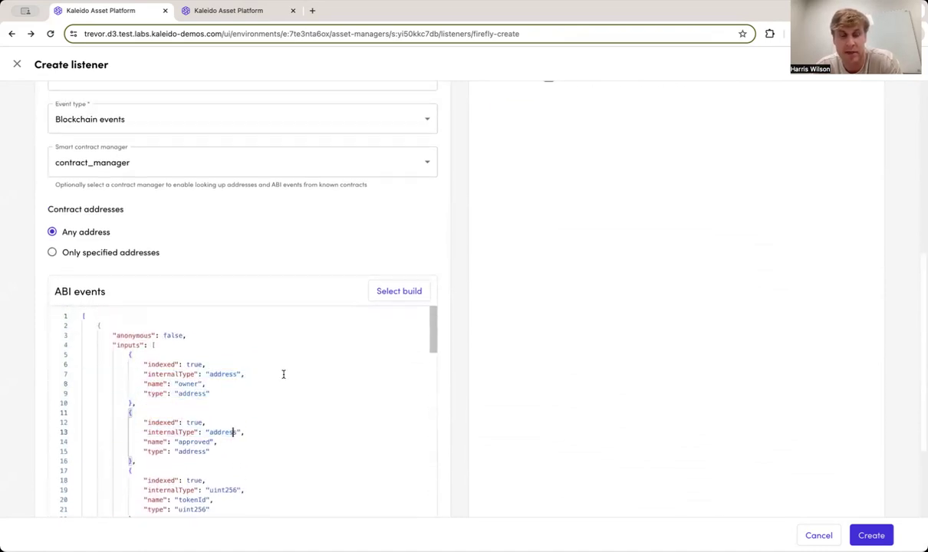
pyautogui.scroll(-3)
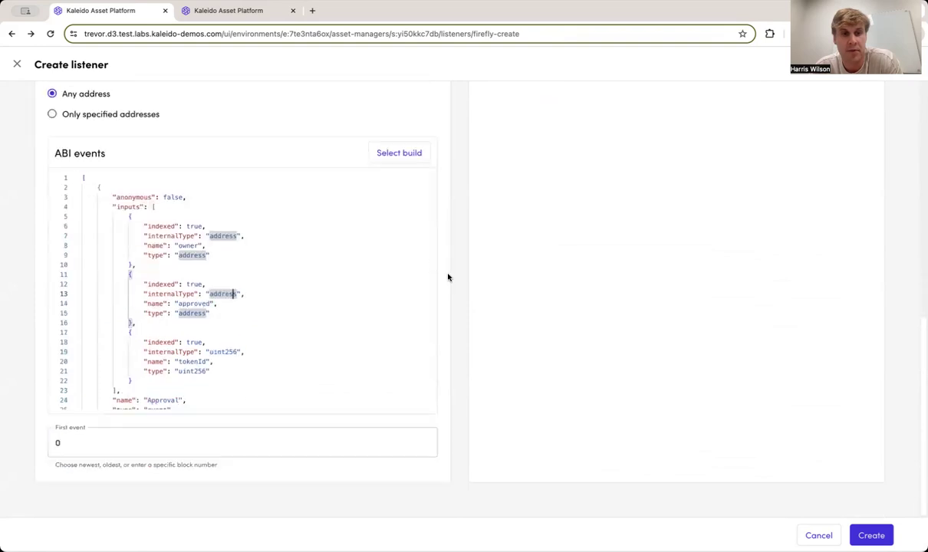
pyautogui.click(290, 330)
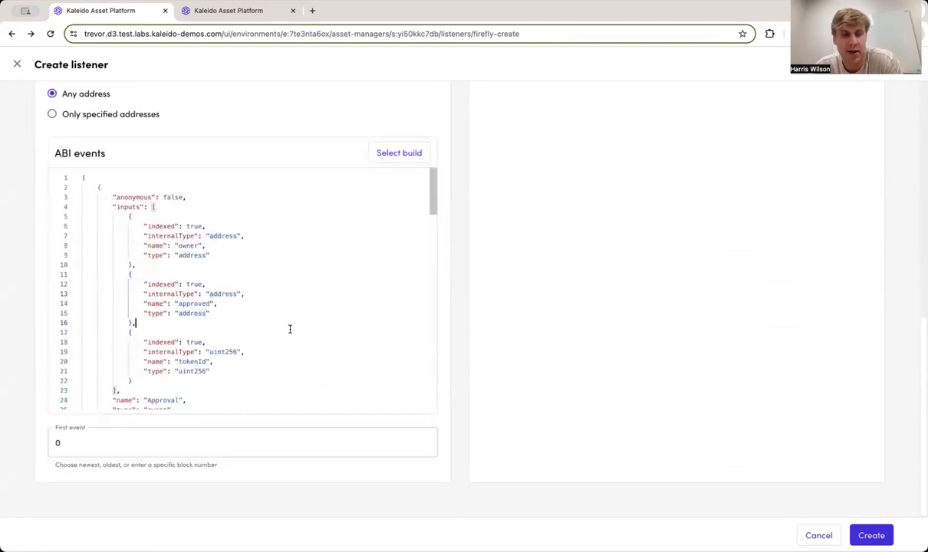
pyautogui.write('new')
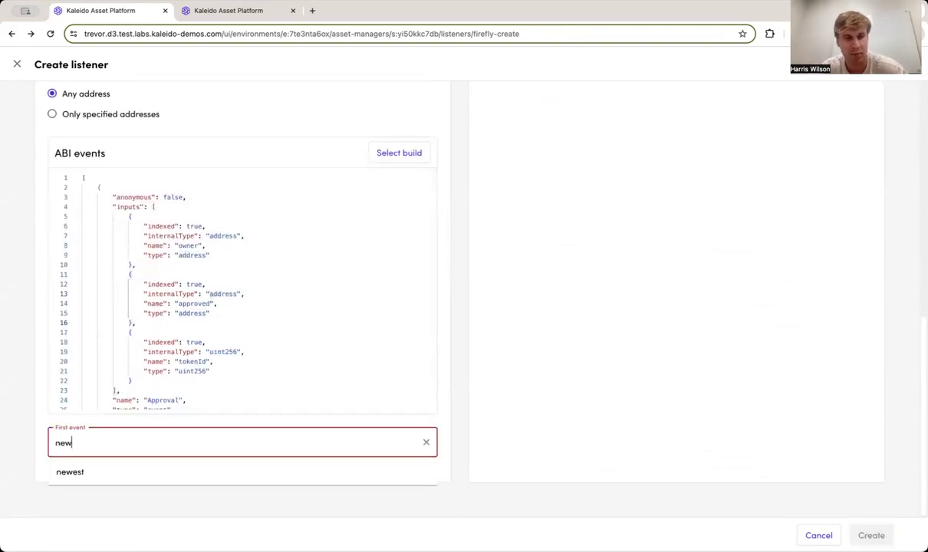
pyautogui.click(69, 471)
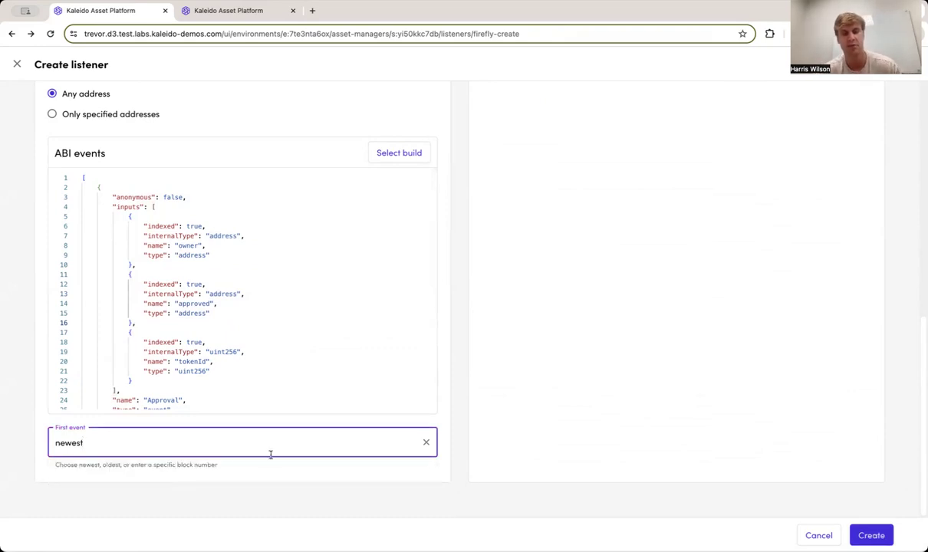
pyautogui.moveTo(468, 463)
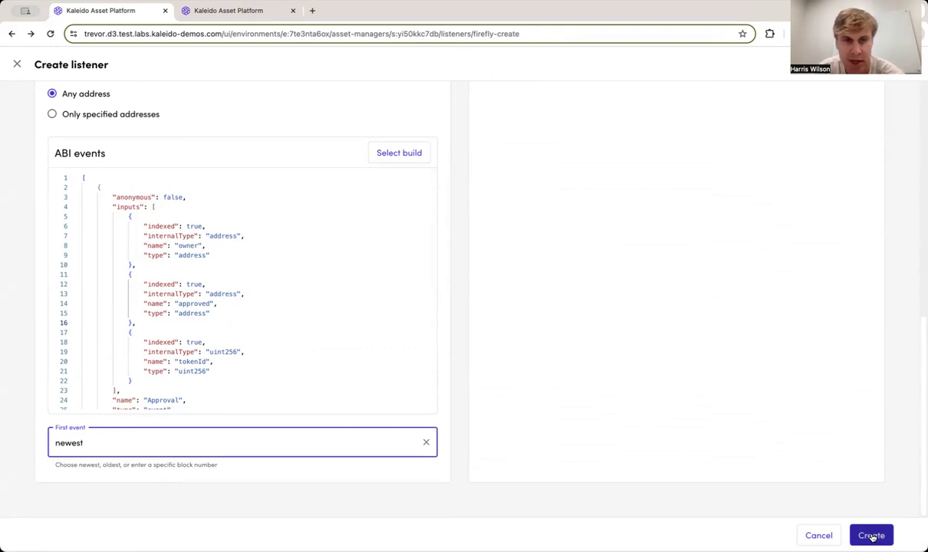
# Create the nft_listener listener and return to the automation tasks list.
pyautogui.click(871, 535)
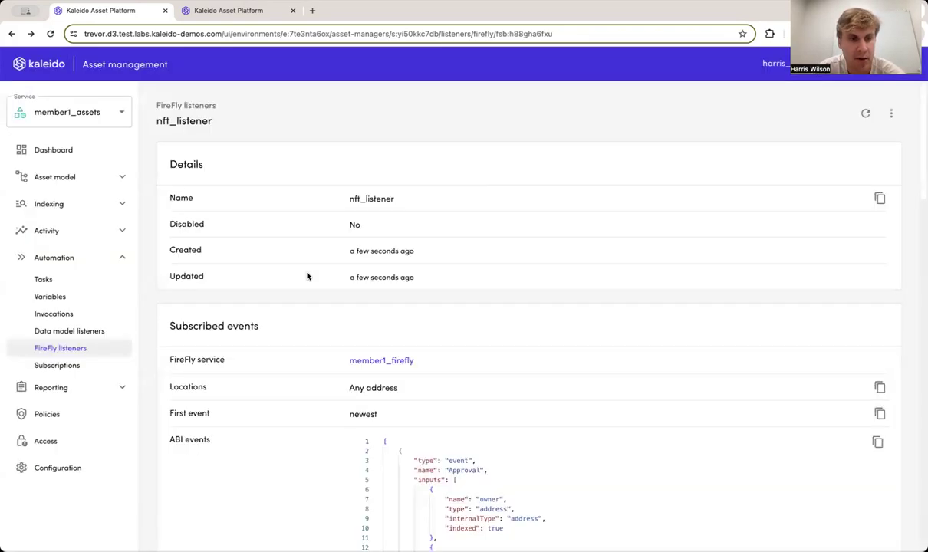
pyautogui.scroll(-3)
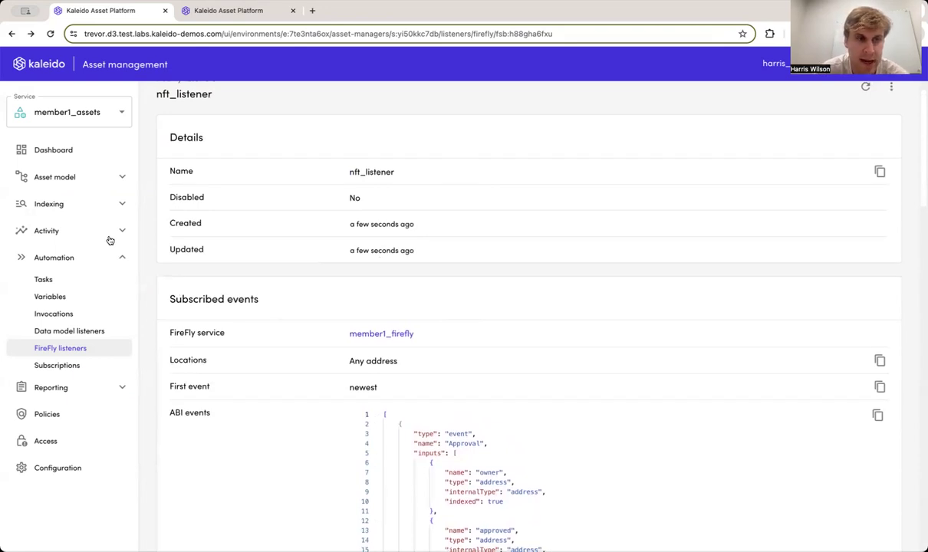
pyautogui.moveTo(93, 217)
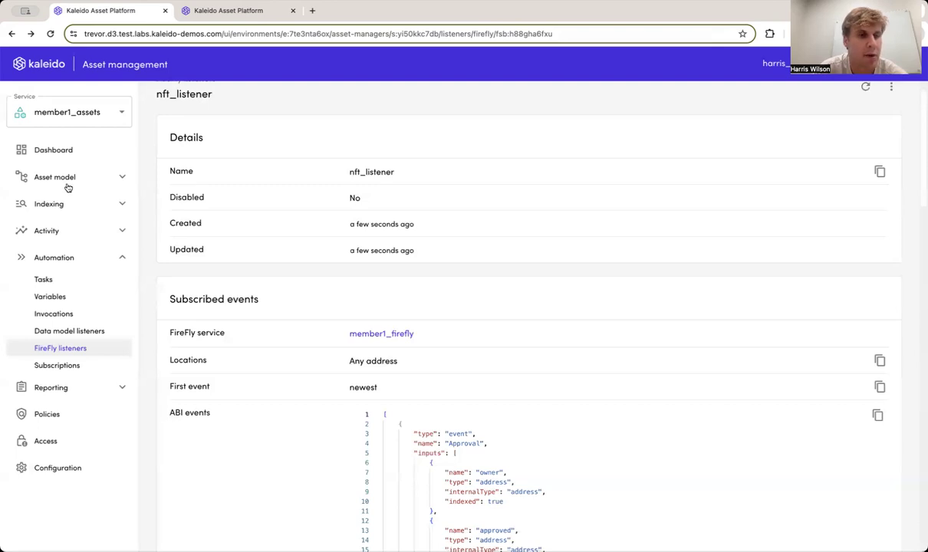
pyautogui.click(43, 279)
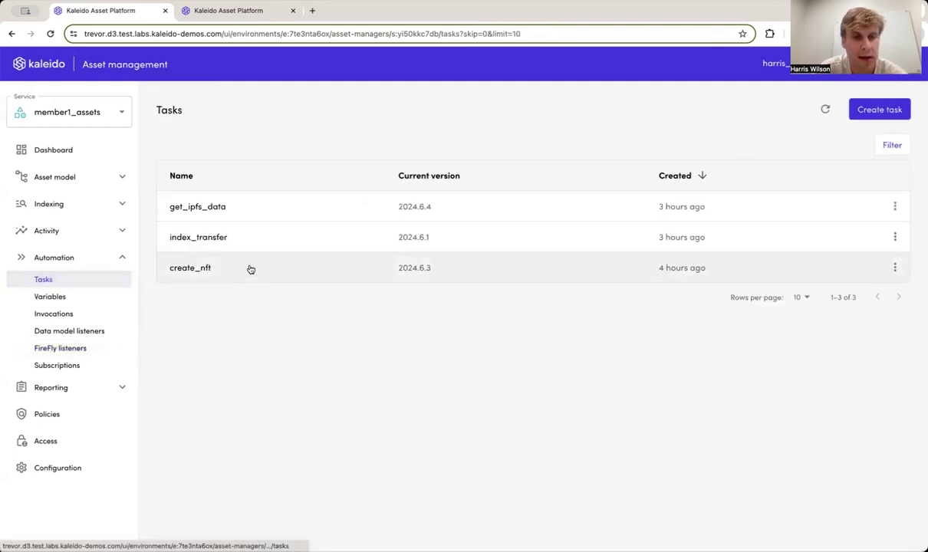
# Evaluate create_nft with its test input so get_address through update_asset all succeed.
pyautogui.click(189, 267)
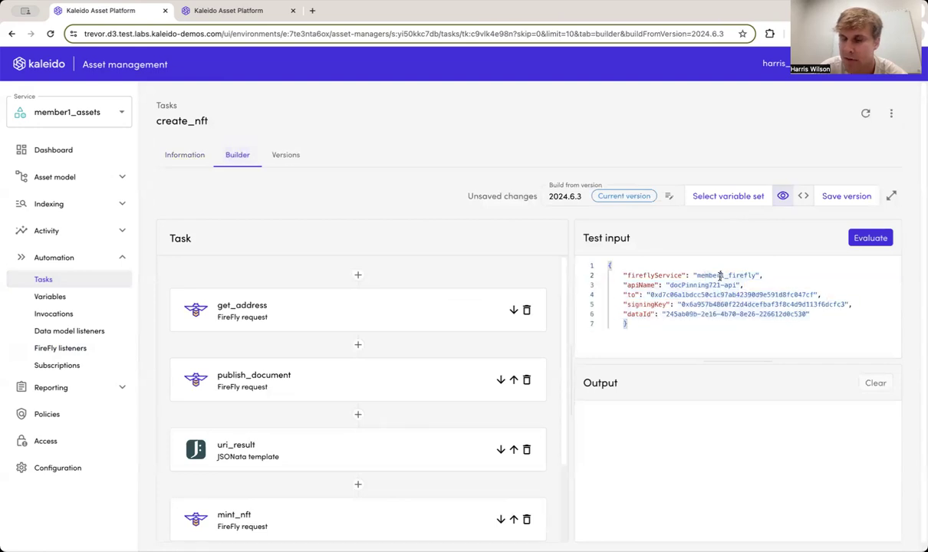
pyautogui.doubleClick(724, 275)
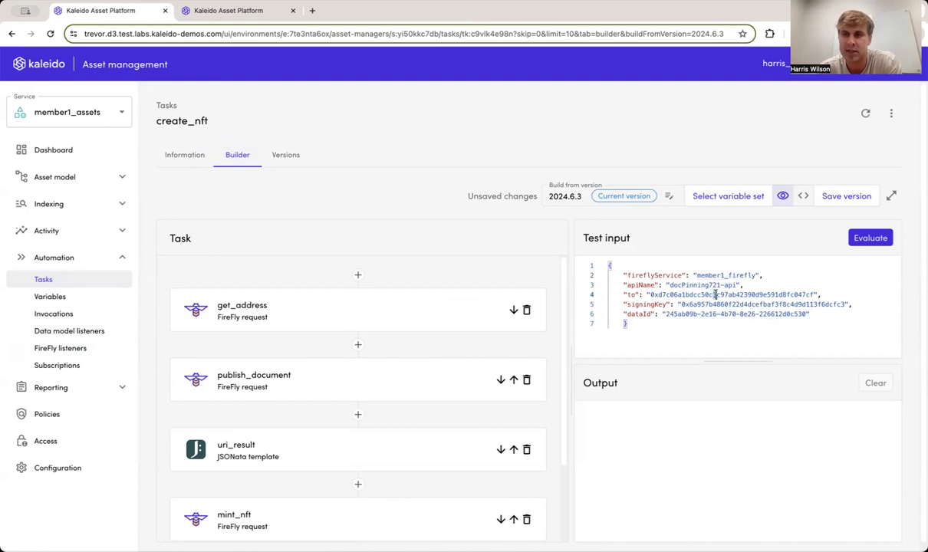
pyautogui.click(869, 238)
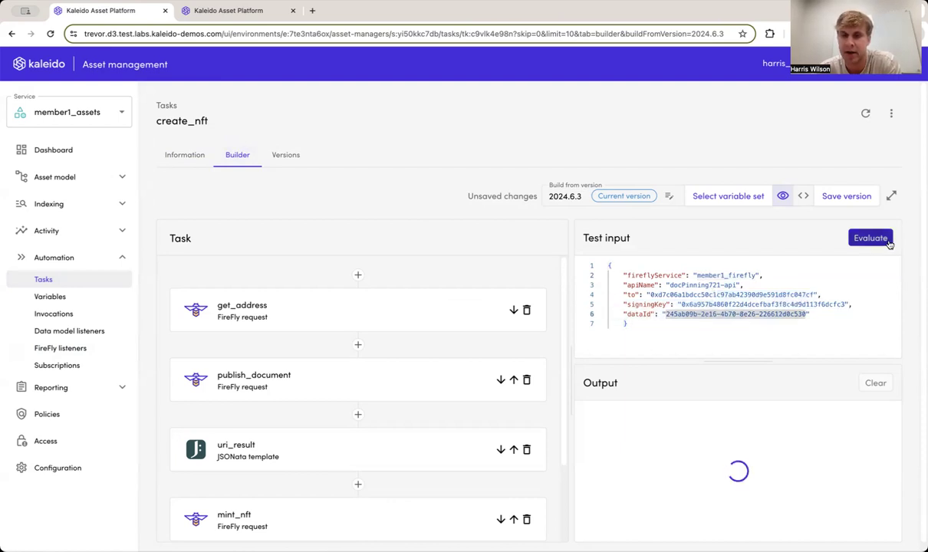
pyautogui.click(870, 238)
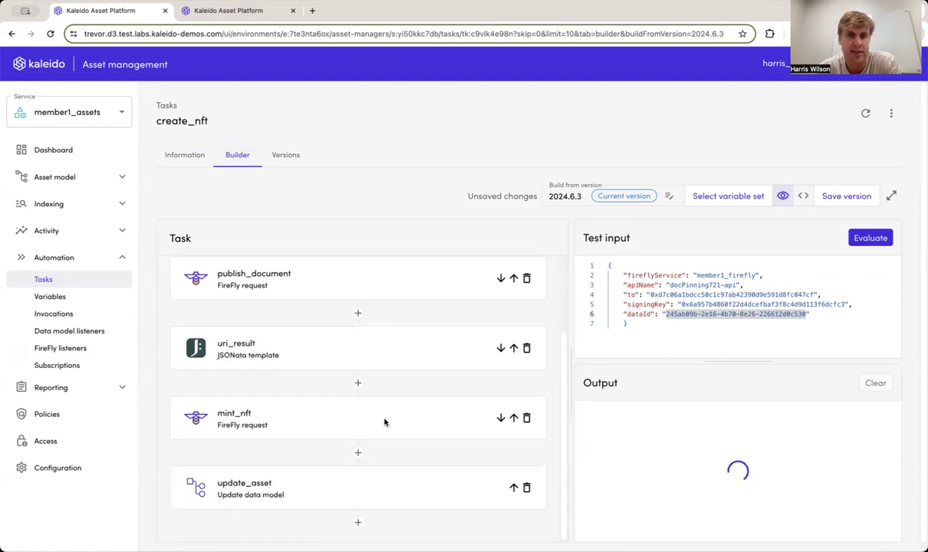
pyautogui.click(871, 237)
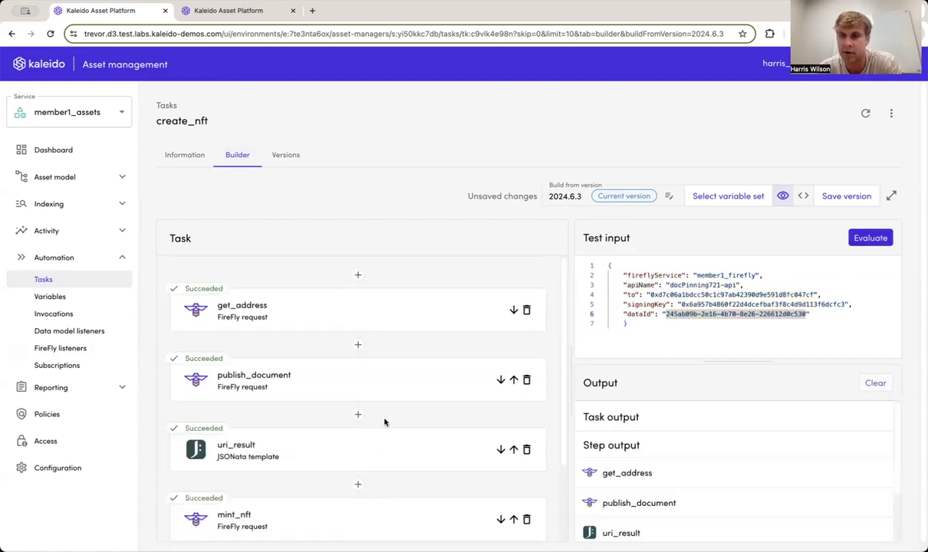
pyautogui.scroll(-3)
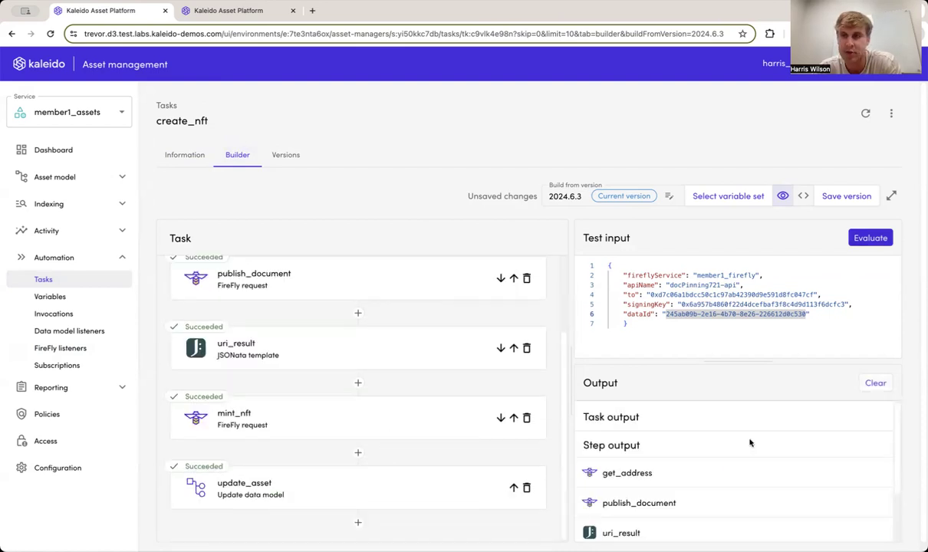
pyautogui.scroll(-3)
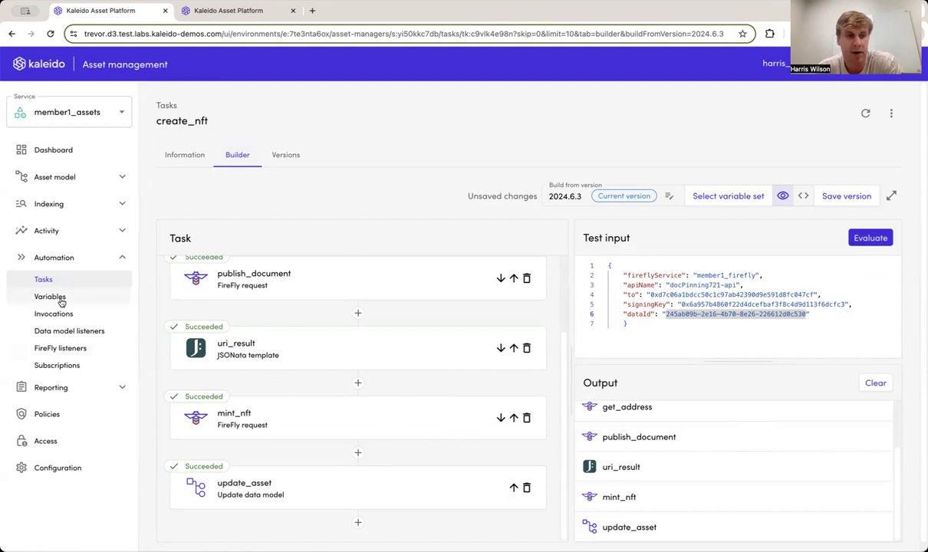
# Check recent index_transfer invocations, then view the new asset's NFTs with token indexes 0 and 1.
pyautogui.click(53, 314)
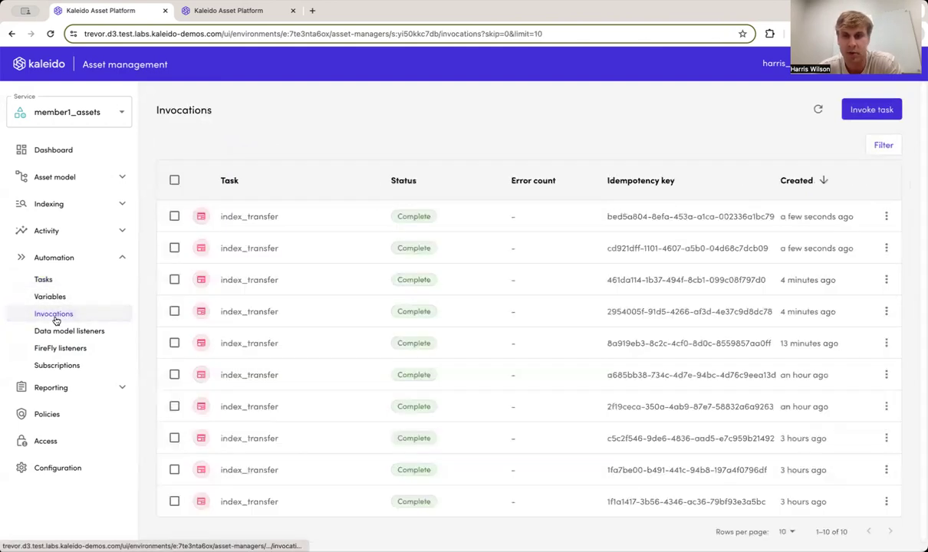
pyautogui.moveTo(334, 248)
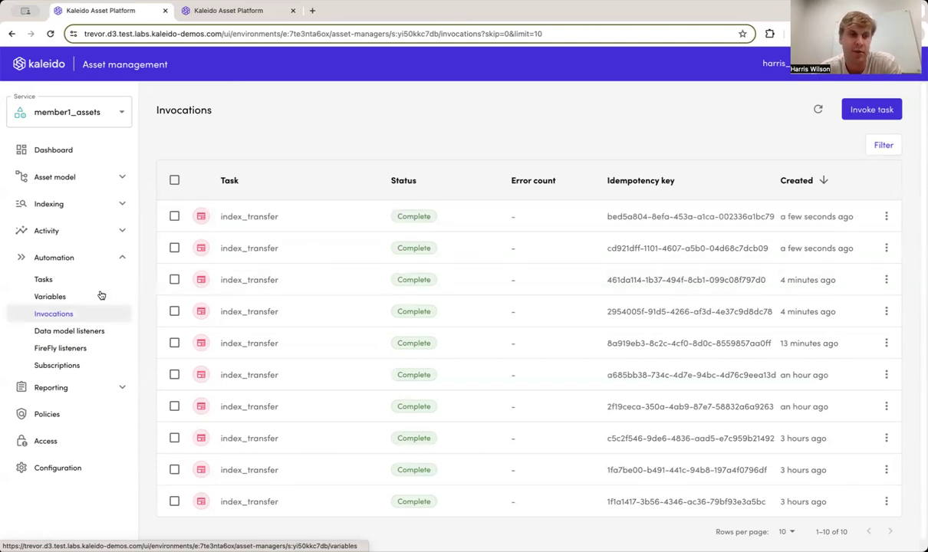
pyautogui.click(54, 257)
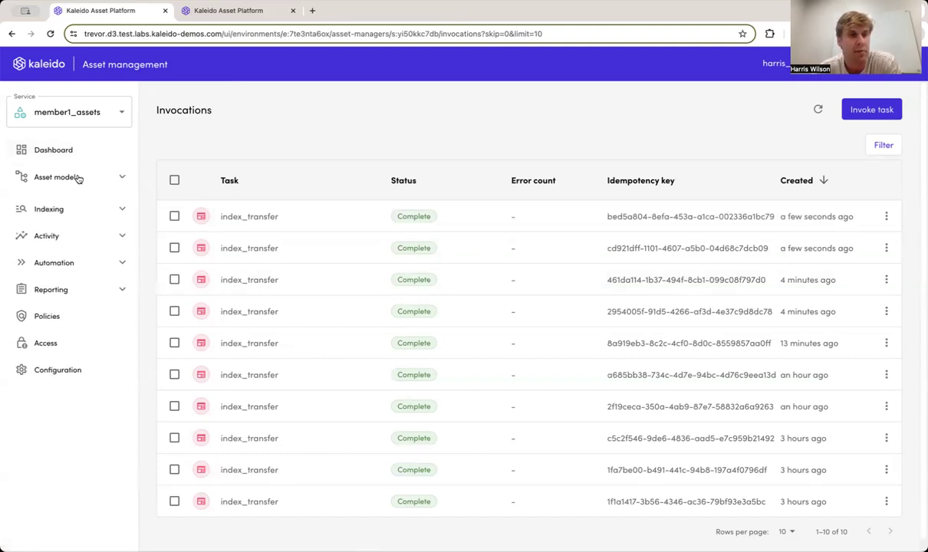
pyautogui.click(45, 215)
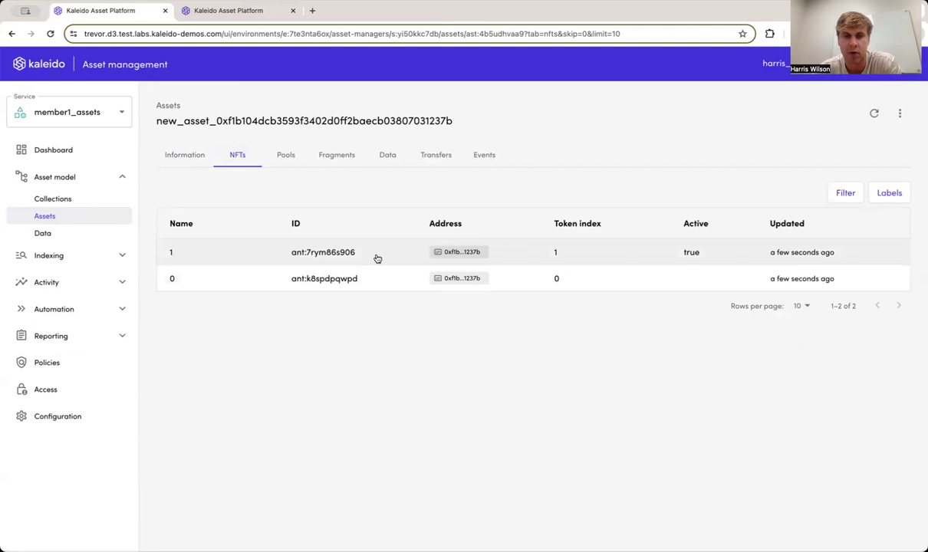
# Inspect NFT 1's details: ERC-721, ipfs:// URI, token index 1, active status.
pyautogui.click(323, 251)
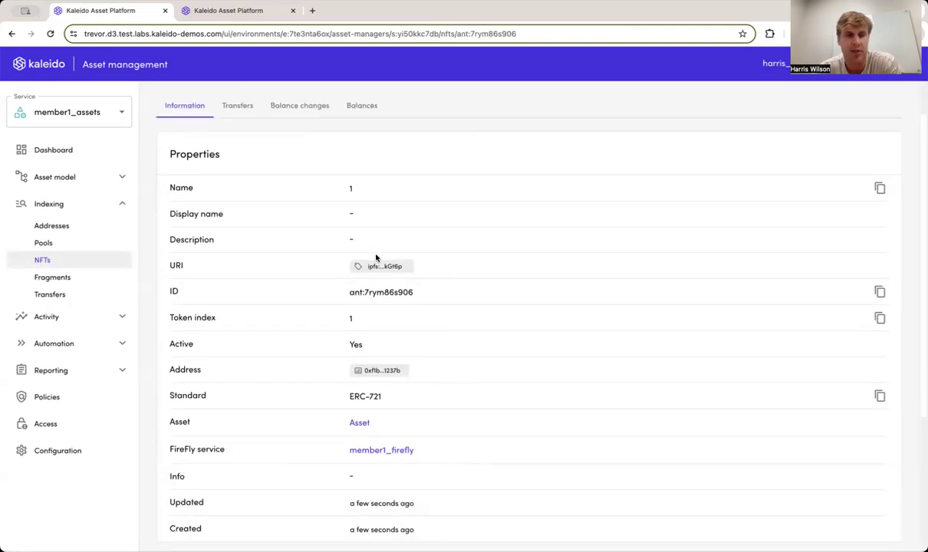
pyautogui.scroll(-3)
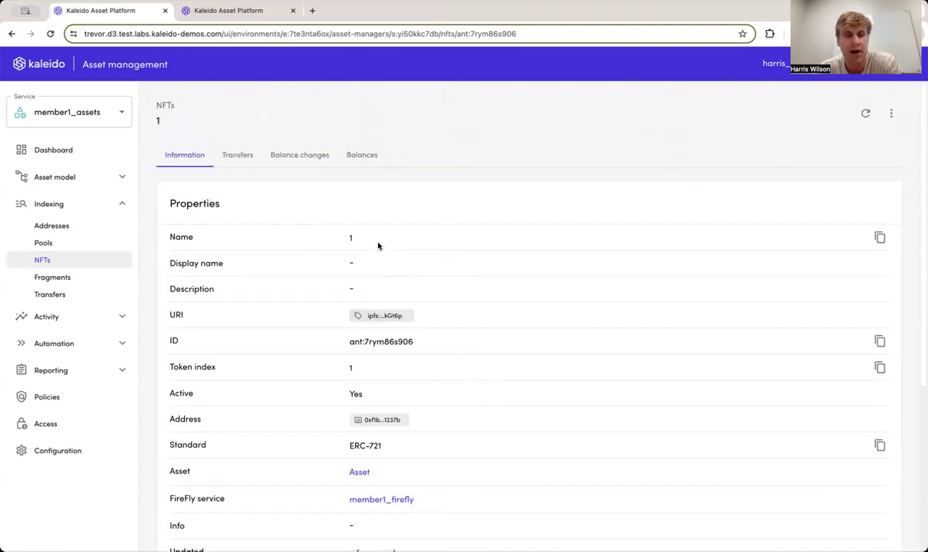
pyautogui.moveTo(389, 320)
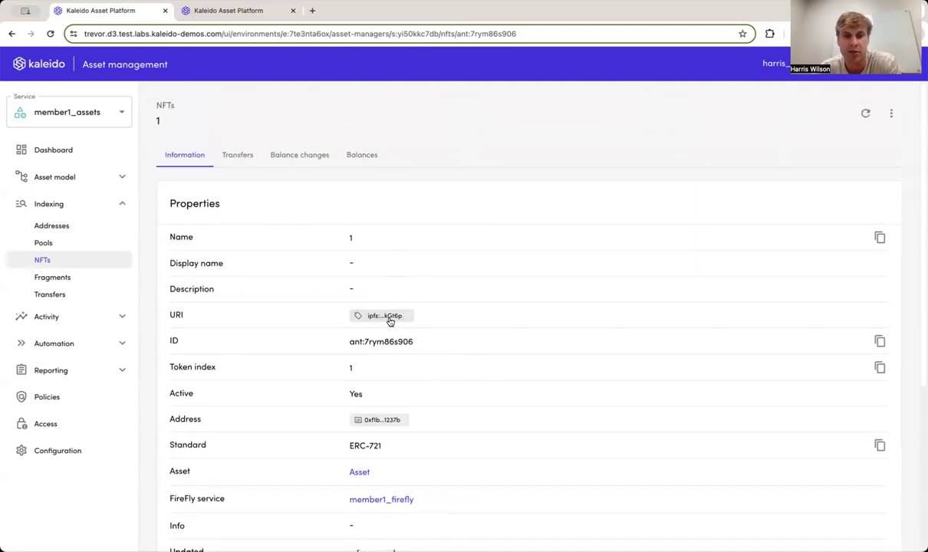
pyautogui.moveTo(383, 316)
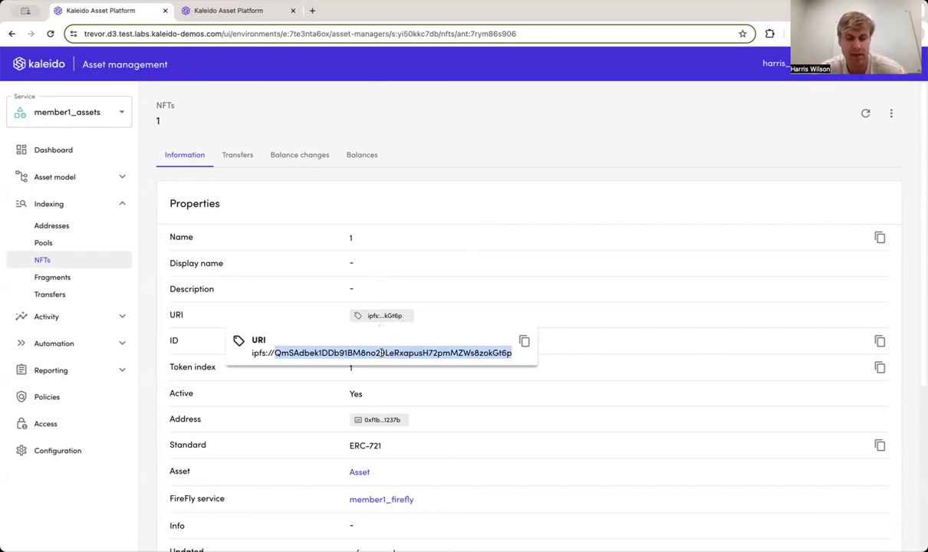
pyautogui.moveTo(429, 232)
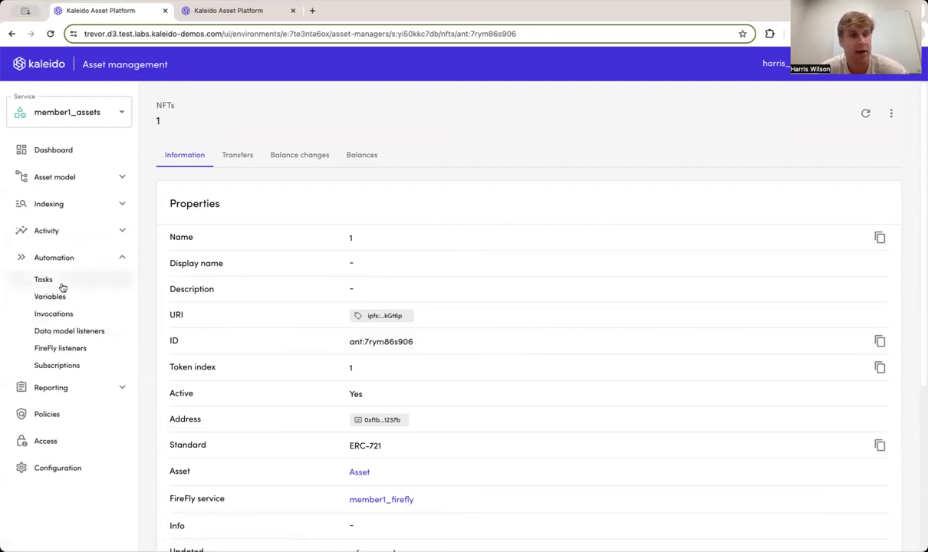
# Evaluate get_ipfs_data with NFT 1's IPFS CID so the get_data request succeeds.
pyautogui.click(43, 279)
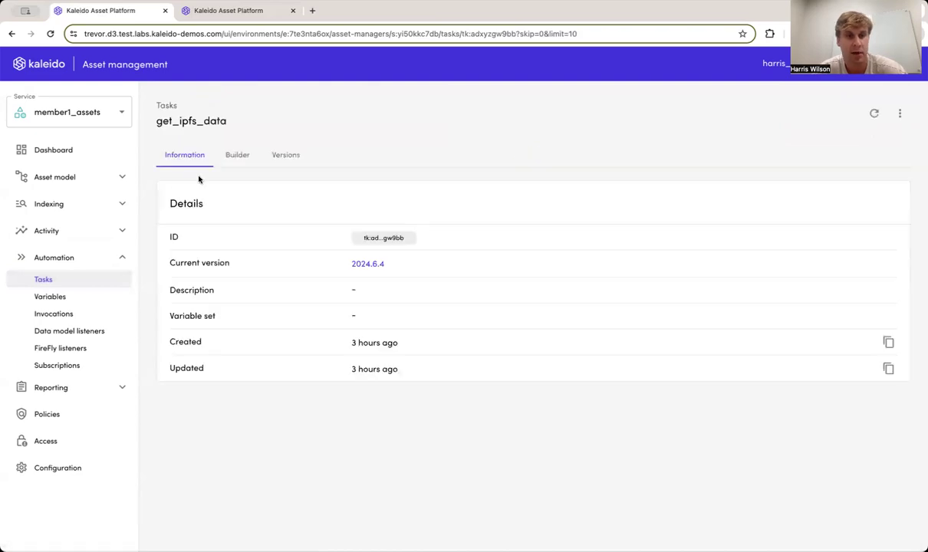
pyautogui.click(237, 154)
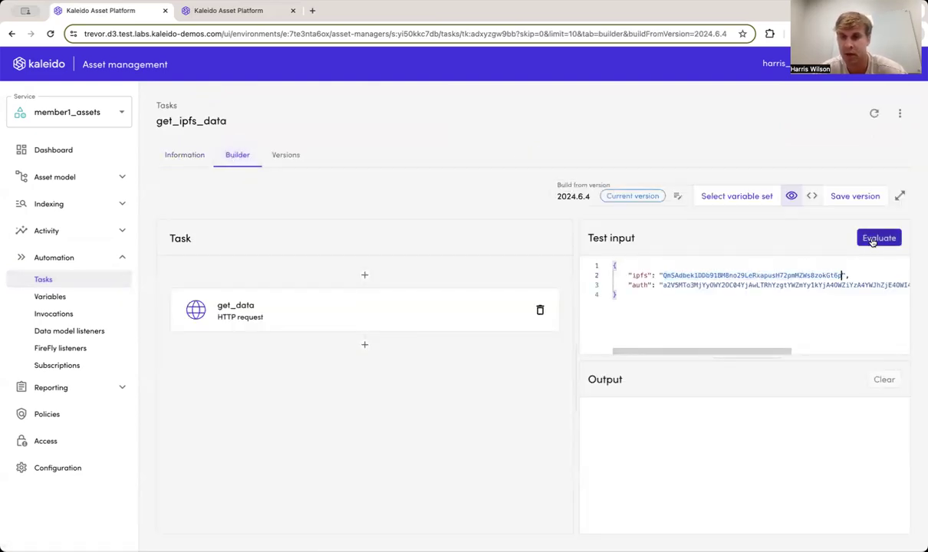
pyautogui.click(879, 238)
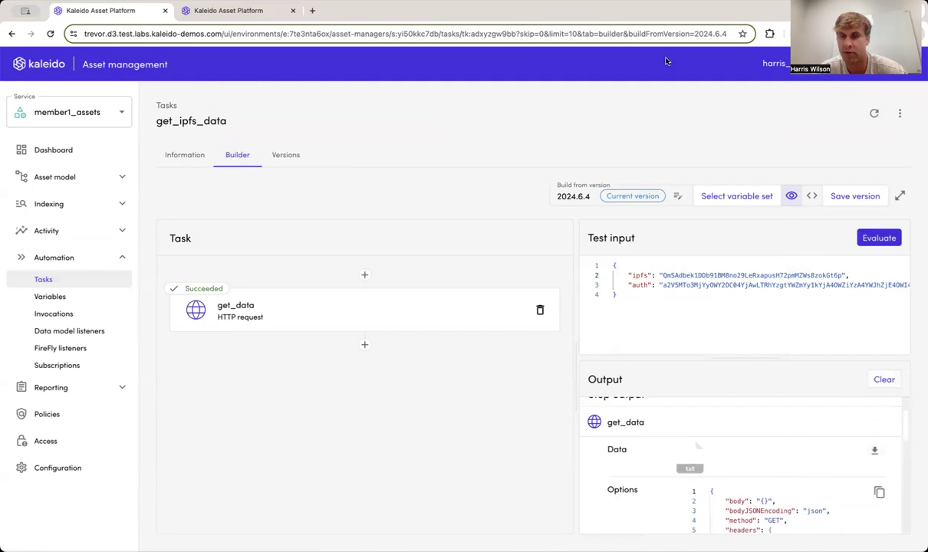
pyautogui.moveTo(477, 244)
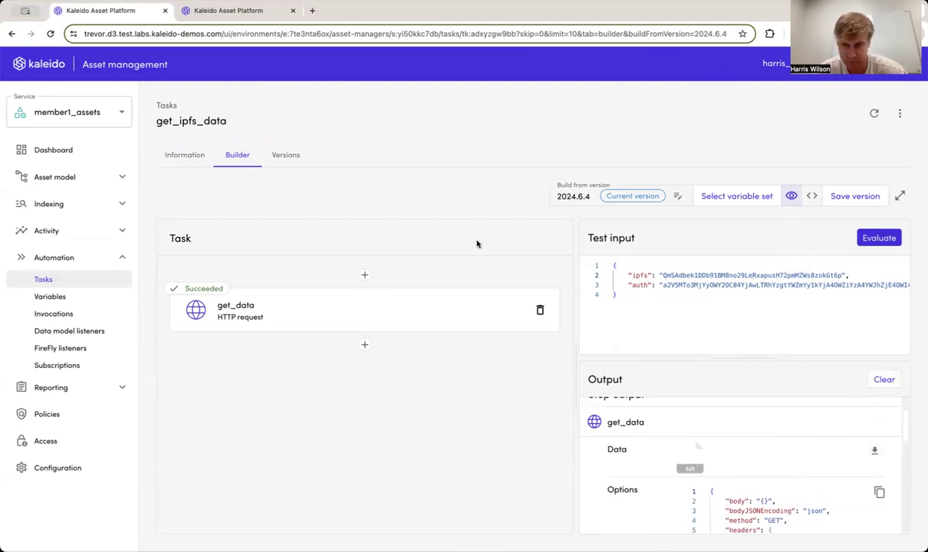
pyautogui.moveTo(535, 388)
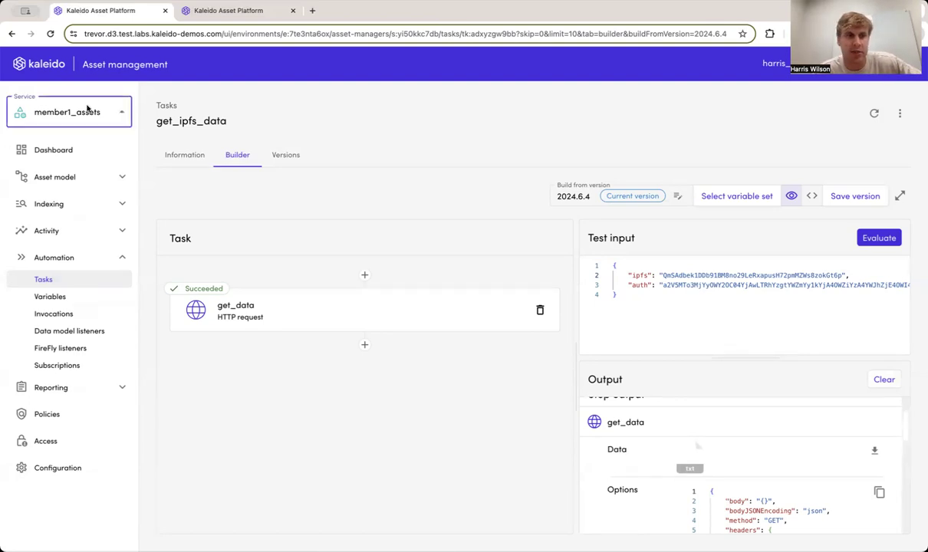
# Switch to the member2_assets service and review its tasks and started new_nft_listener.
pyautogui.click(69, 112)
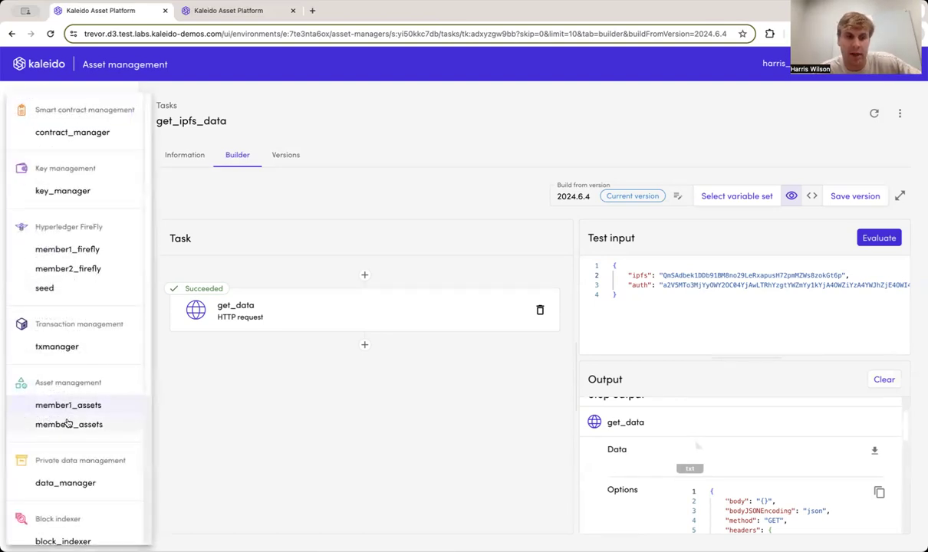
pyautogui.click(69, 424)
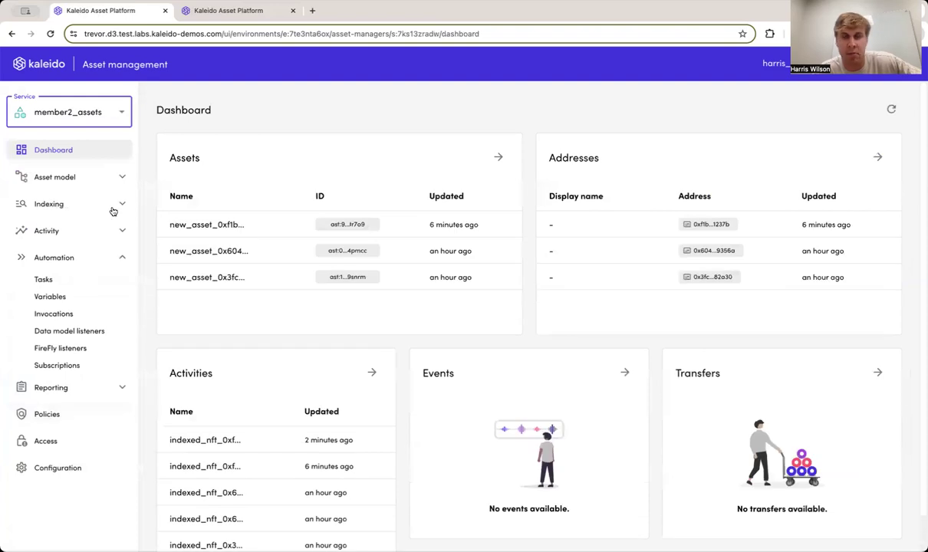
pyautogui.moveTo(72, 285)
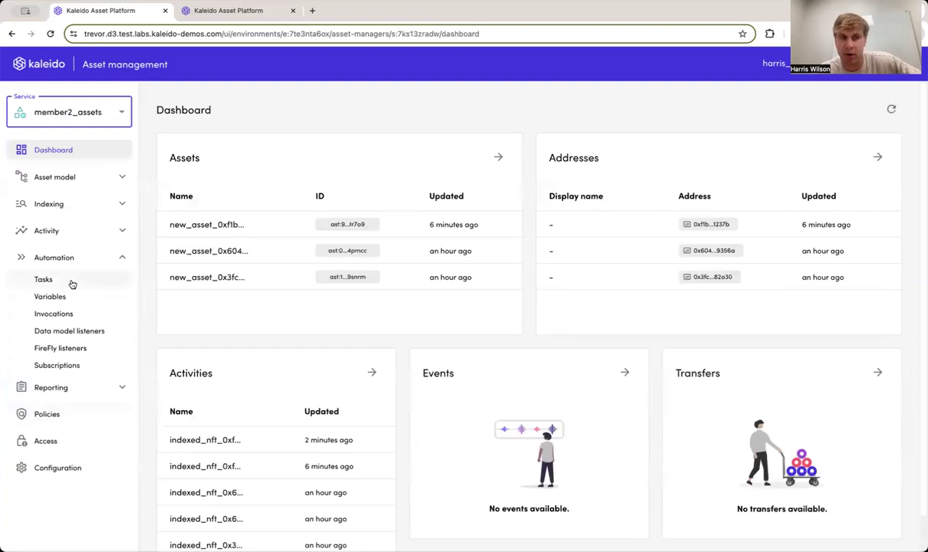
pyautogui.click(43, 279)
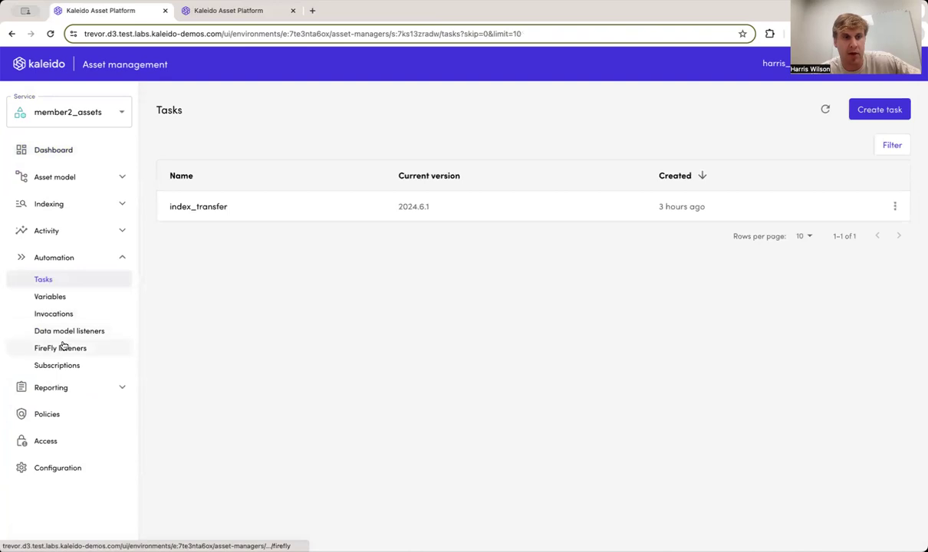
pyautogui.click(60, 347)
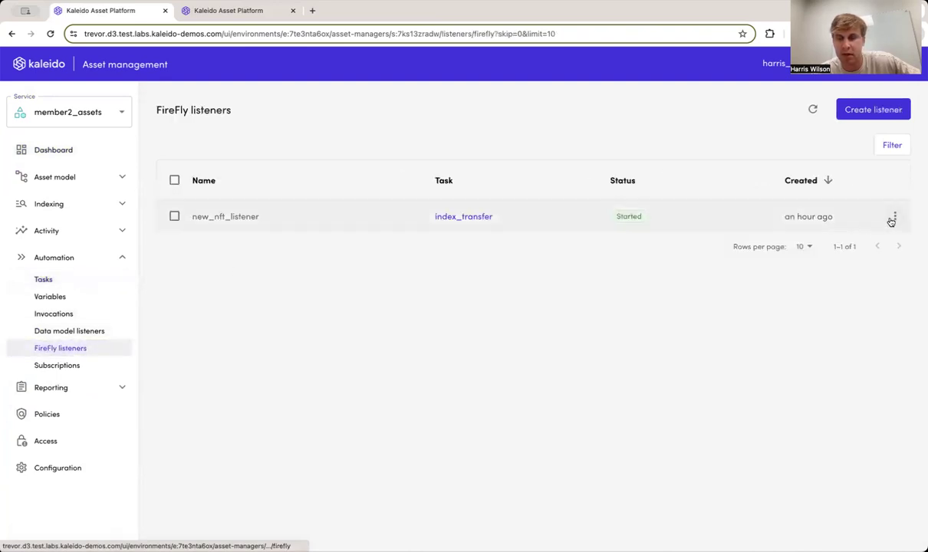
pyautogui.moveTo(333, 220)
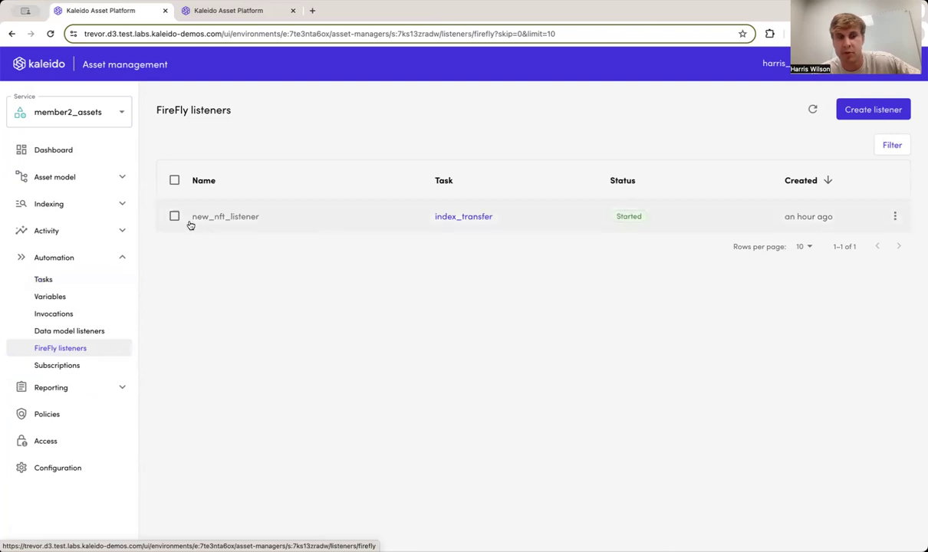
# Dismiss the service list and return to member2_assets tasks, containing only index_transfer.
pyautogui.click(69, 112)
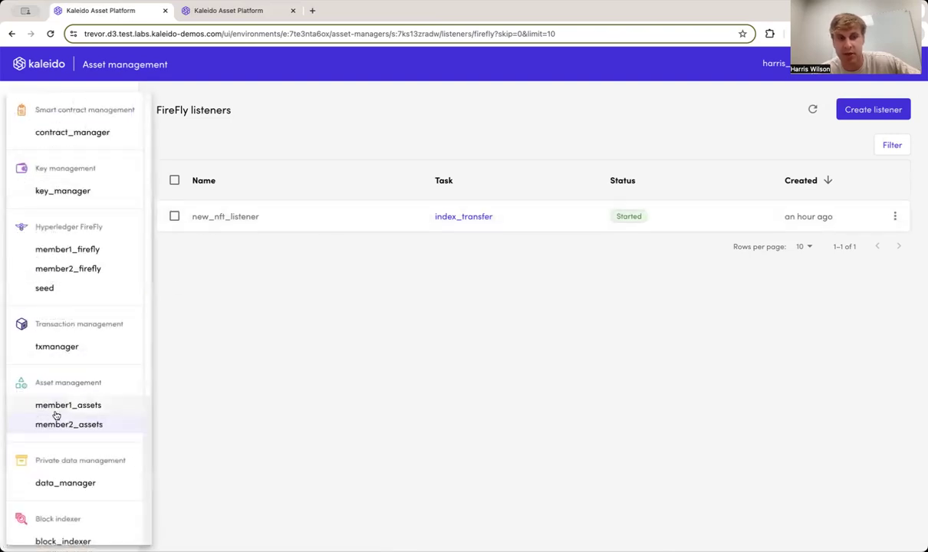
pyautogui.click(69, 424)
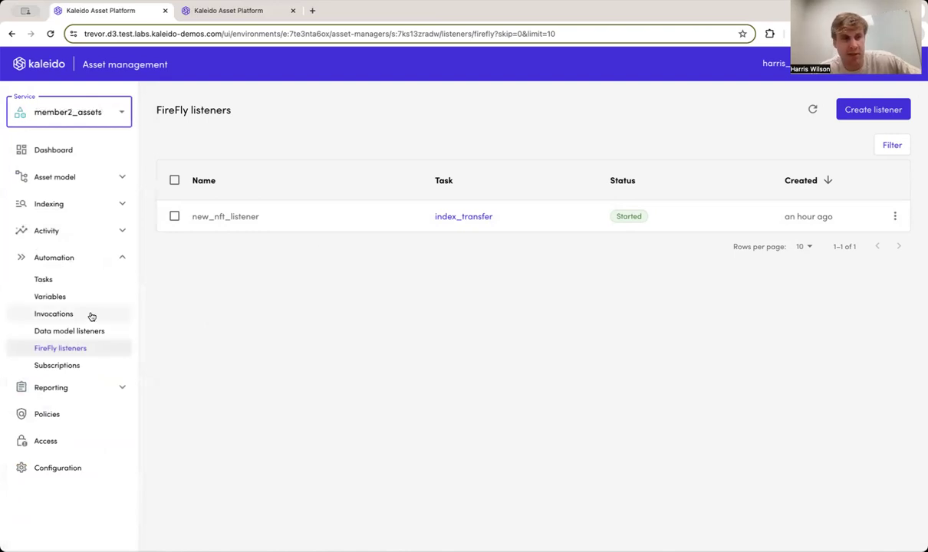
pyautogui.click(43, 279)
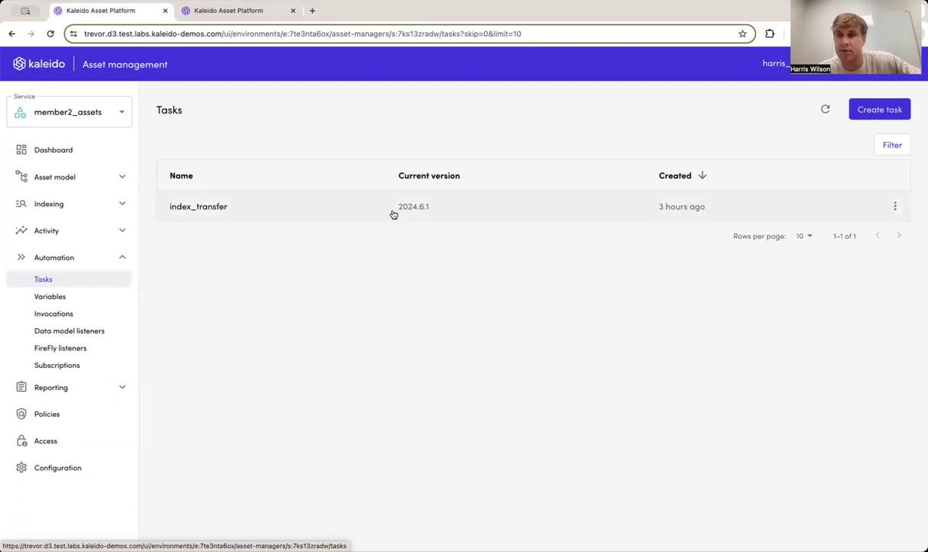
pyautogui.moveTo(293, 224)
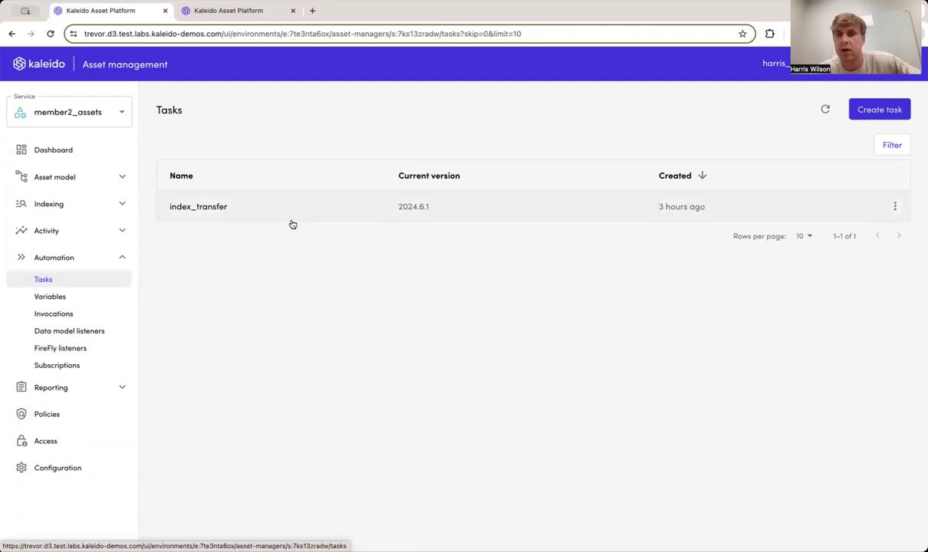
# View the newest member2_assets asset's NFTs 1 and 0 and confirm NFT 1's IPFS URI.
pyautogui.click(55, 176)
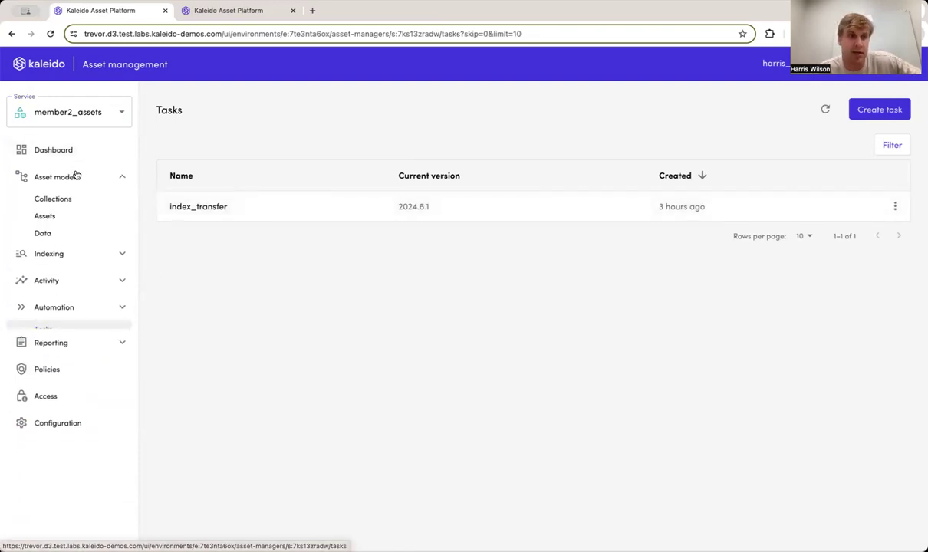
pyautogui.click(45, 216)
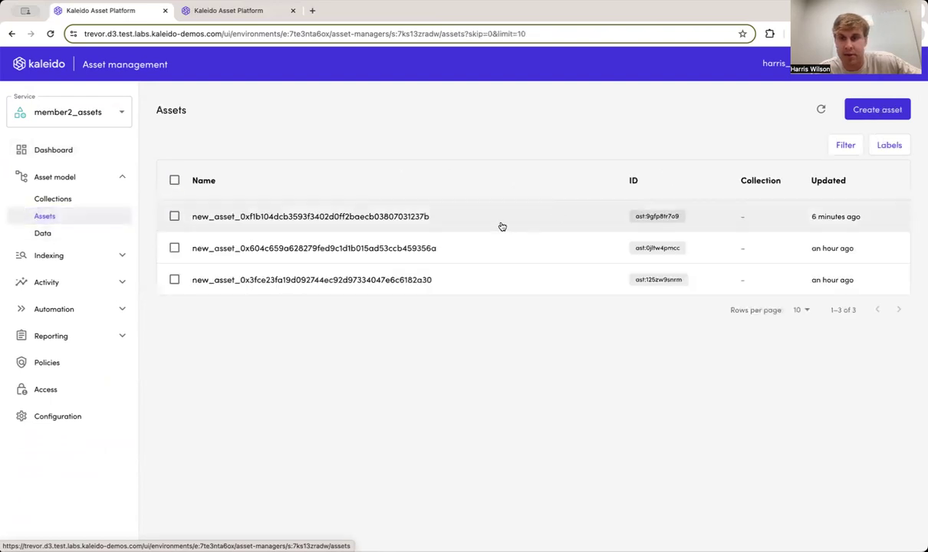
pyautogui.click(310, 217)
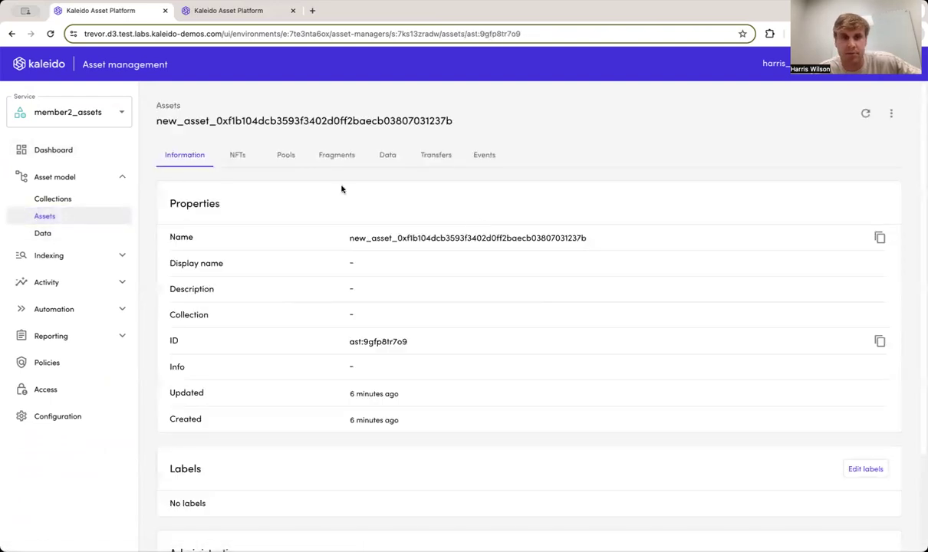
pyautogui.click(237, 154)
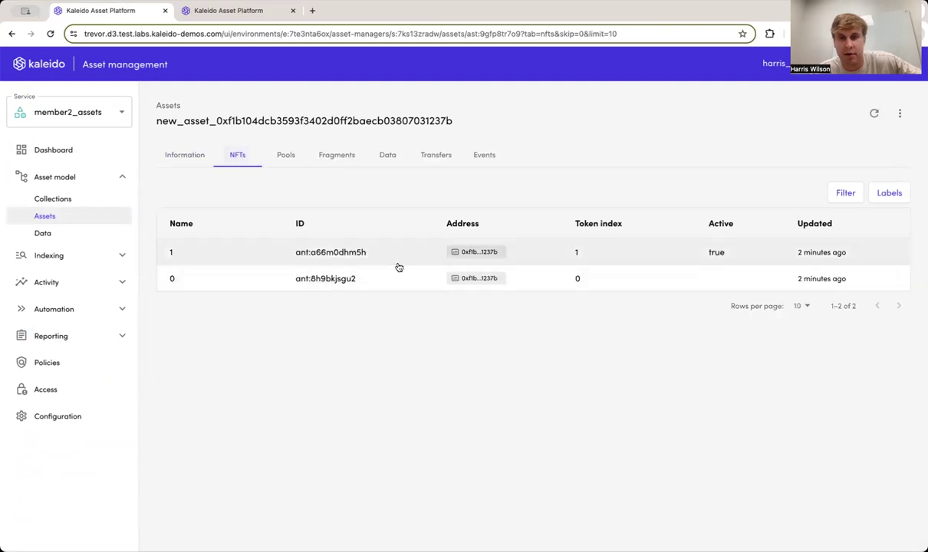
pyautogui.moveTo(321, 260)
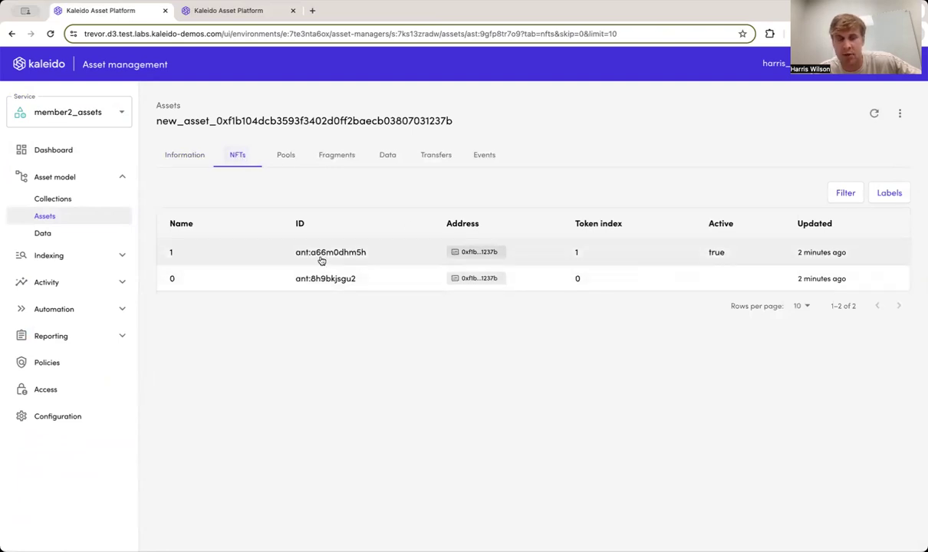
pyautogui.moveTo(273, 264)
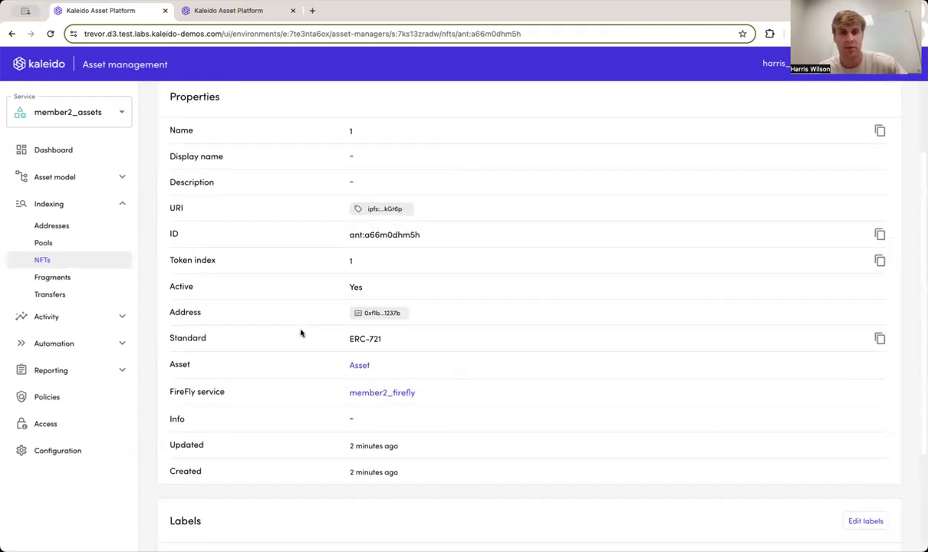
pyautogui.moveTo(382, 209)
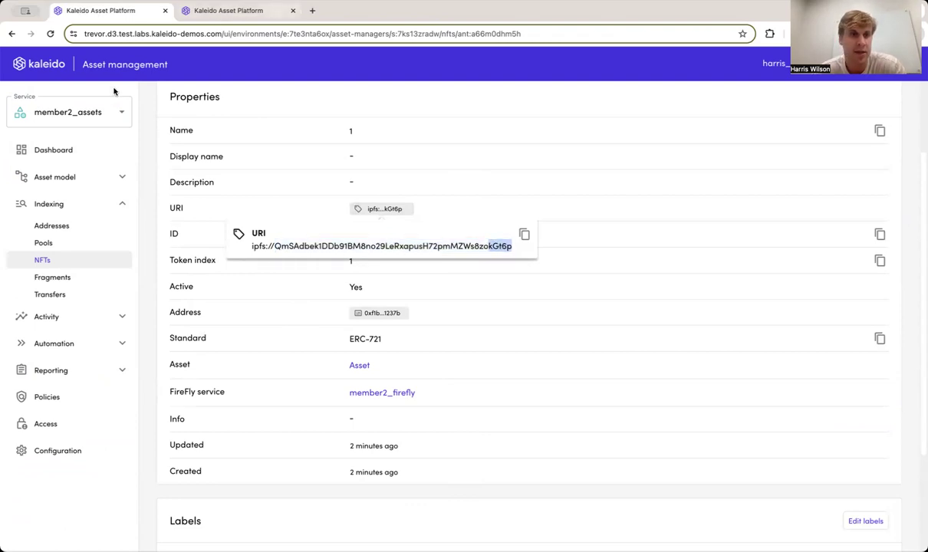
pyautogui.click(69, 112)
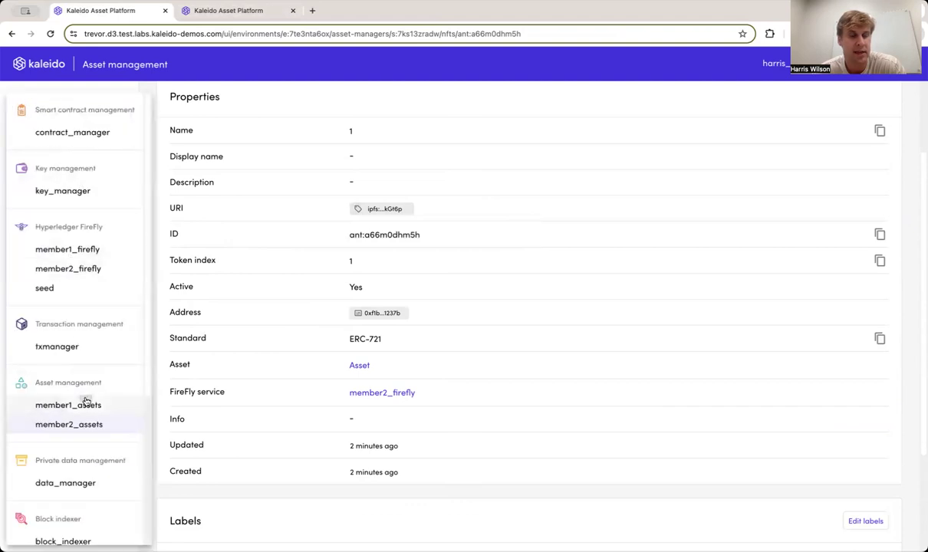
# Switch to member1_assets and view NFT 1's details with its IPFS URI.
pyautogui.click(67, 405)
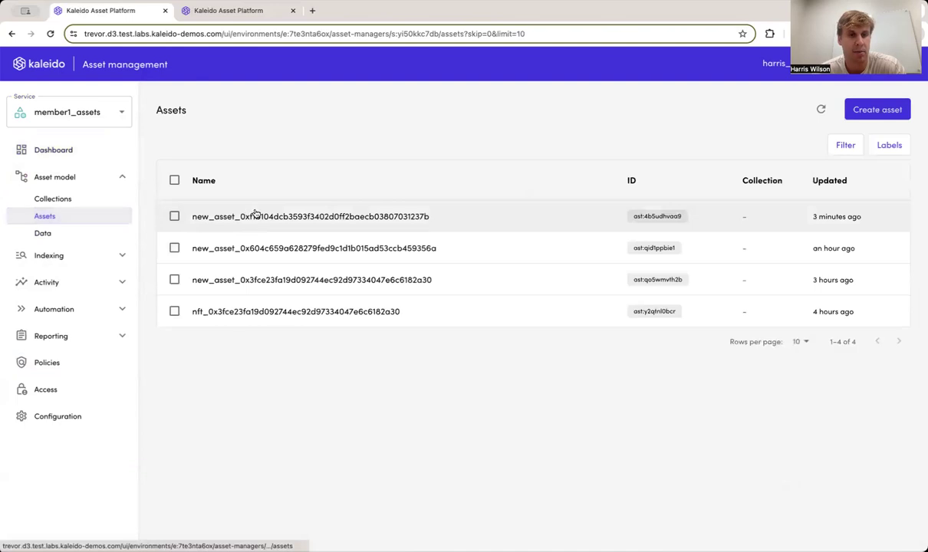
pyautogui.click(310, 217)
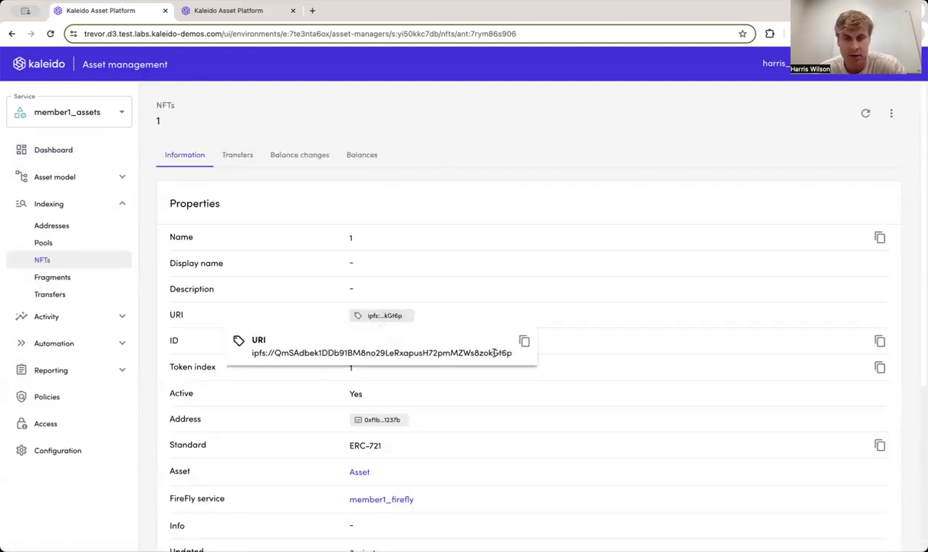
pyautogui.moveTo(557, 249)
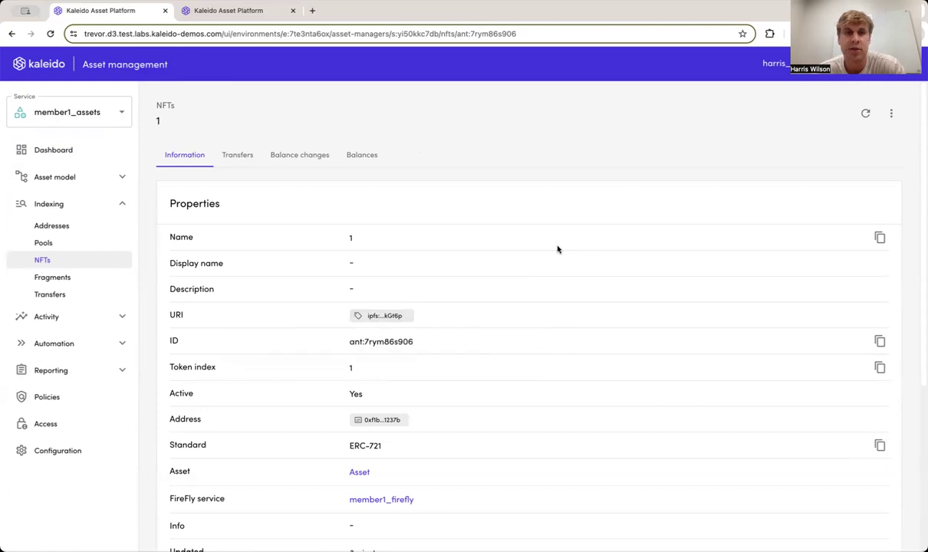
pyautogui.moveTo(53, 149)
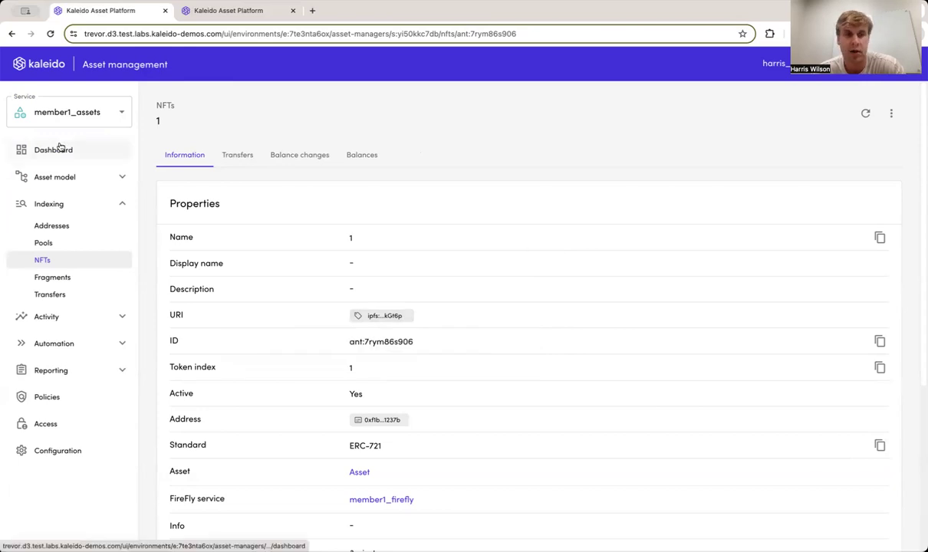
# Return to the member1_assets dashboard listing its assets and activities.
pyautogui.click(52, 150)
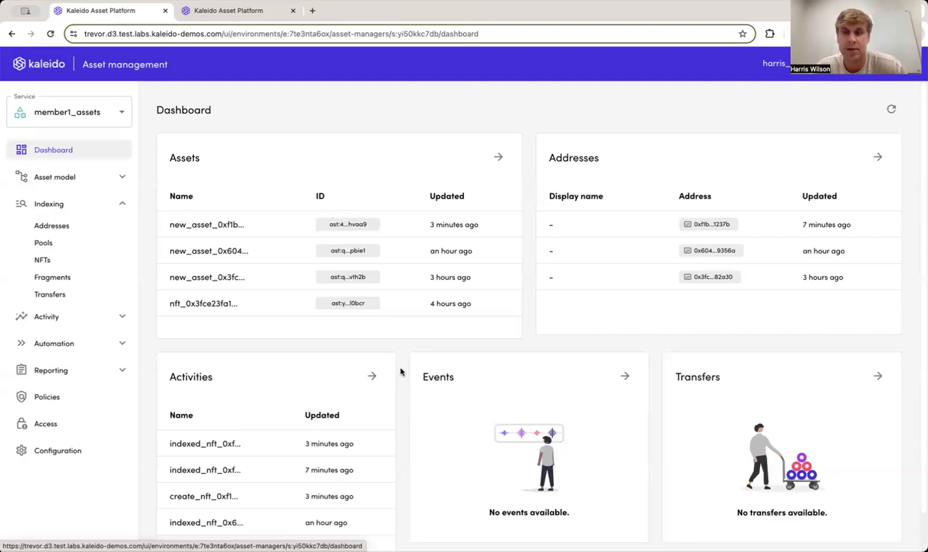
pyautogui.moveTo(385, 423)
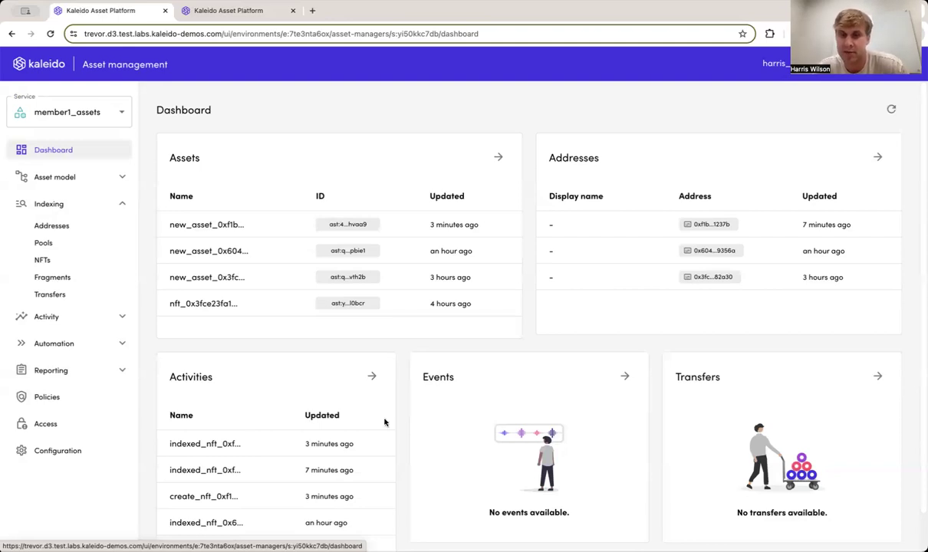